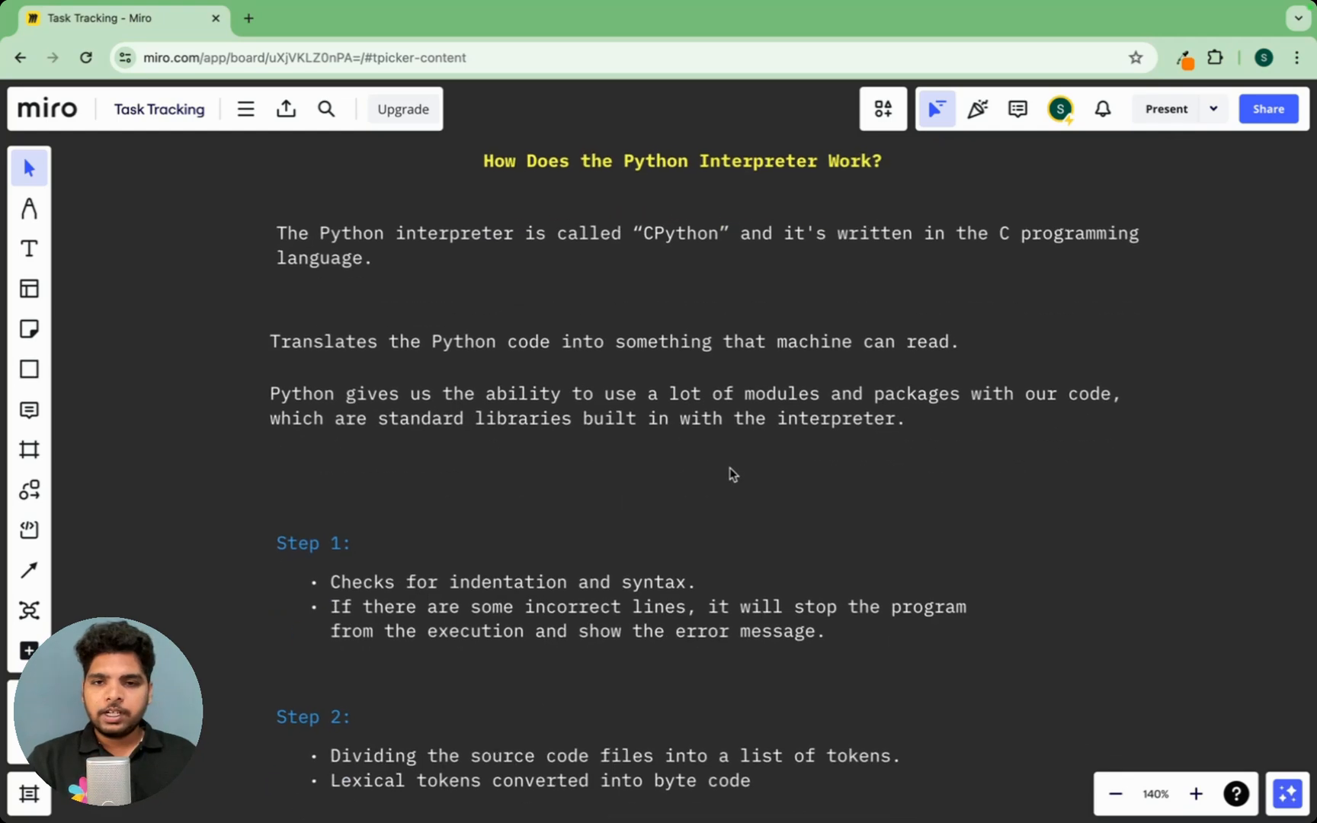
Bring the empty space below the Step 3 notes into view with the rectangle tool selected
scroll(down, 3)
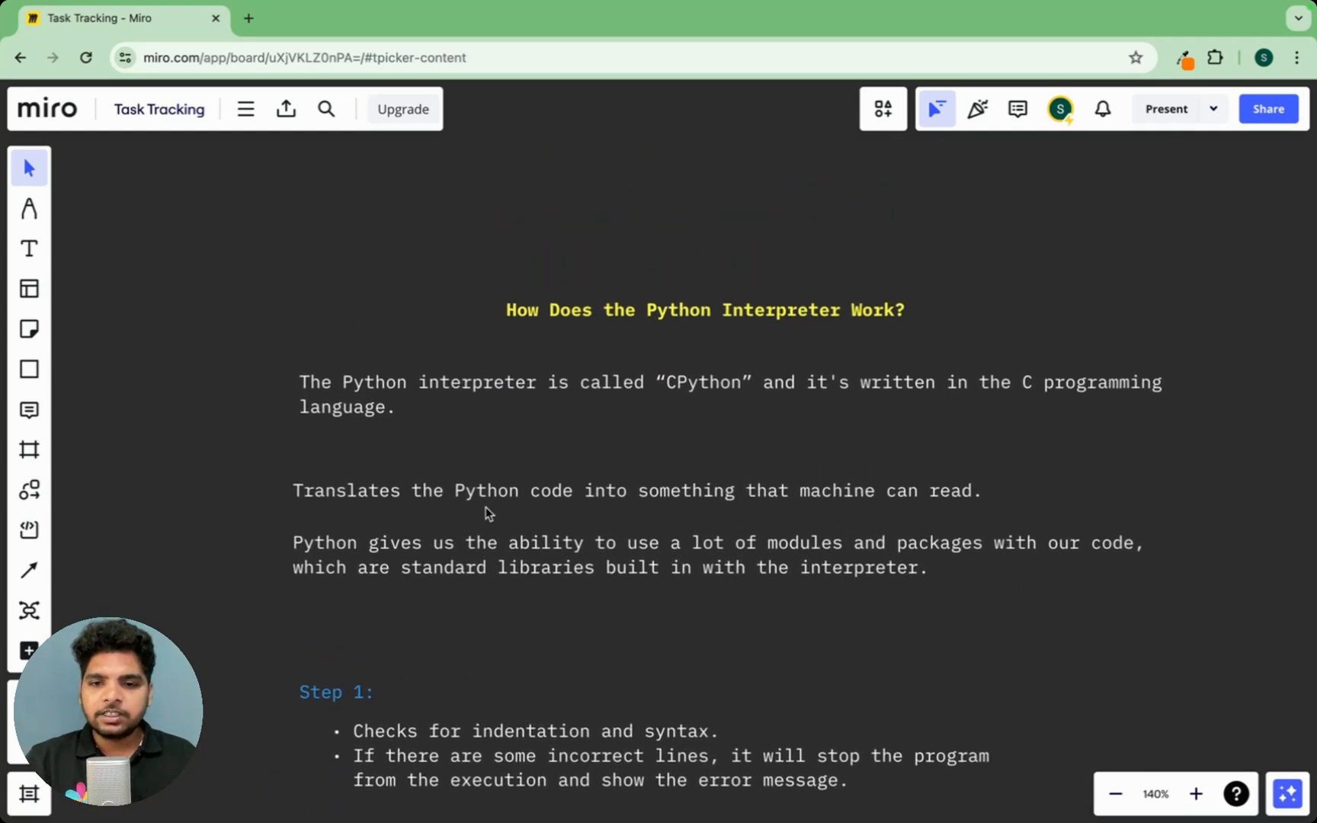
scroll(down, 3)
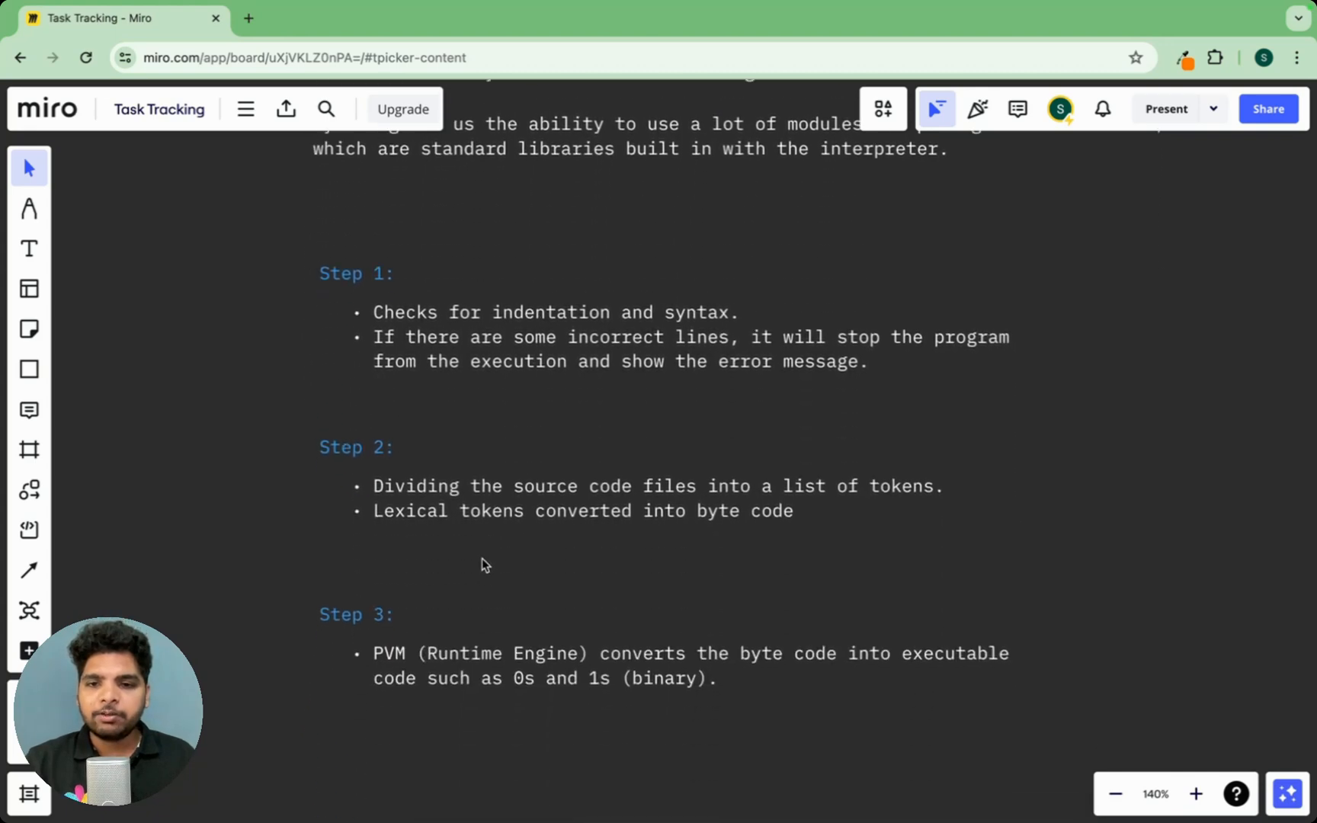
click(29, 369)
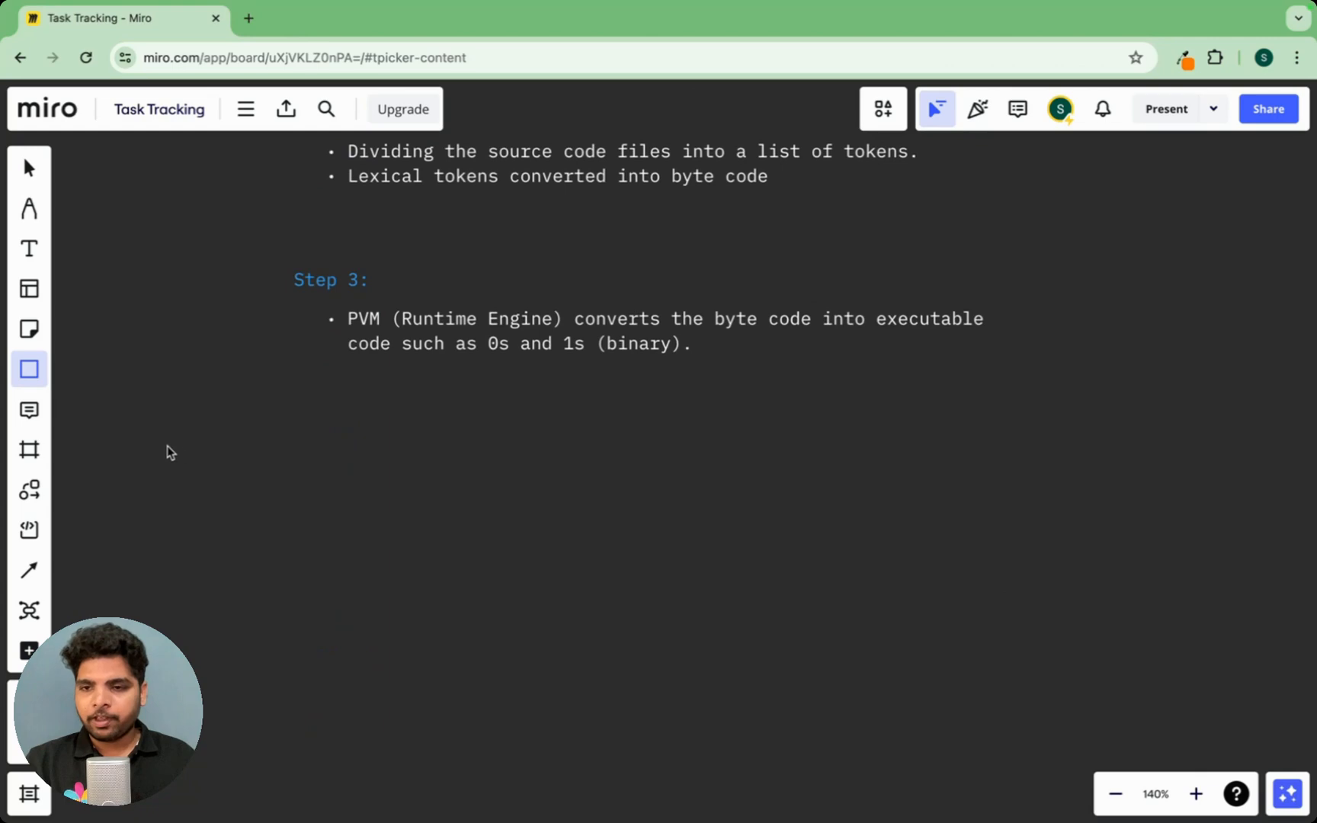
Sketch an intro.py file box with a title divider and a curved arrow leading out of it
drag(157, 434, 551, 611)
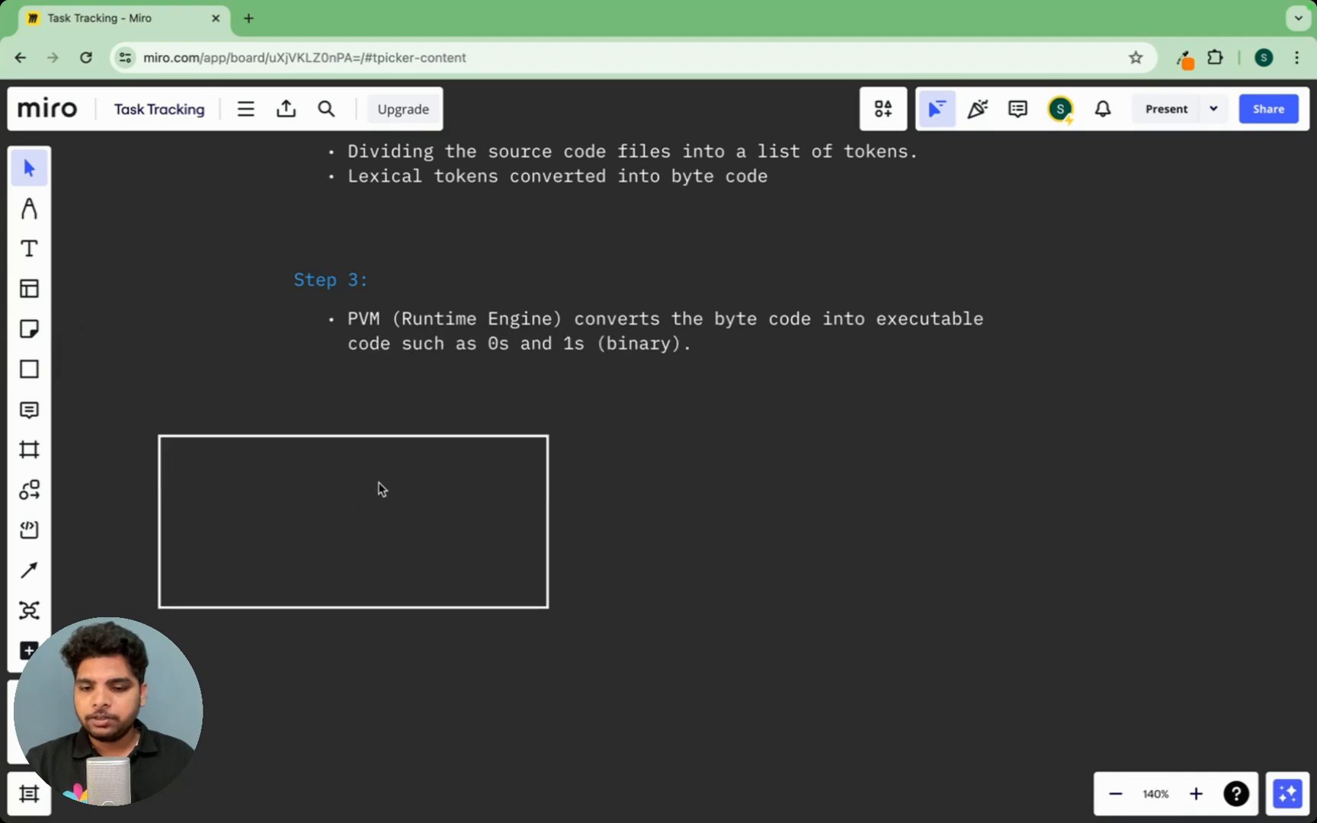
click(29, 208)
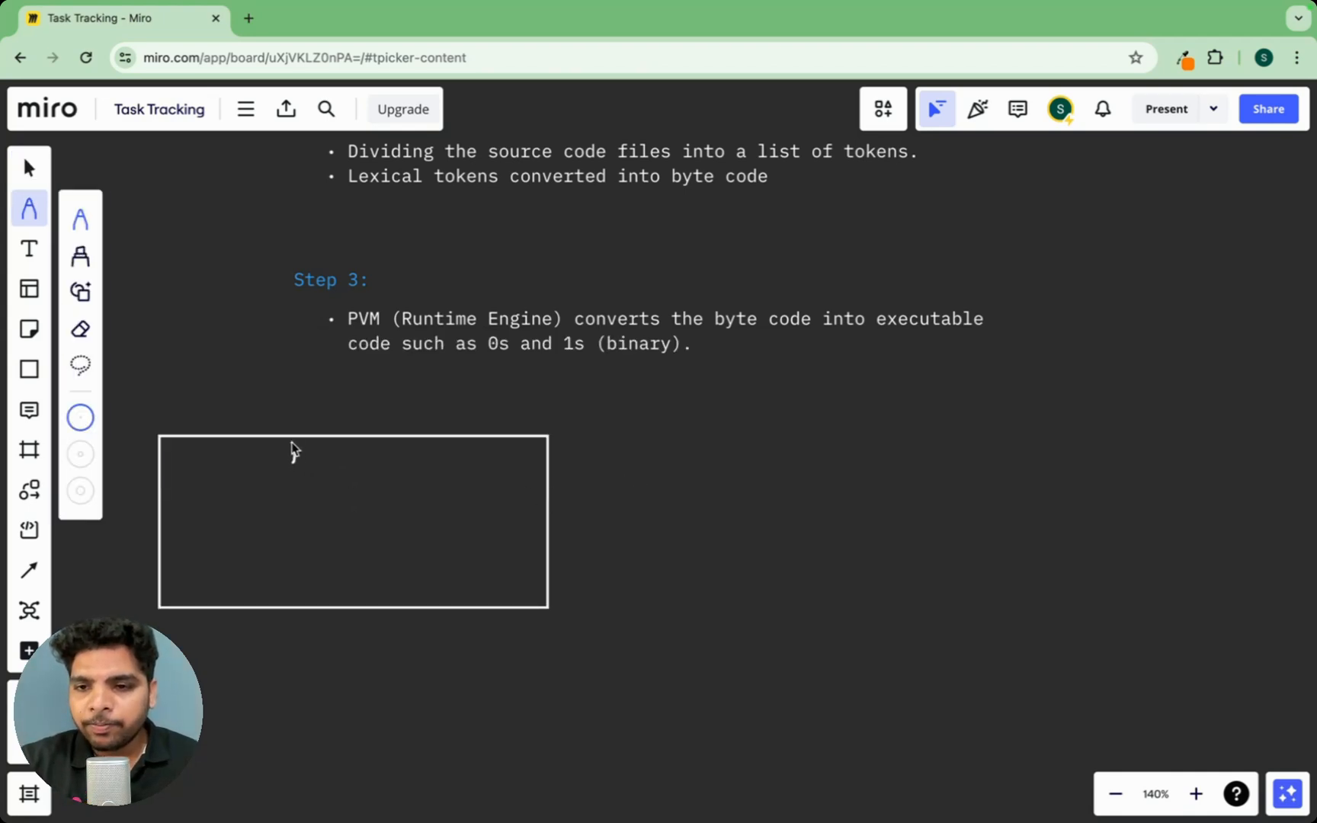
text(intro)
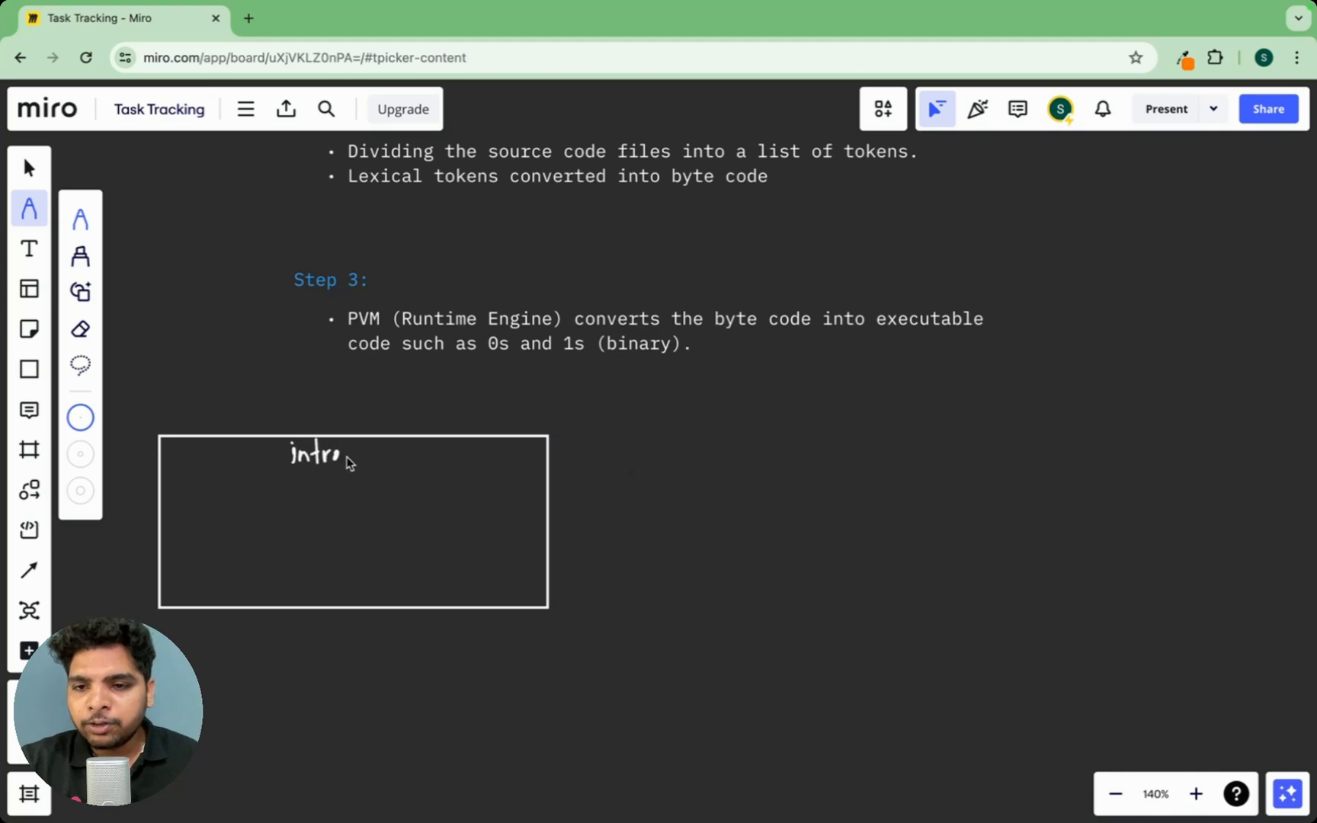
text(.py)
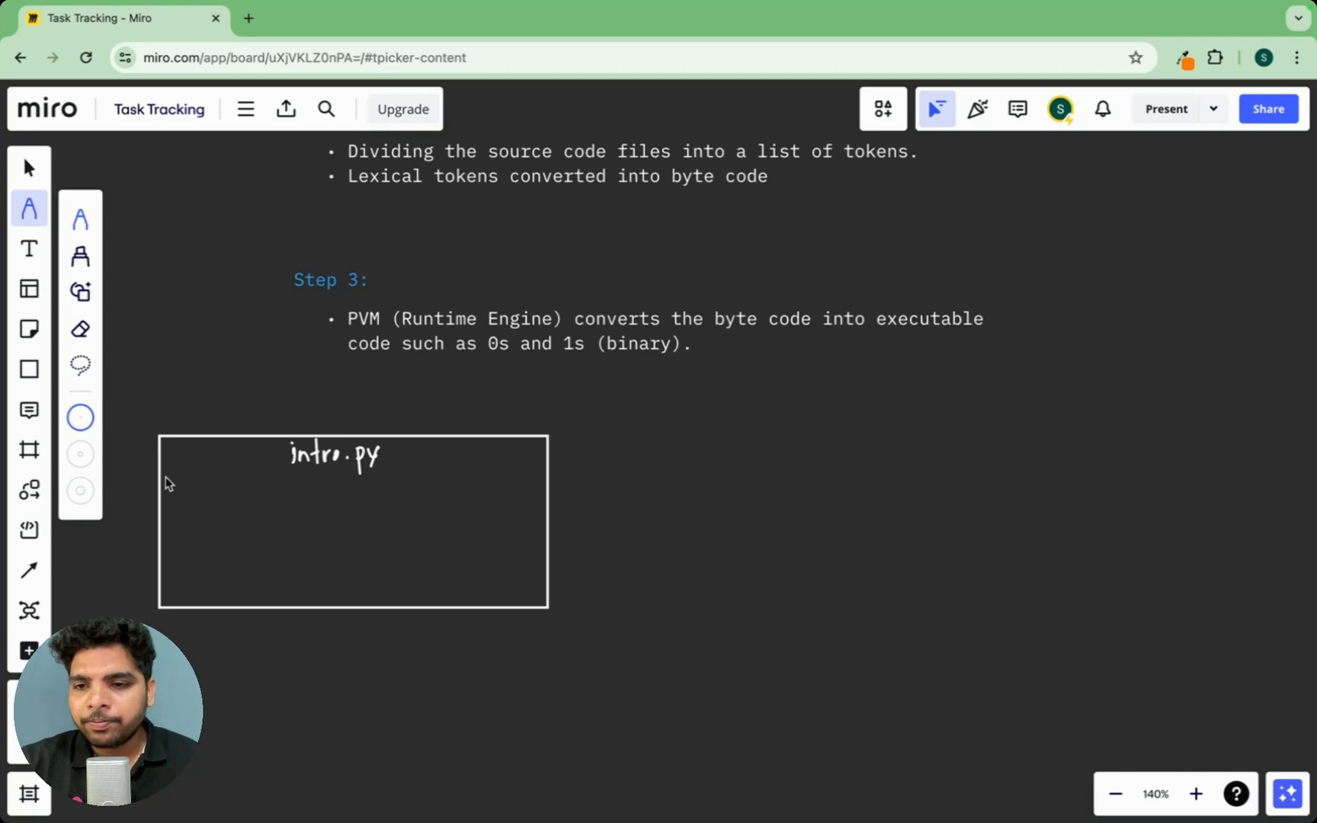
drag(163, 480, 550, 468)
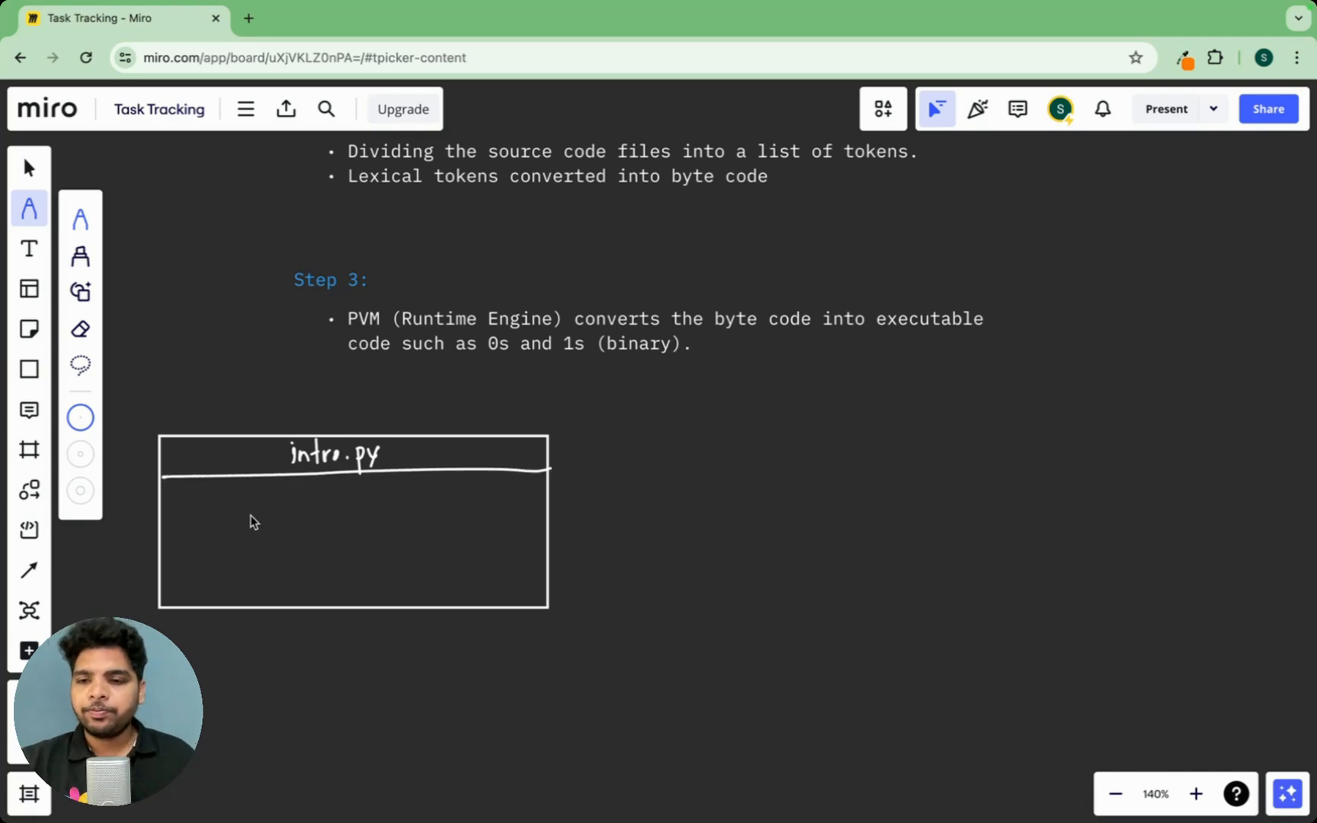
mouse_move(162, 517)
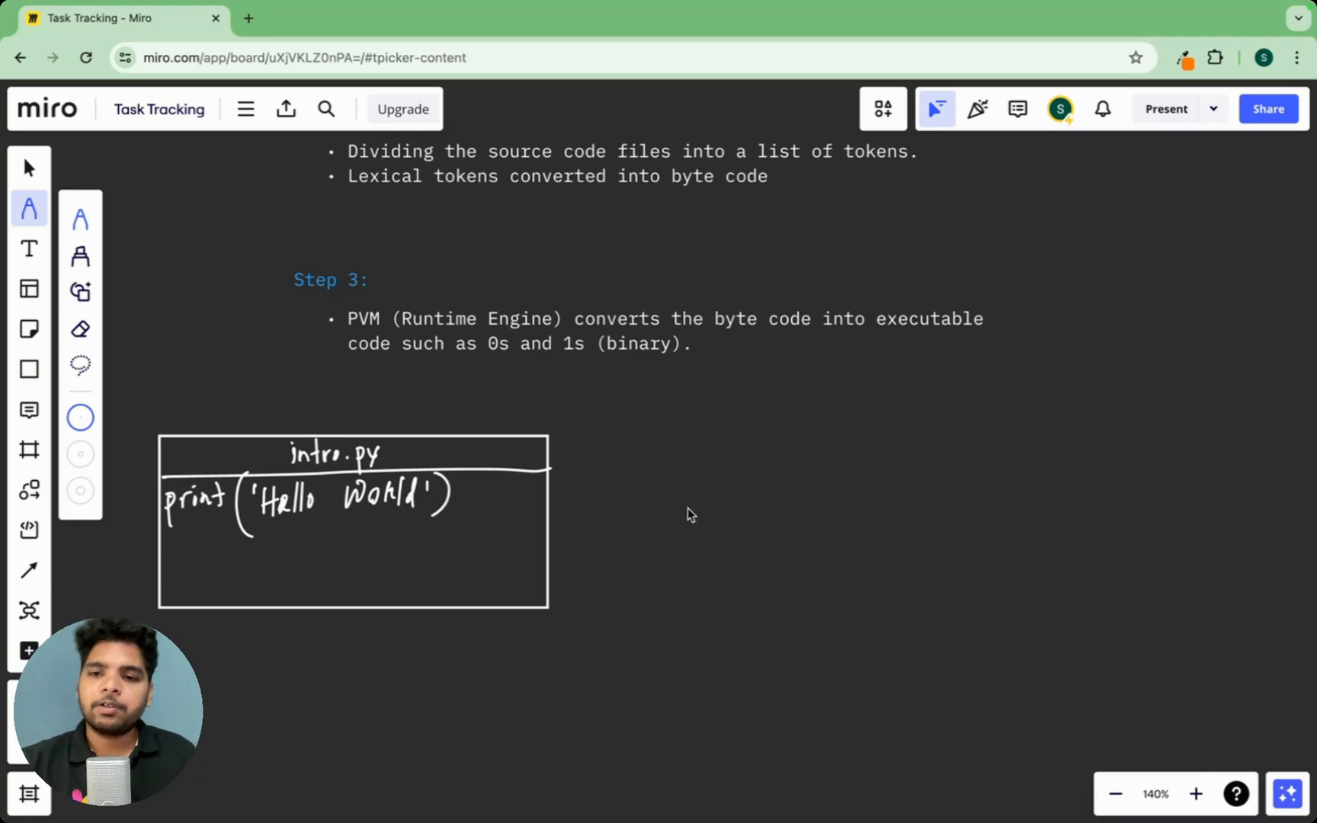
mouse_move(533, 552)
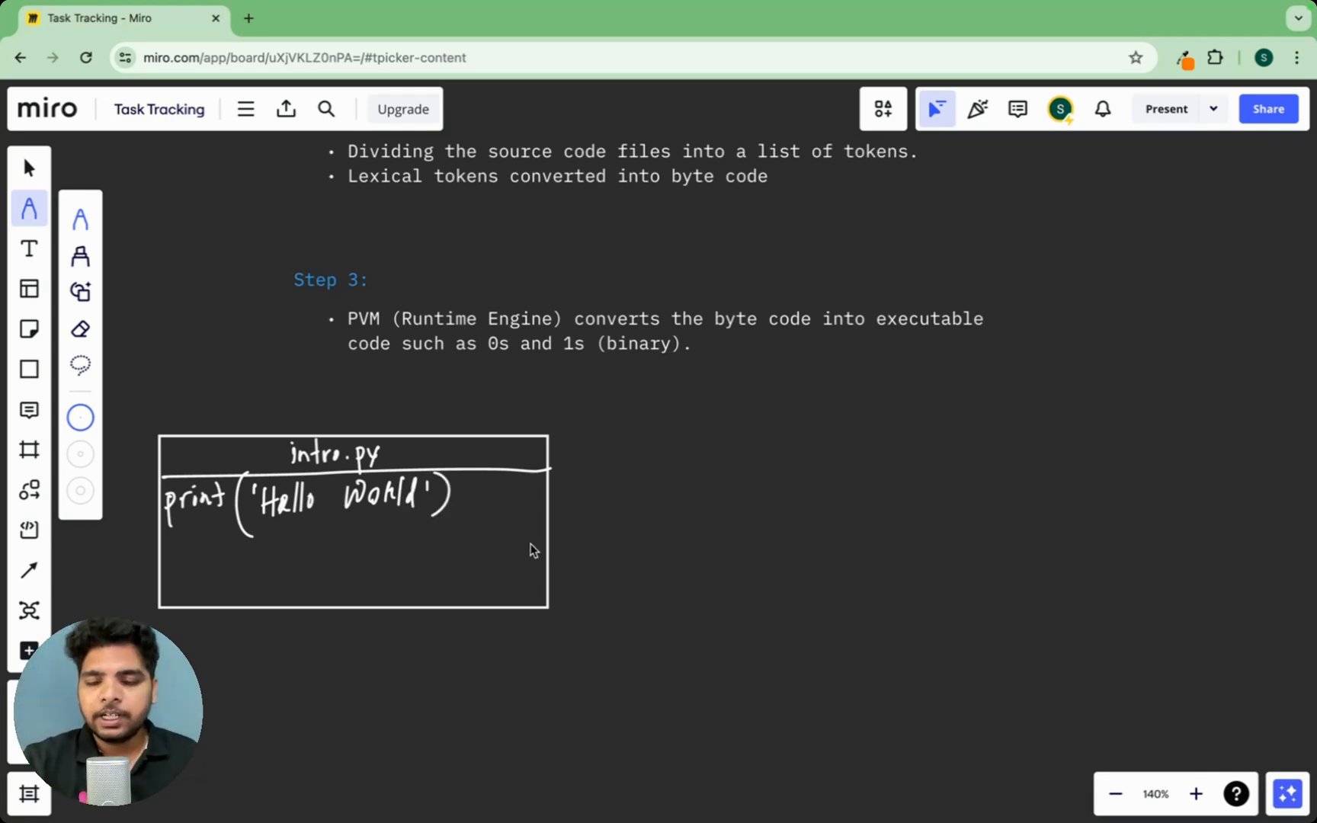
mouse_move(927, 480)
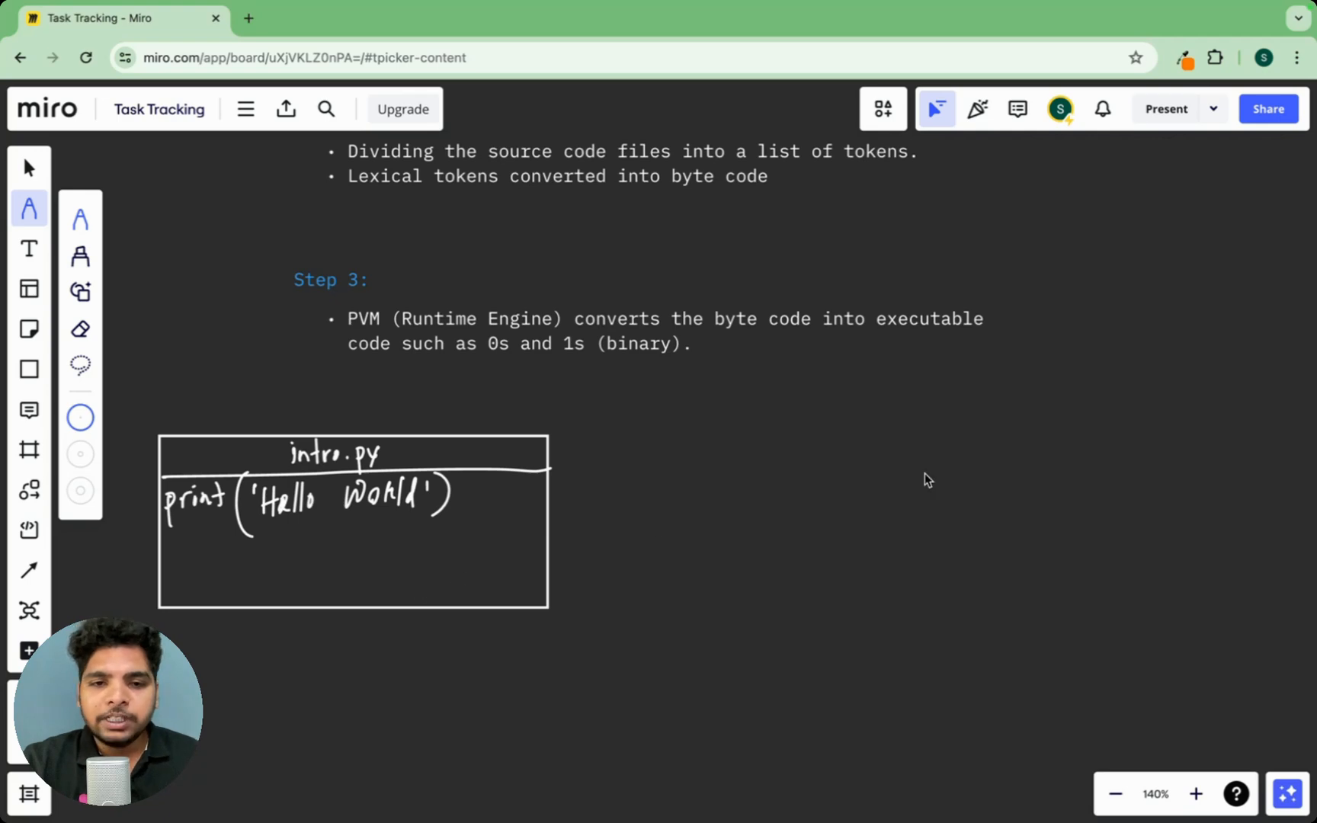
mouse_move(443, 572)
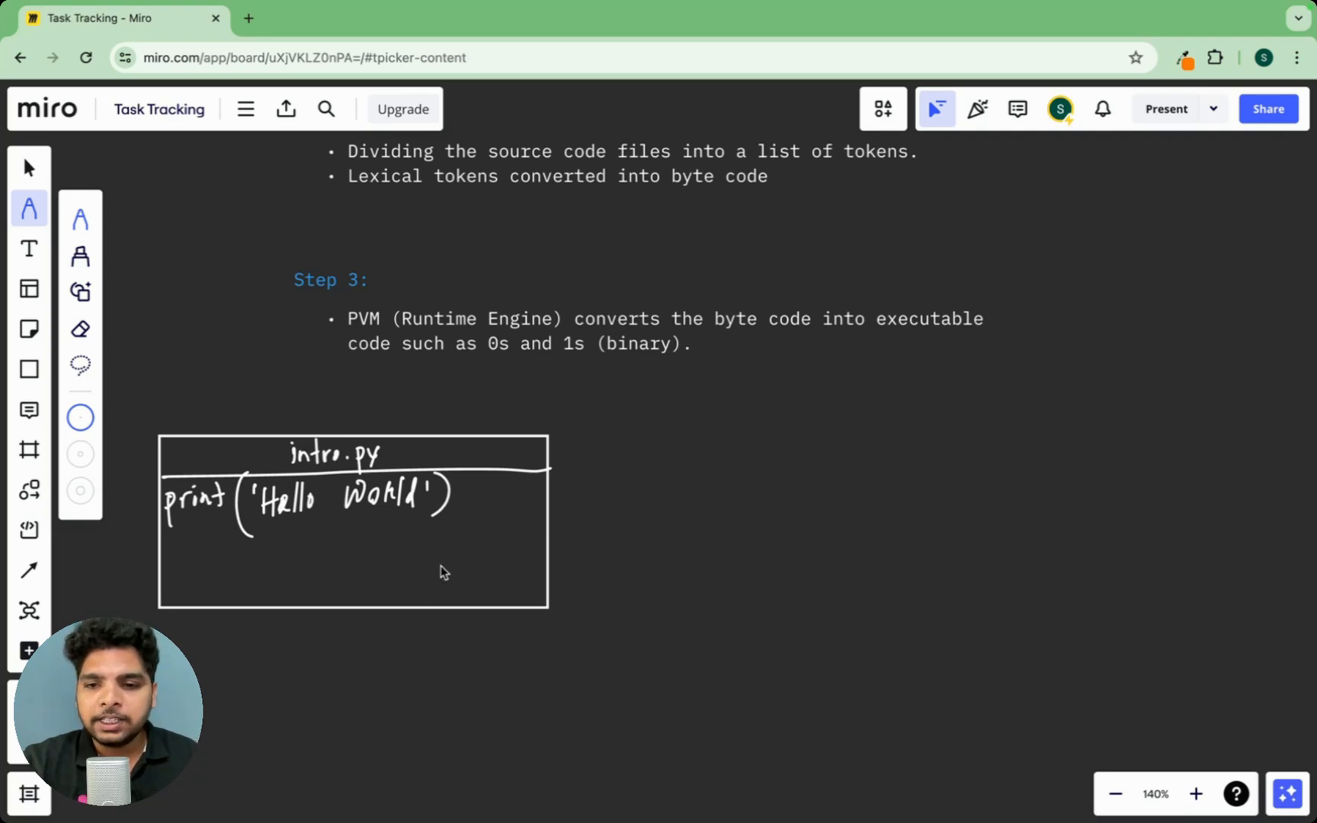
drag(444, 572, 545, 639)
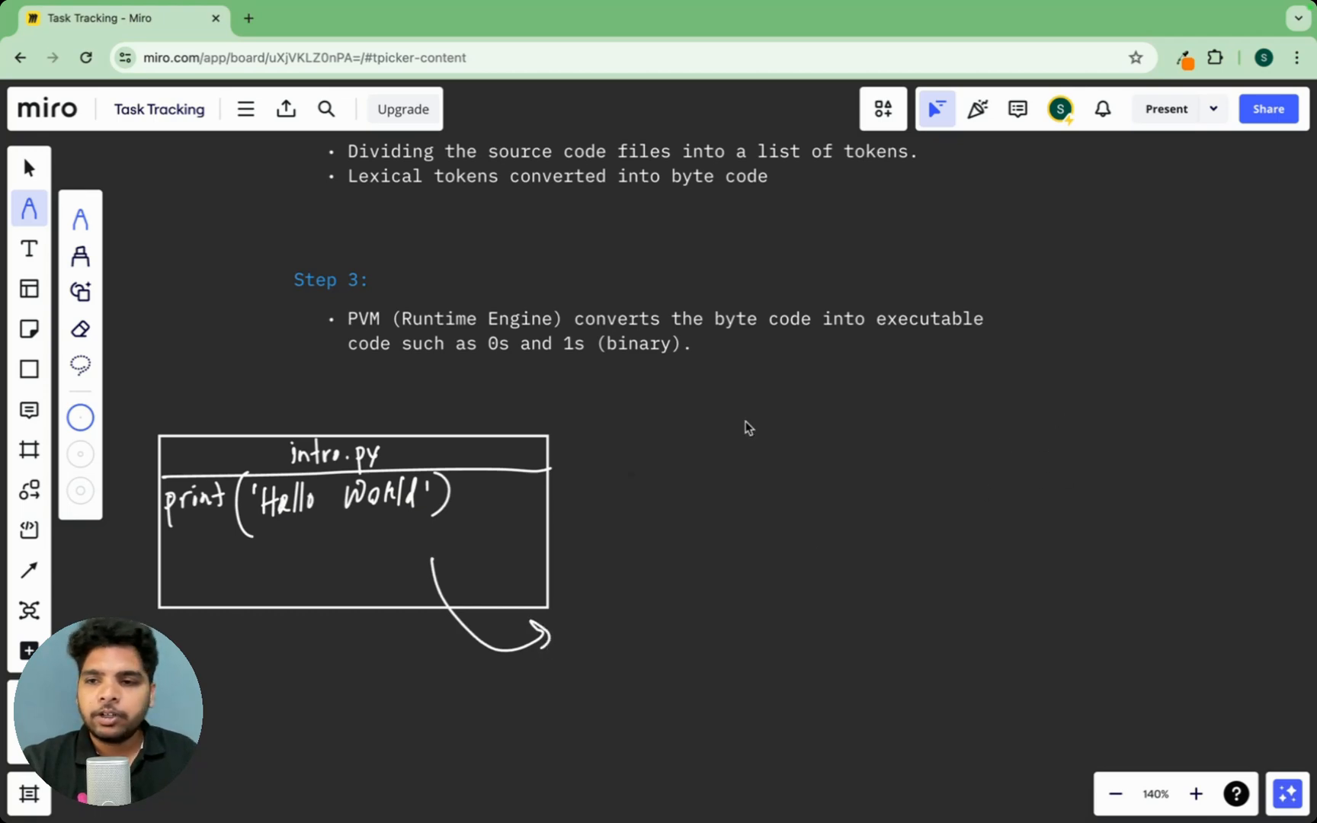
Sketch a monitor on the right and a long arrow from the file box to its screen
click(29, 369)
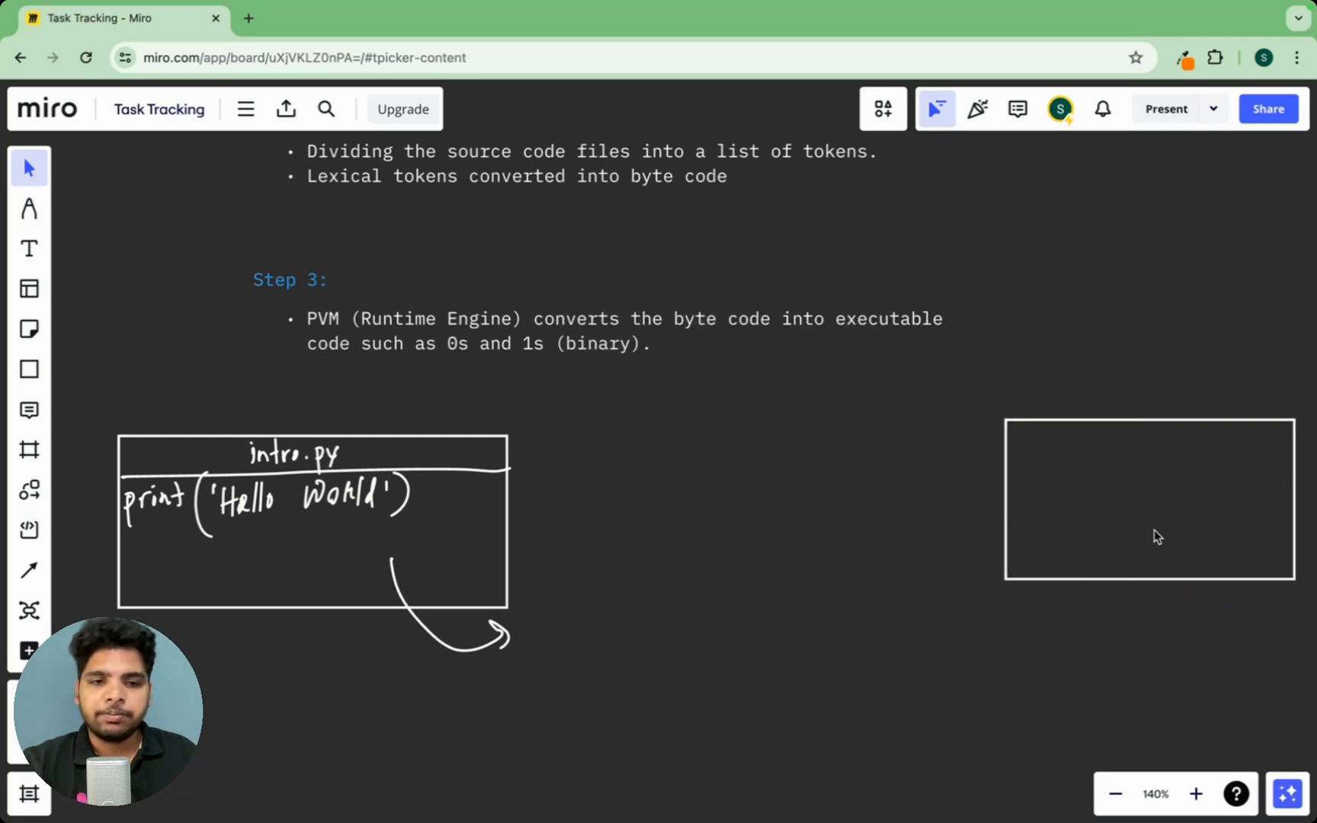
mouse_move(1164, 587)
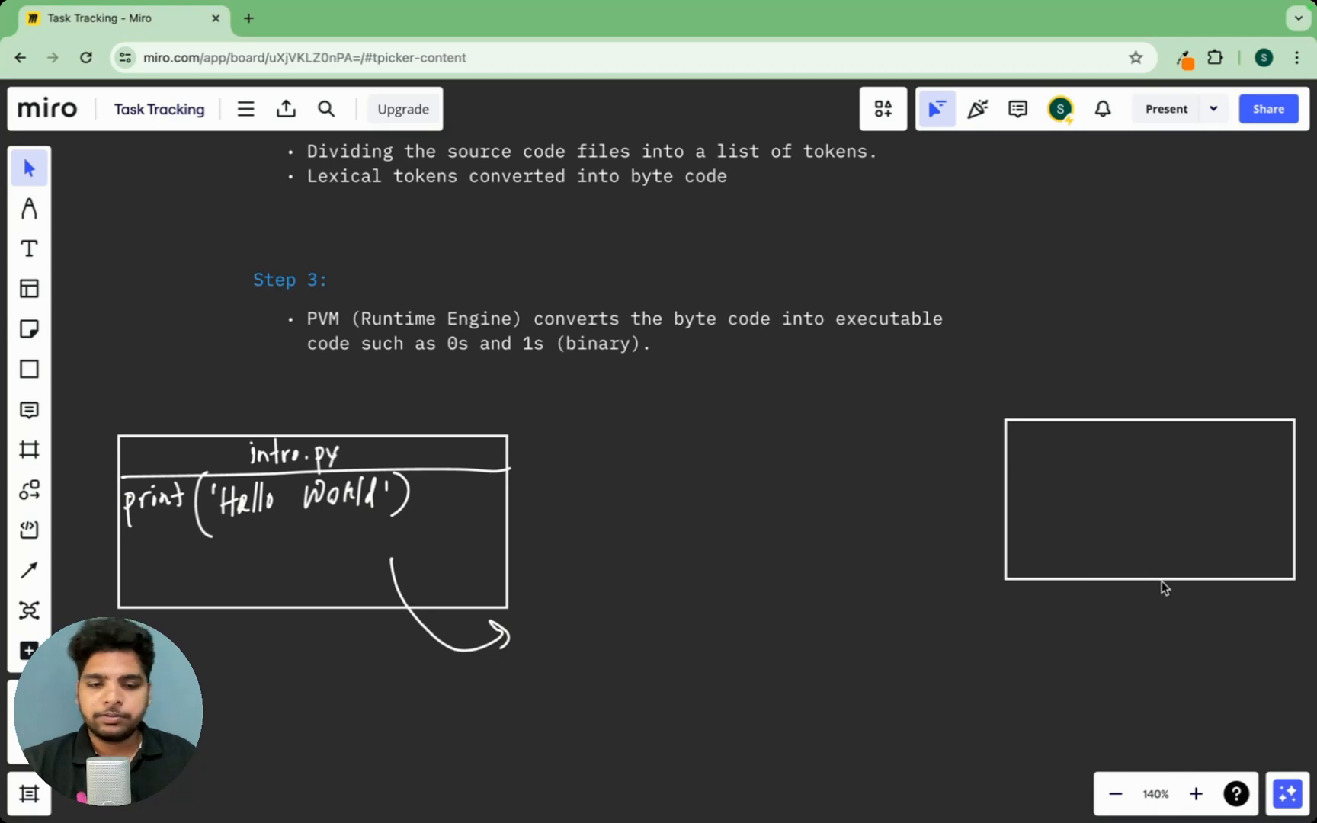
click(29, 207)
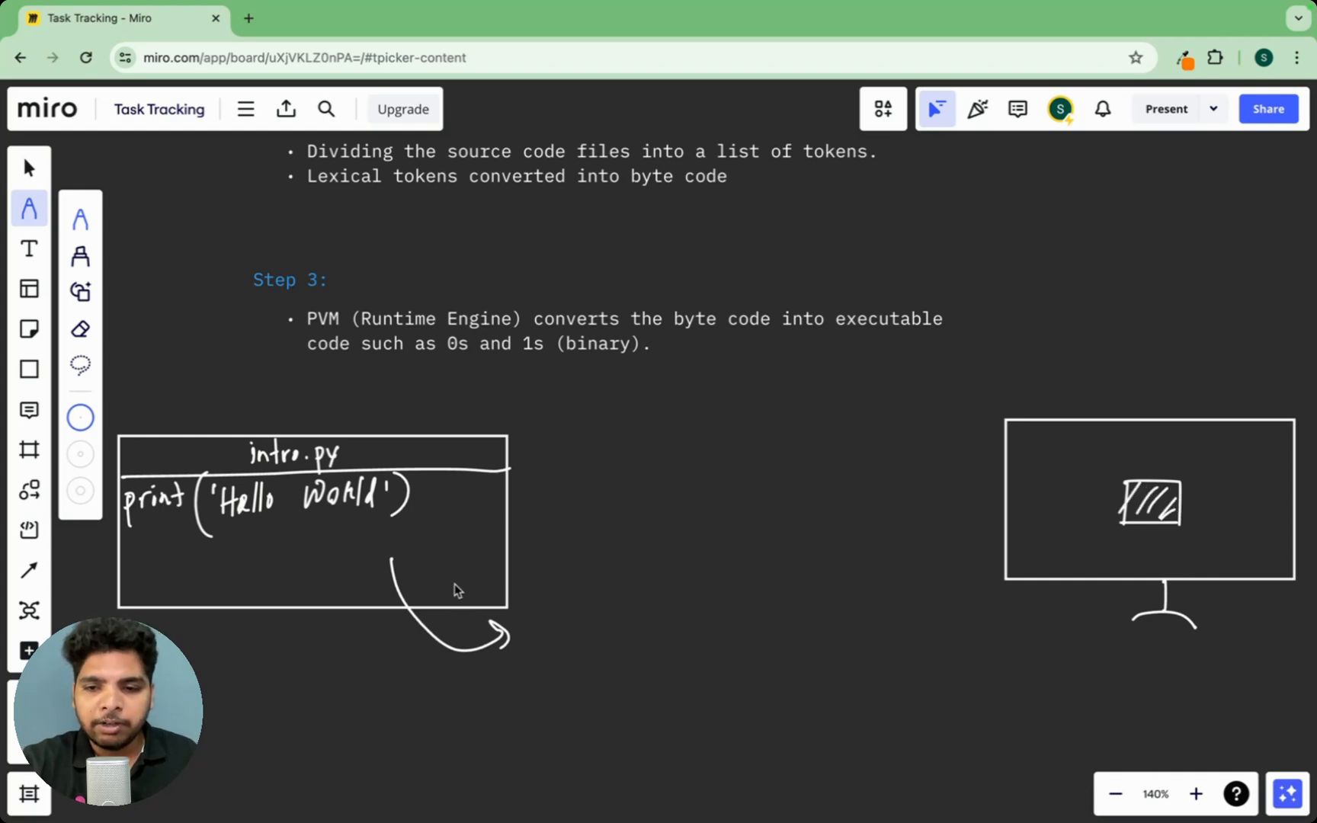
drag(421, 596, 1105, 505)
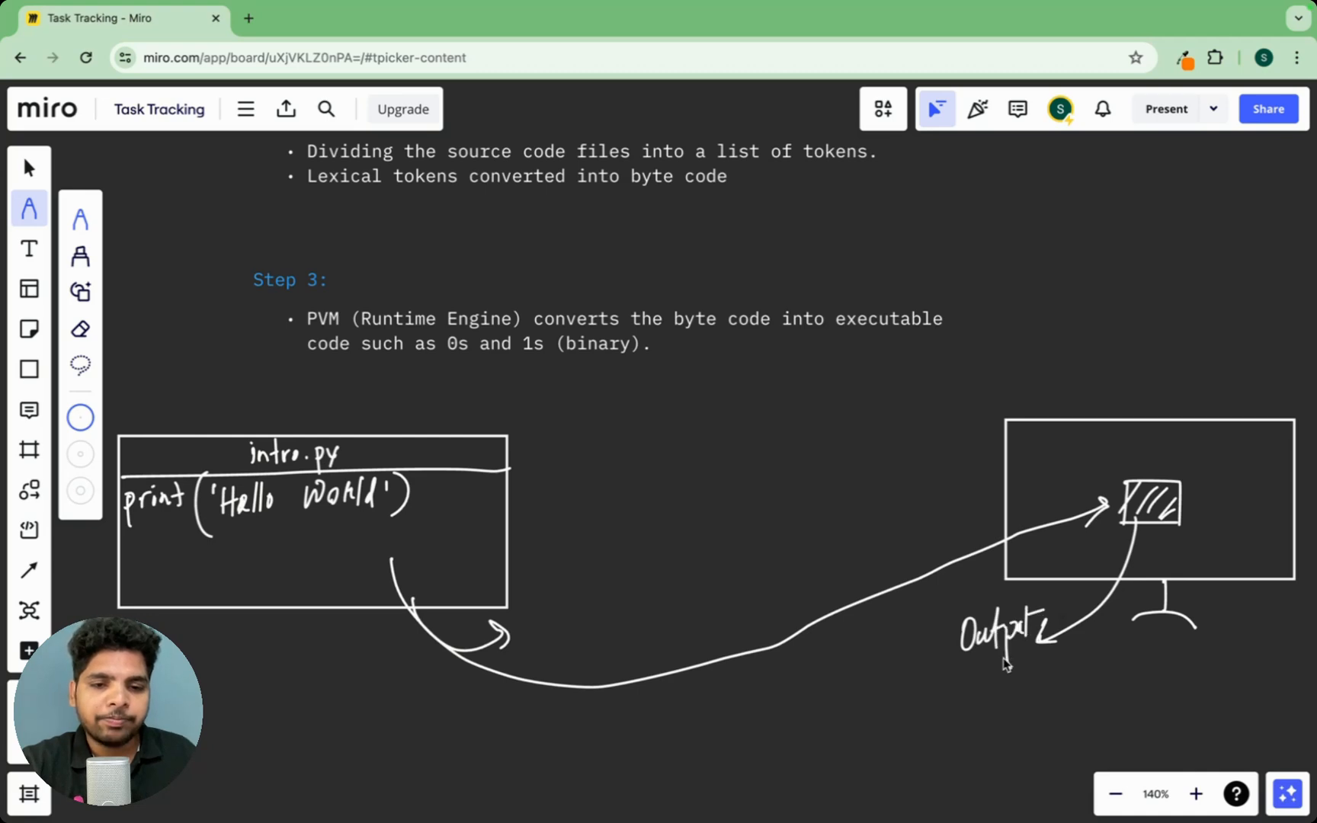
mouse_move(896, 646)
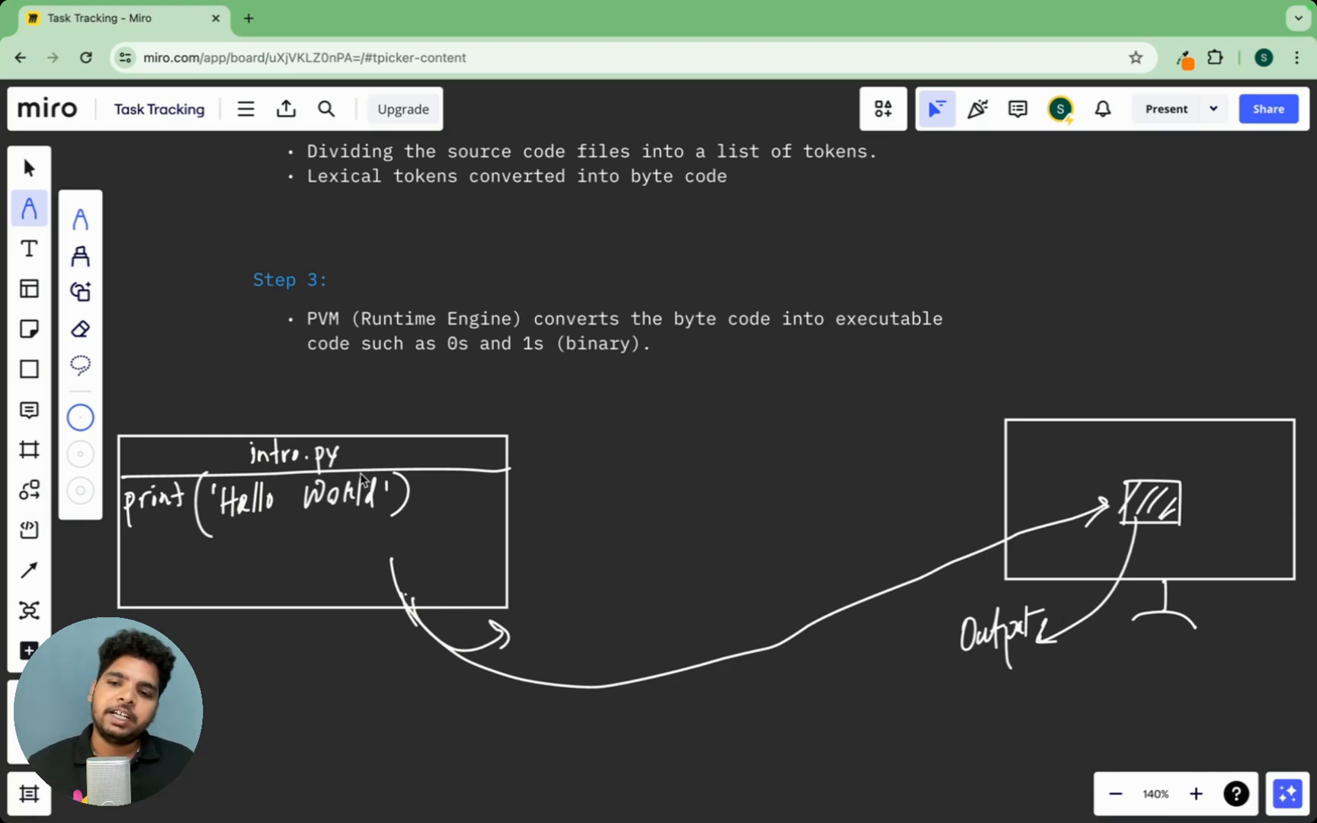
mouse_move(1159, 544)
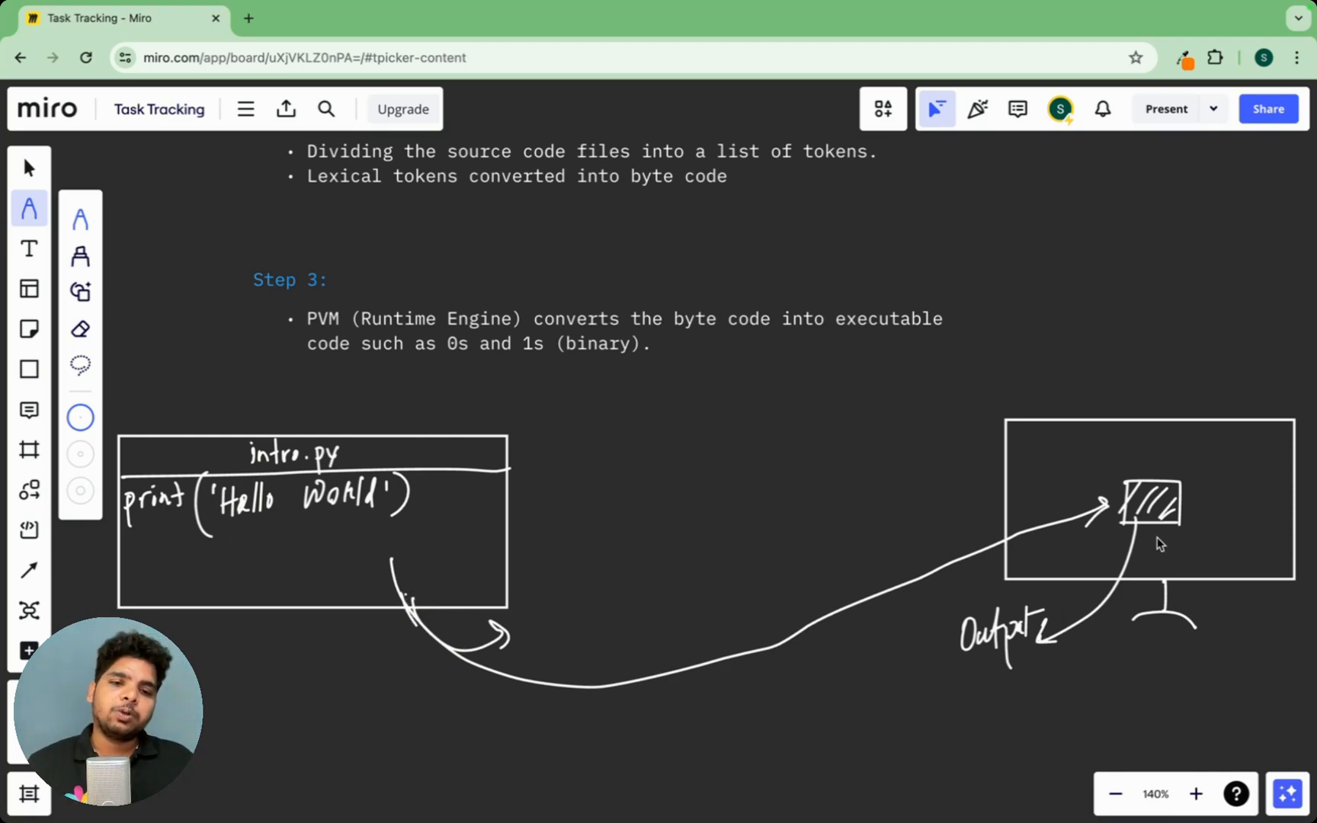
mouse_move(835, 654)
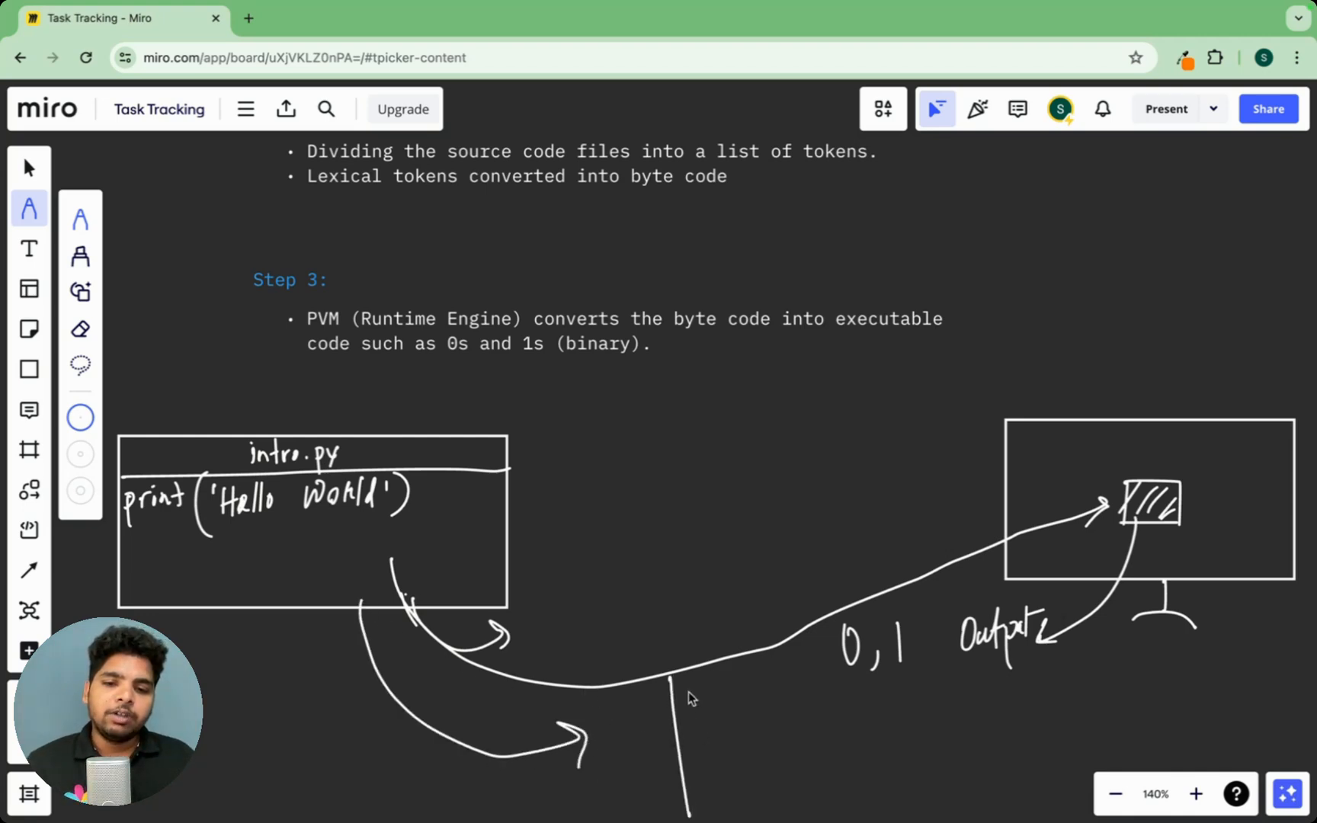
Sketch a box of binary digit rows below the arrows
drag(672, 693, 849, 813)
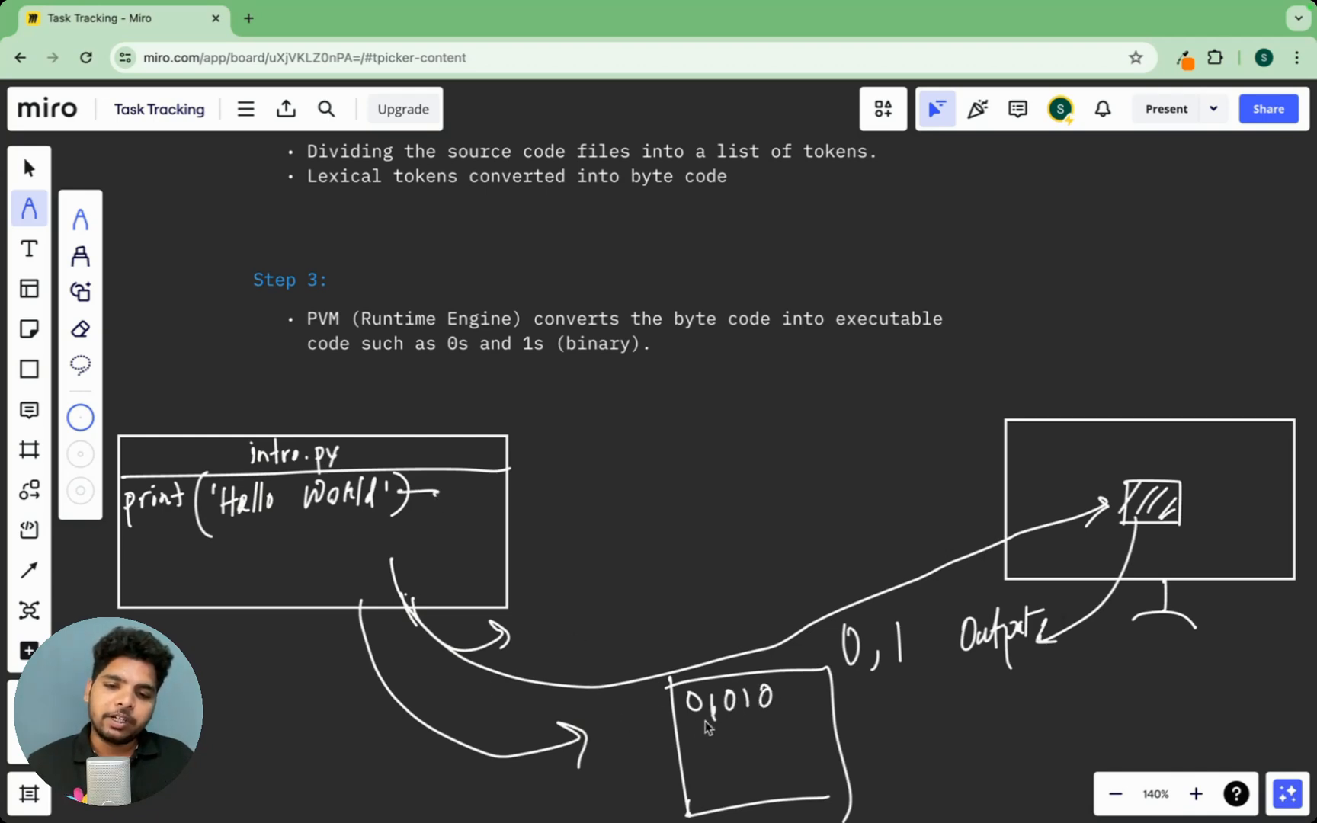
drag(689, 739, 811, 739)
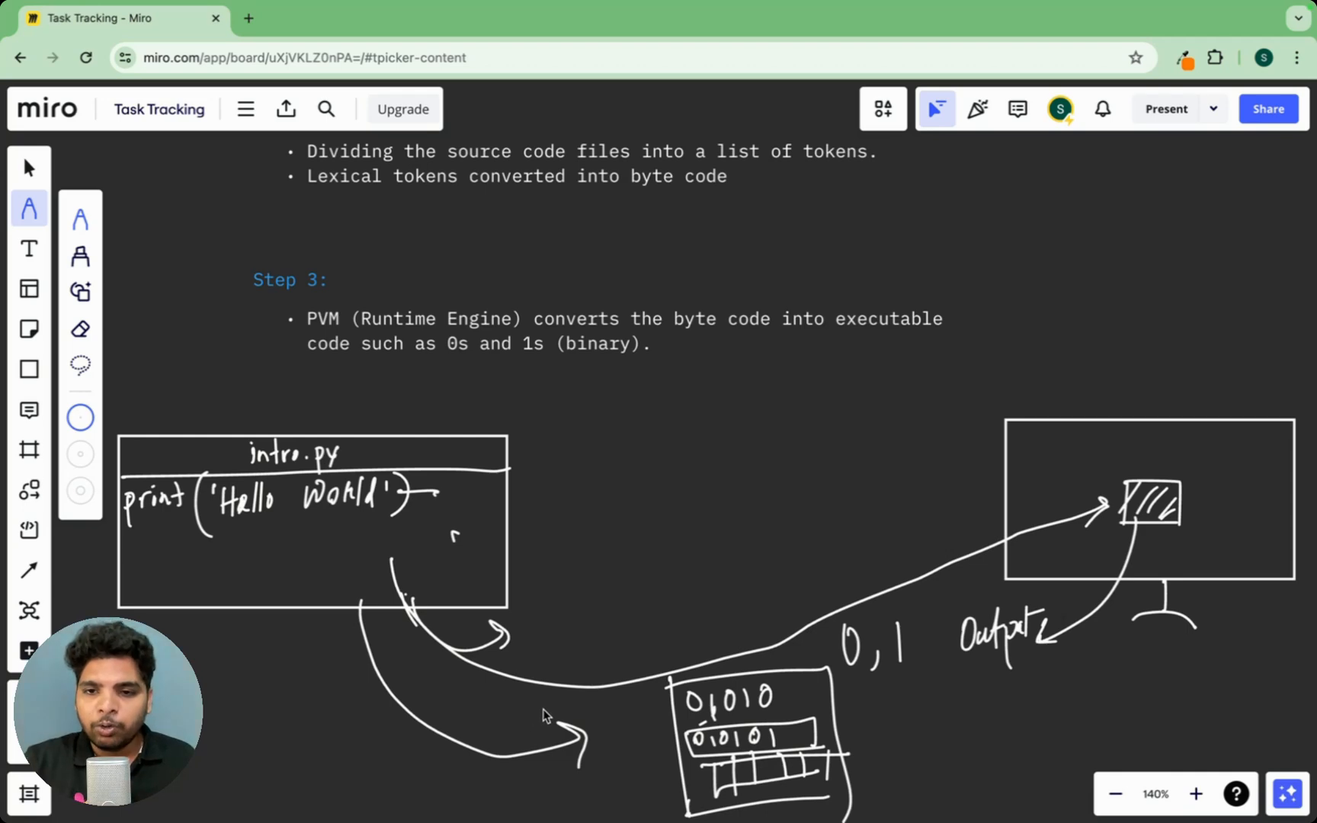
Draw a large wide rectangle below the binary-data sketch
scroll(down, 3)
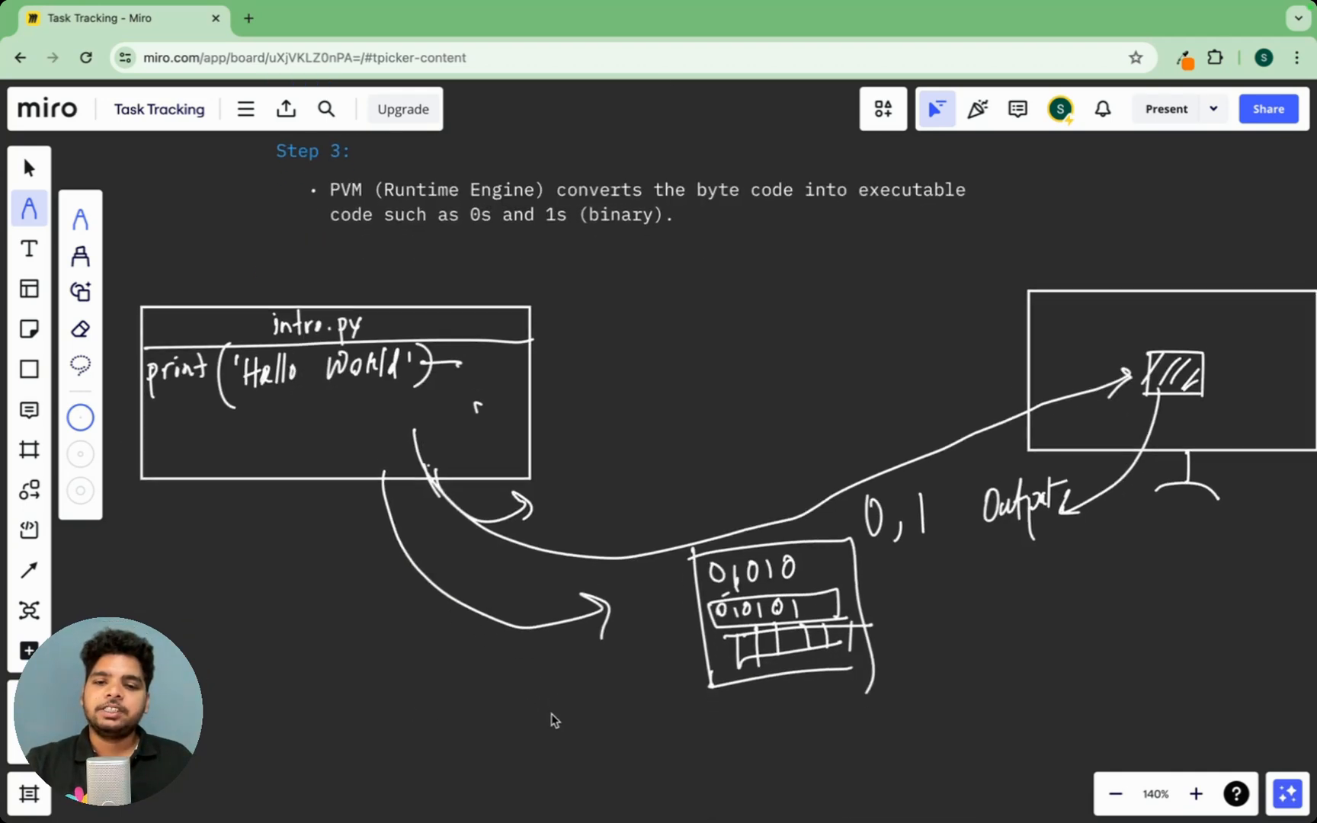
scroll(down, 3)
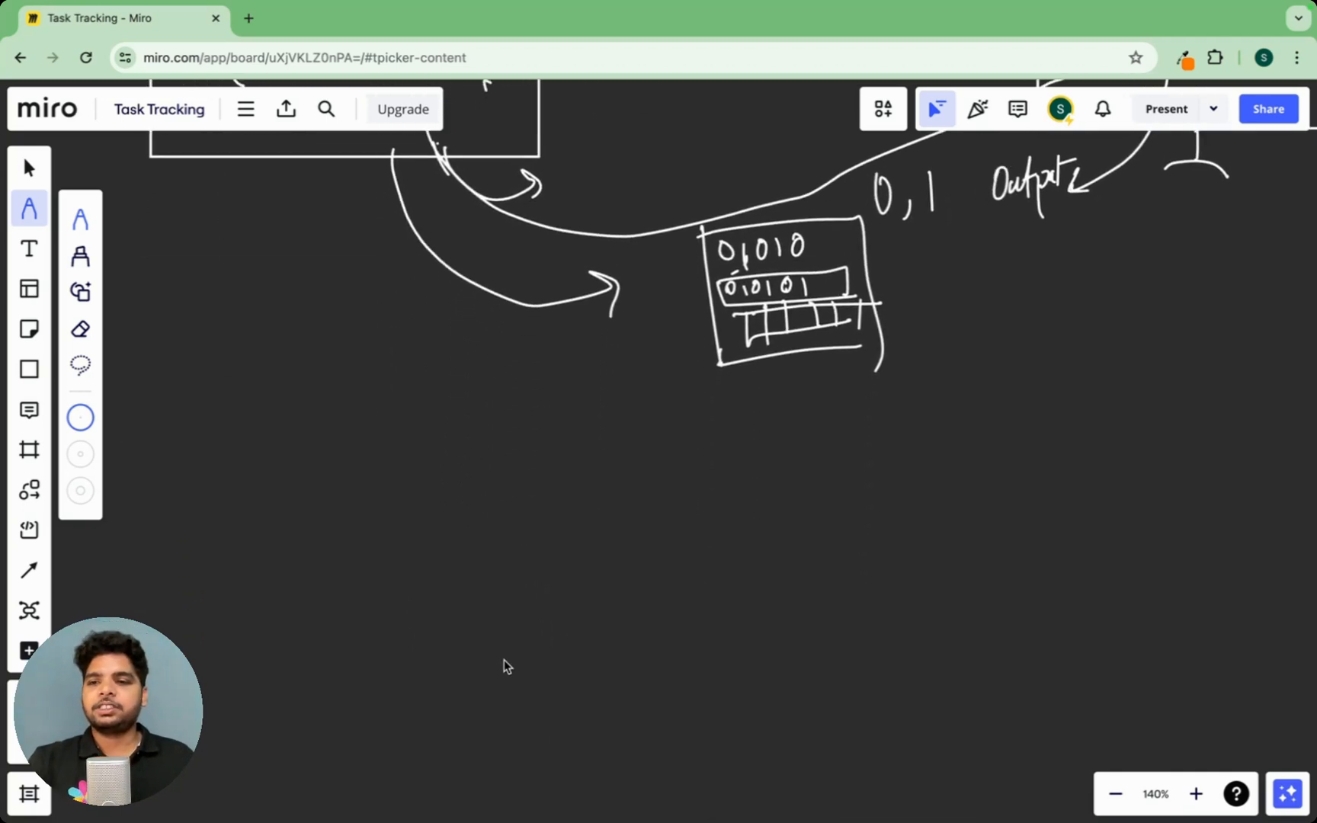
mouse_move(29, 369)
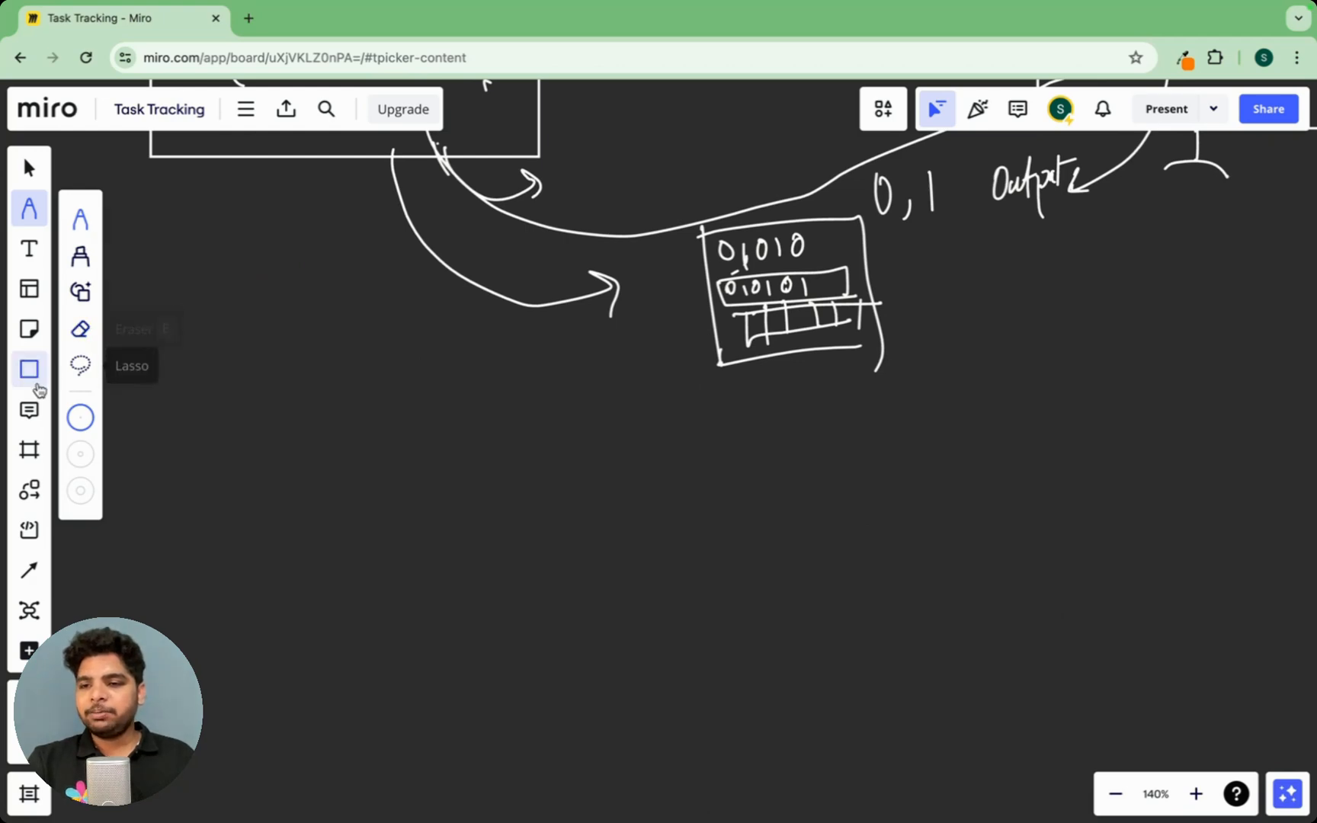
click(29, 369)
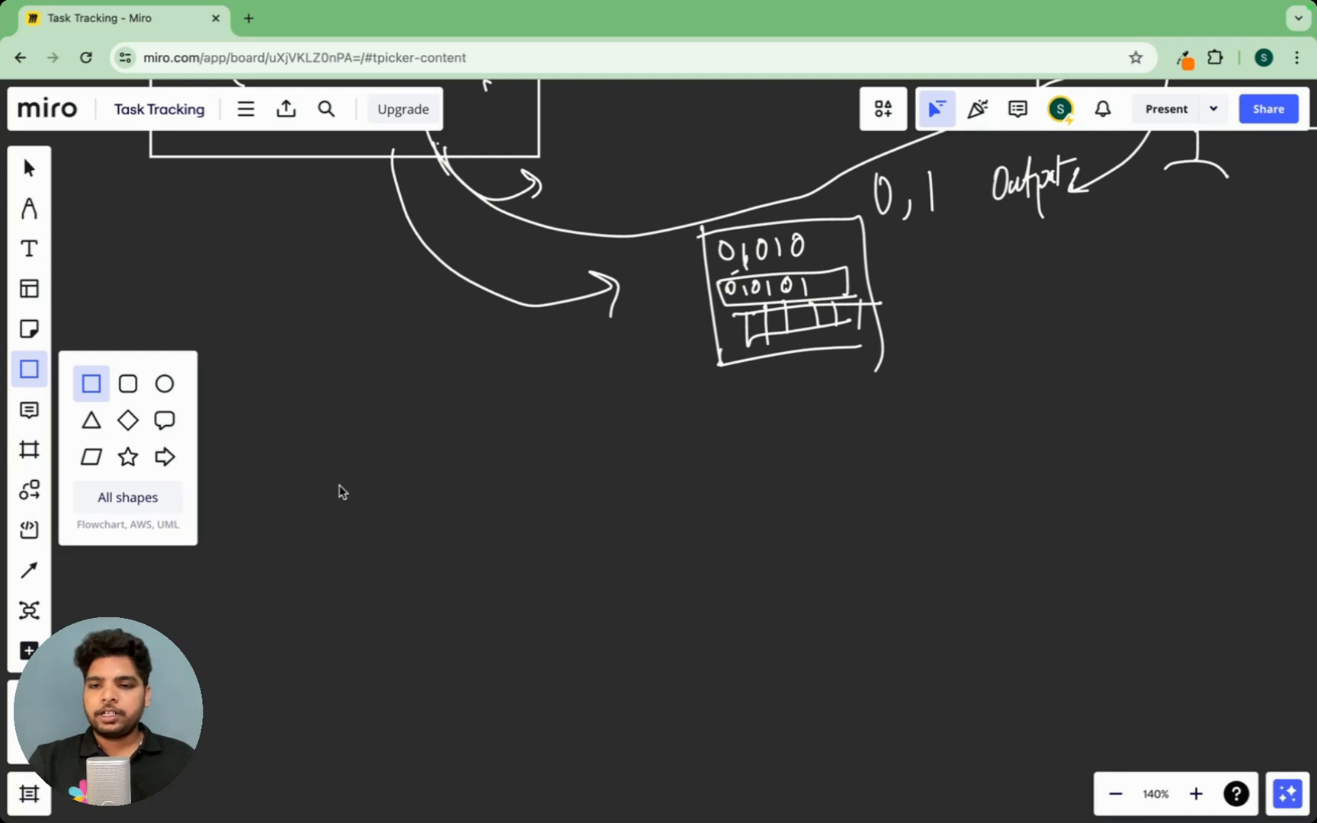
drag(273, 438, 1023, 721)
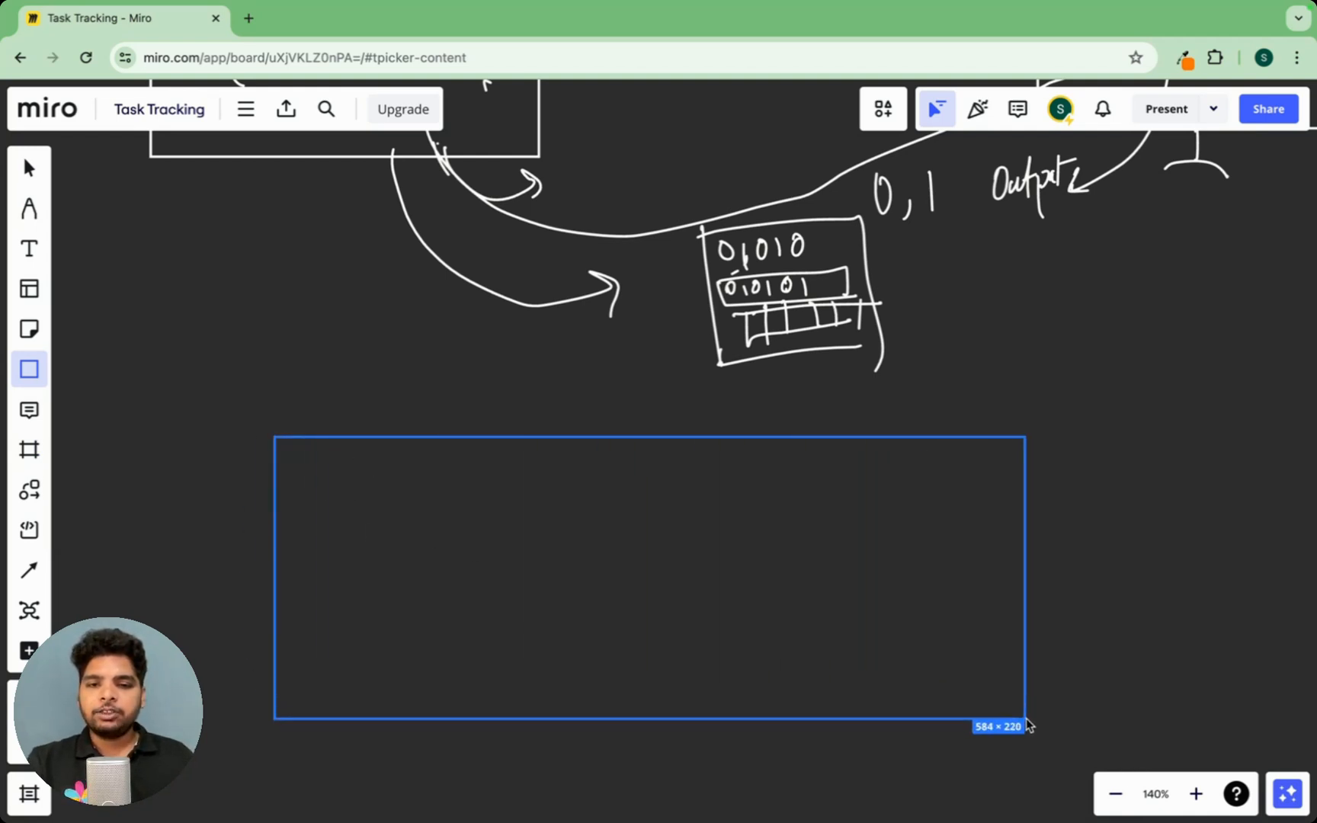
drag(1024, 727, 1138, 773)
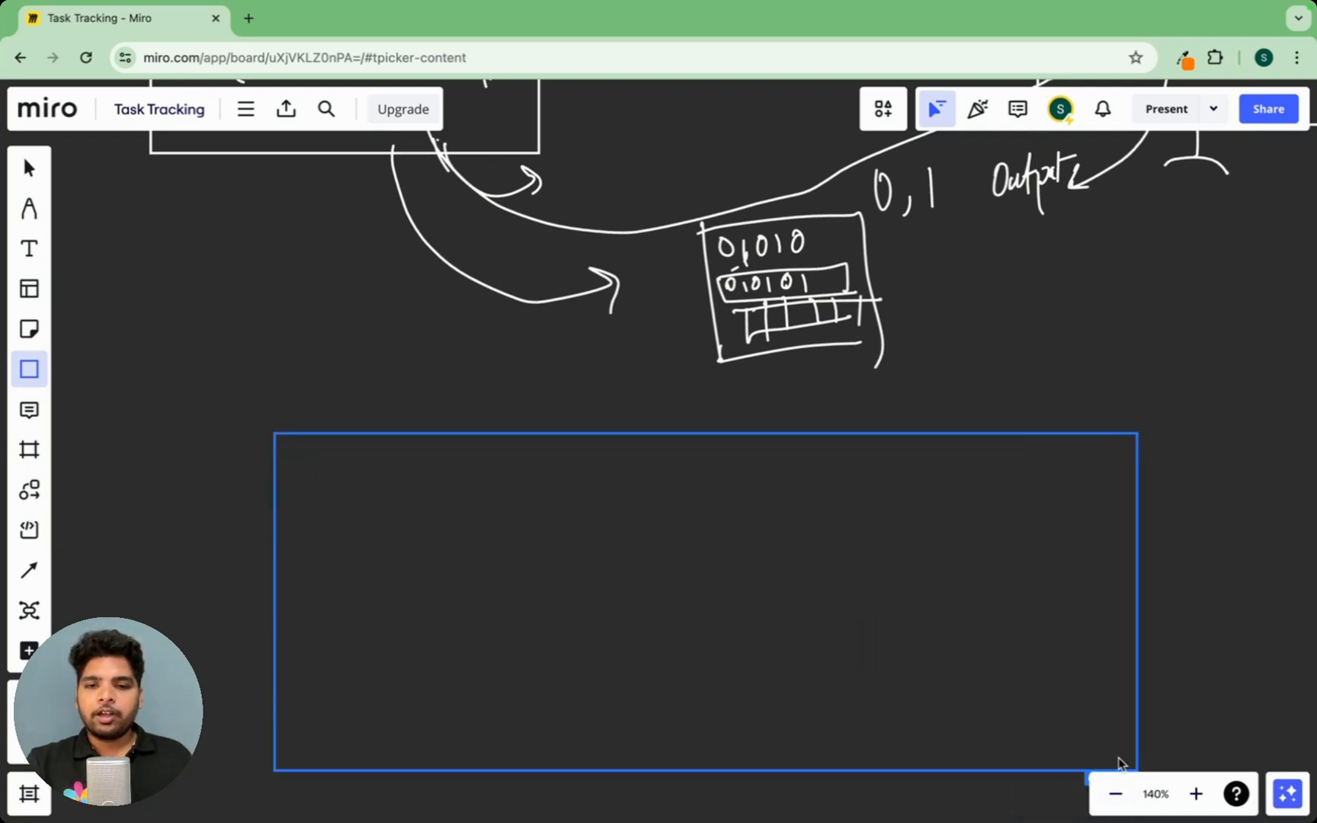
click(706, 600)
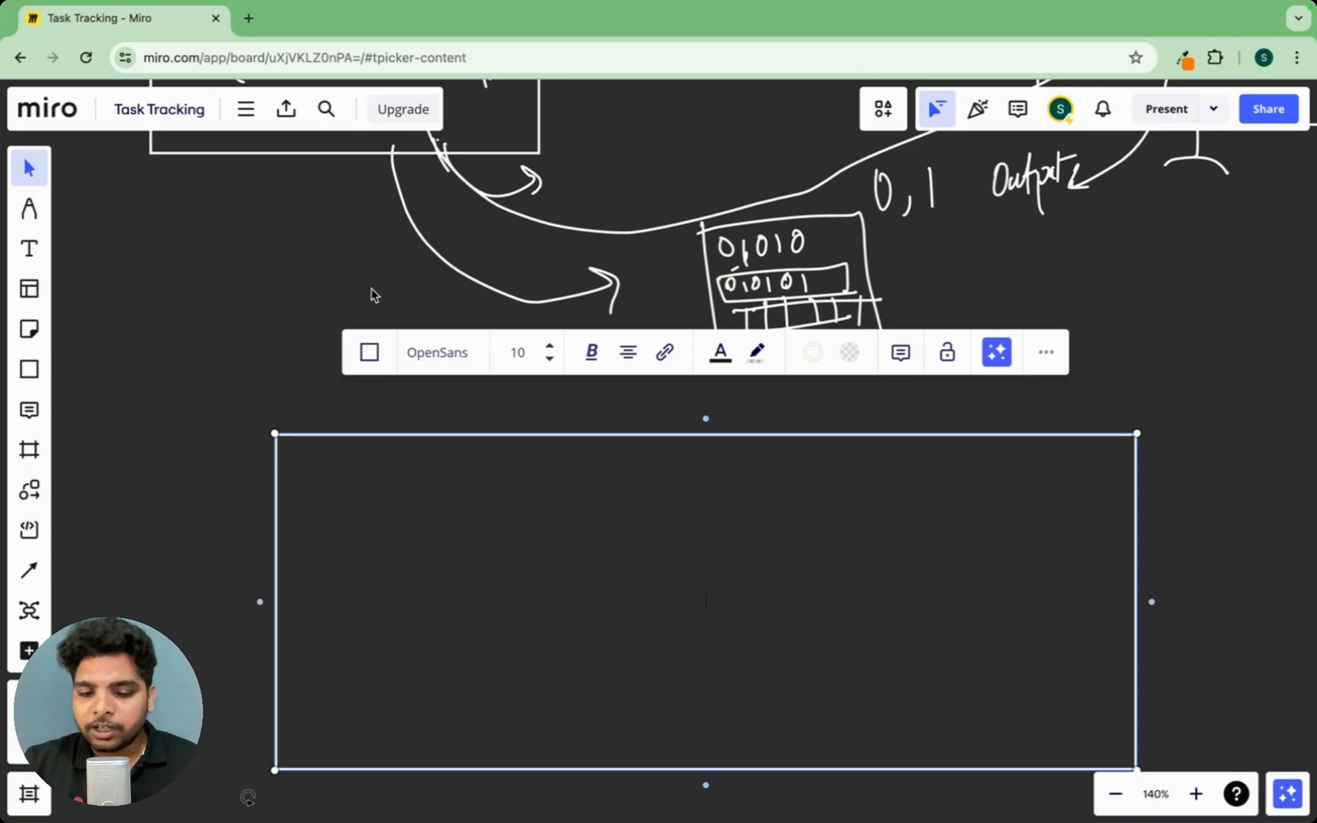
scroll(down, 3)
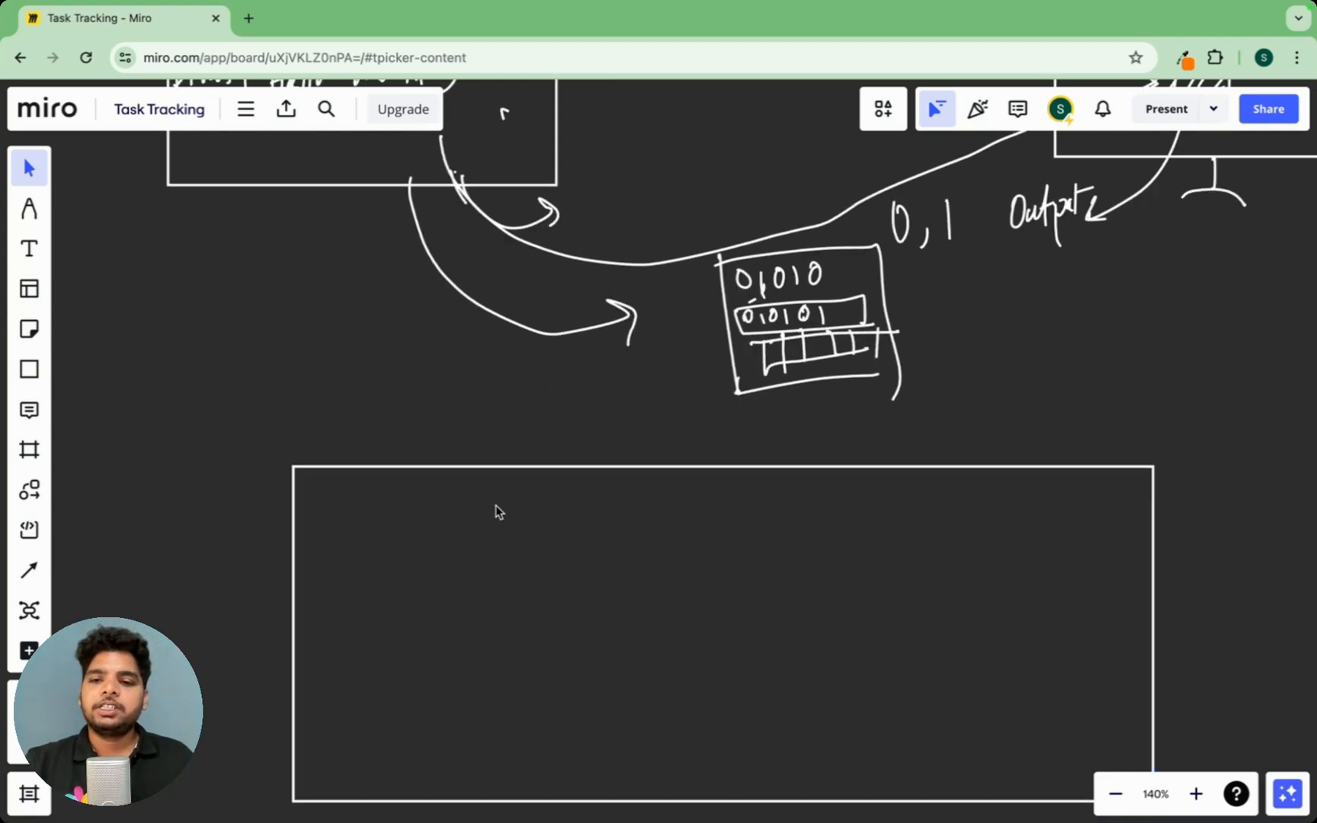
Handwrite 'Interpreter' as the big box's title and draw a smaller box inside it
click(29, 209)
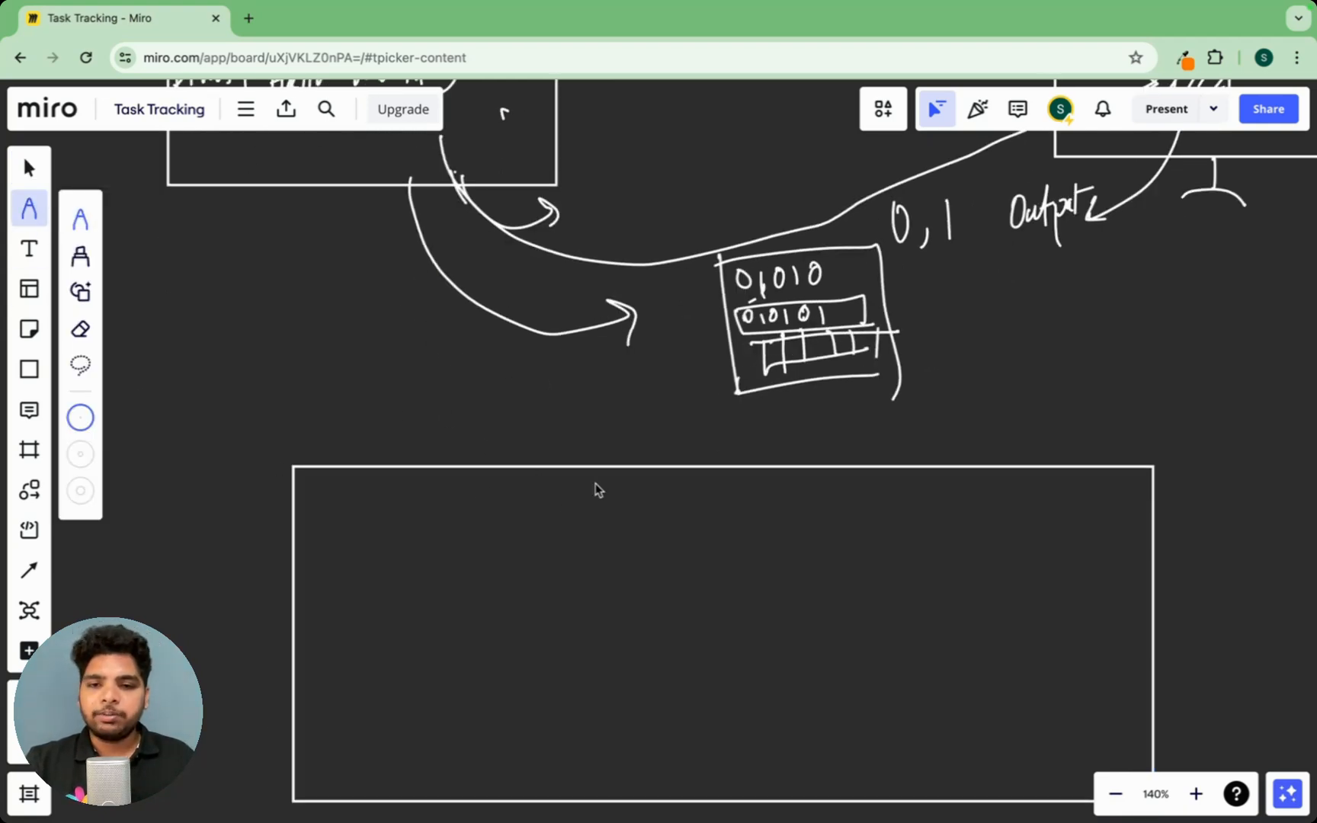
click(608, 489)
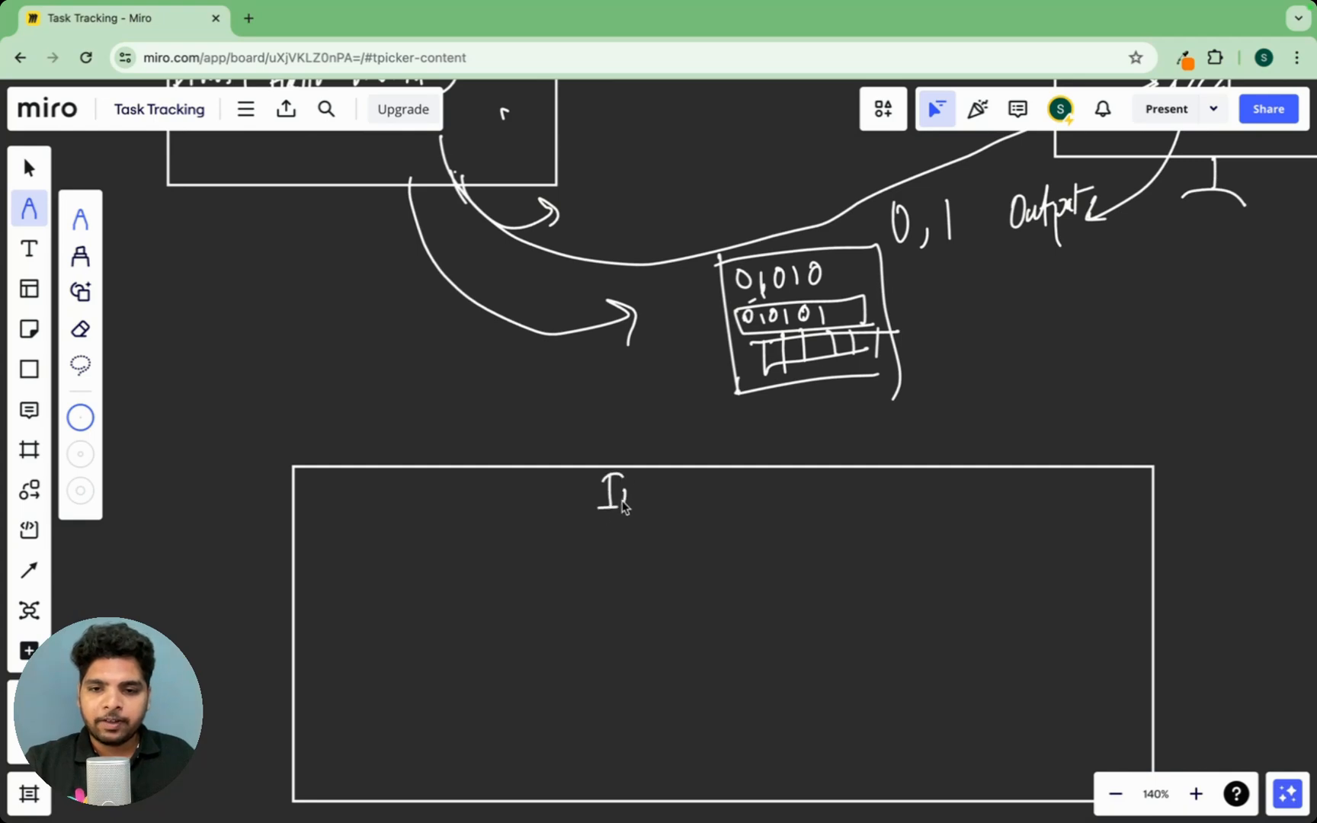
text(Interp)
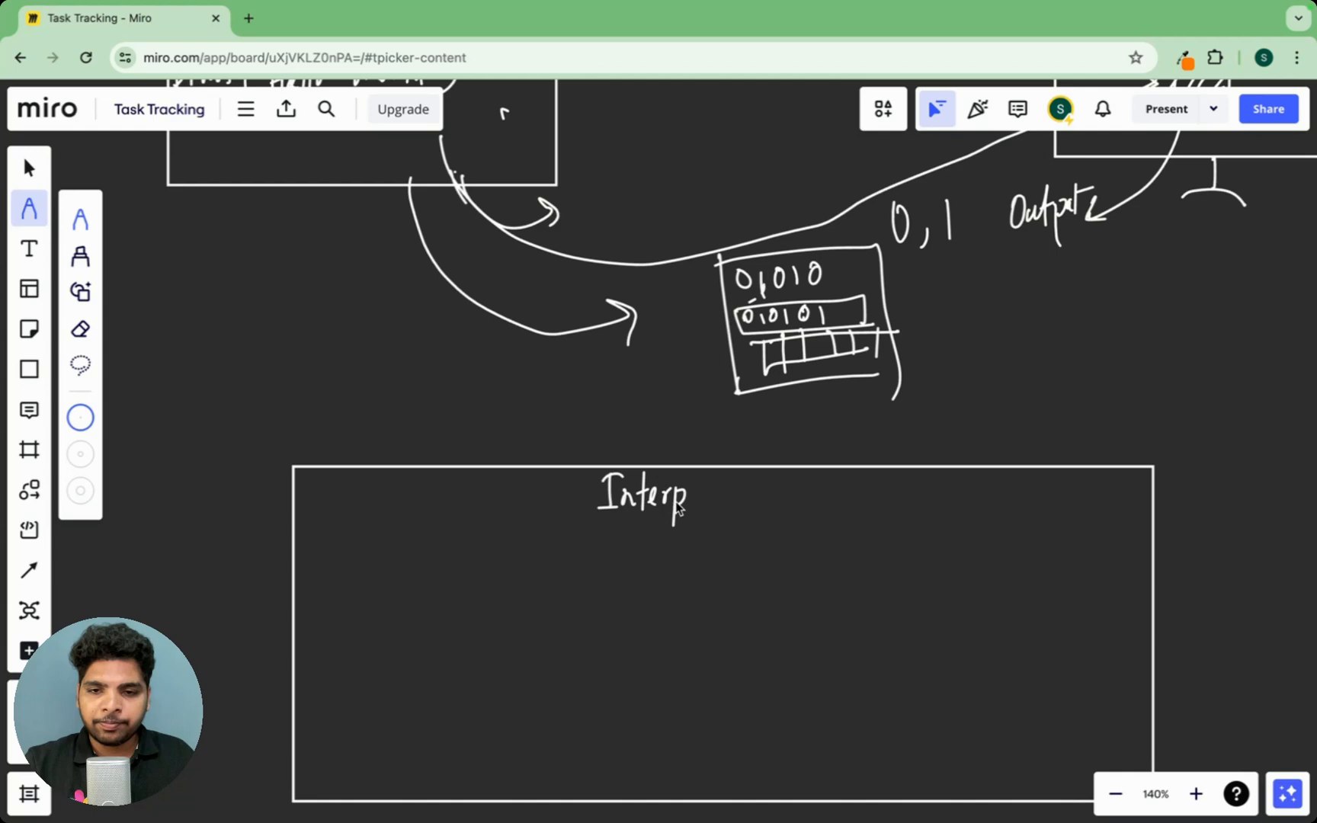
text(reter)
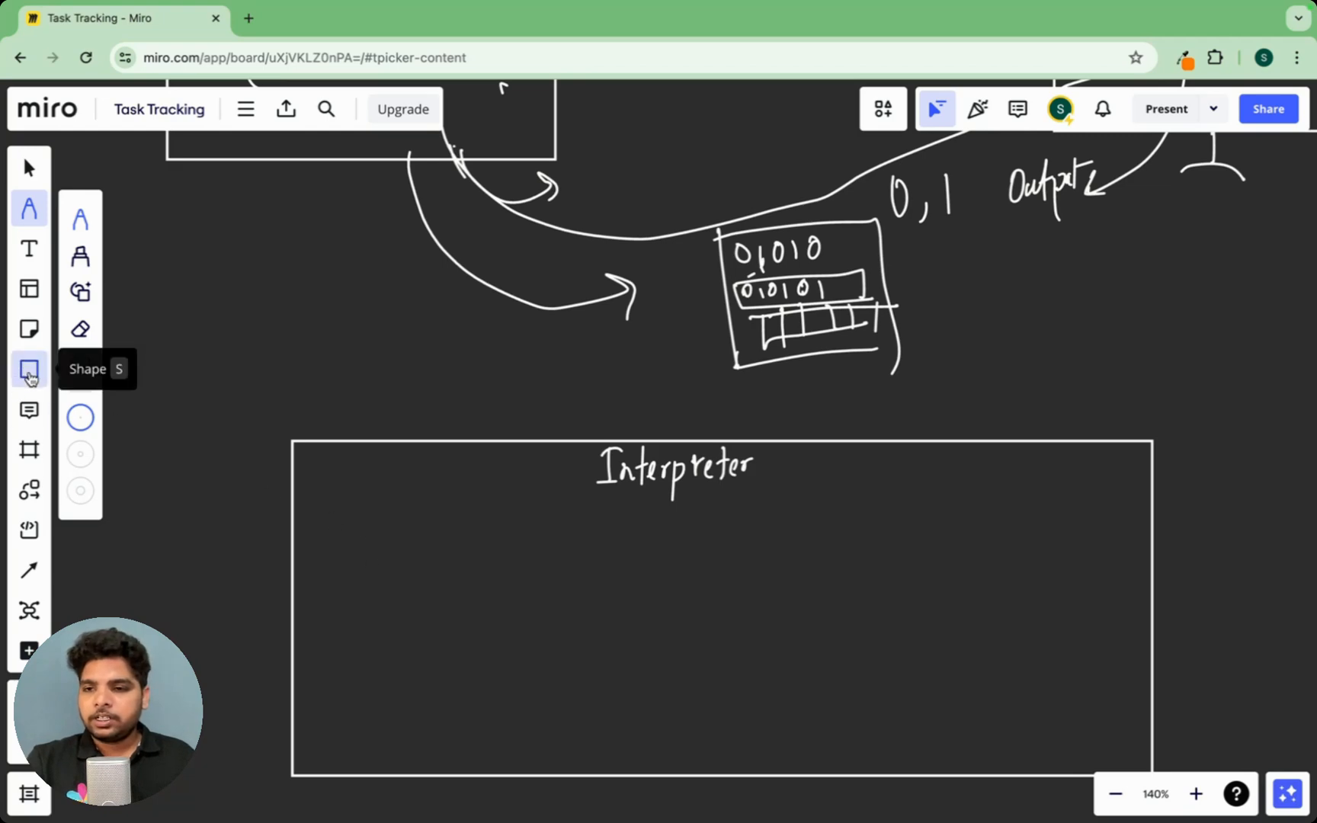
drag(343, 541, 352, 619)
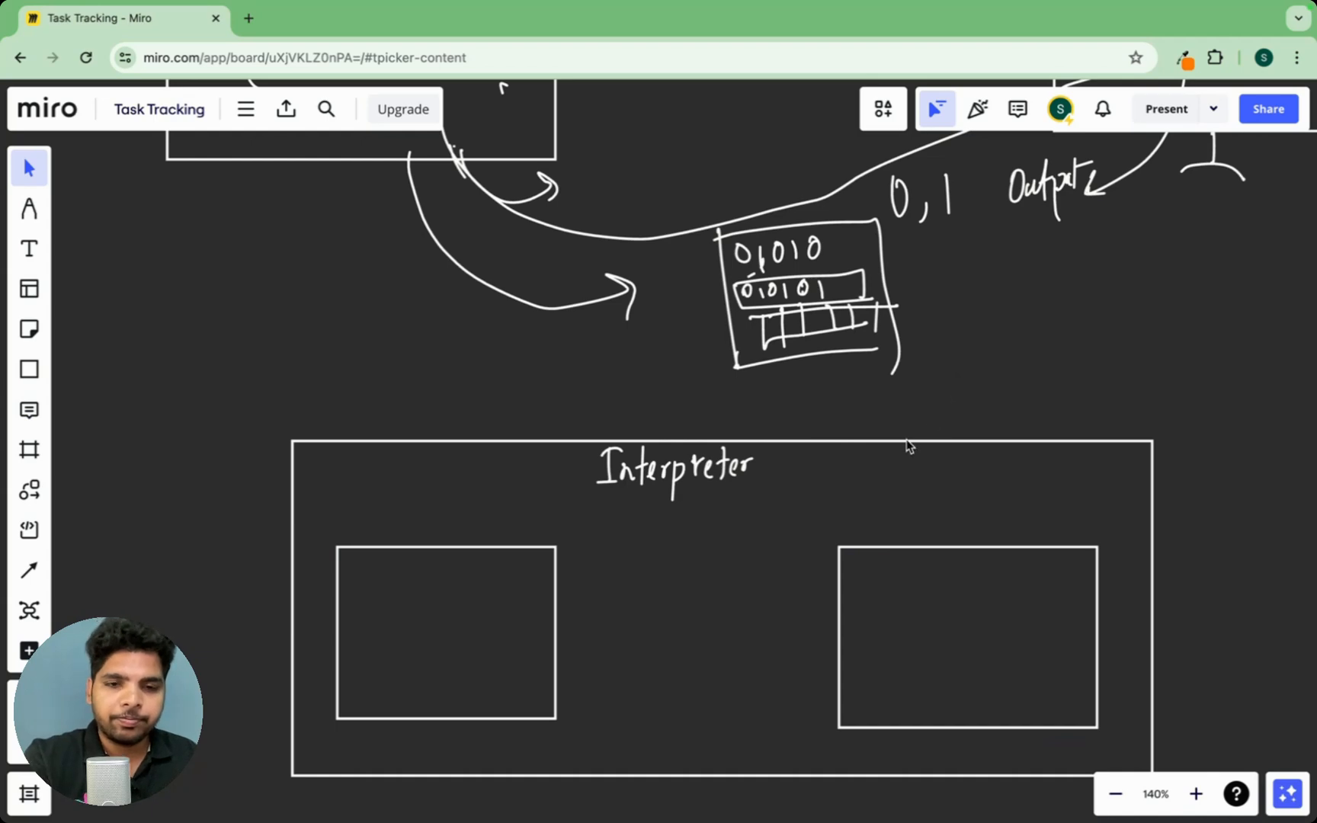
Label the inner boxes Compiler and PVM and add an intro.py arrow into Compiler
click(28, 207)
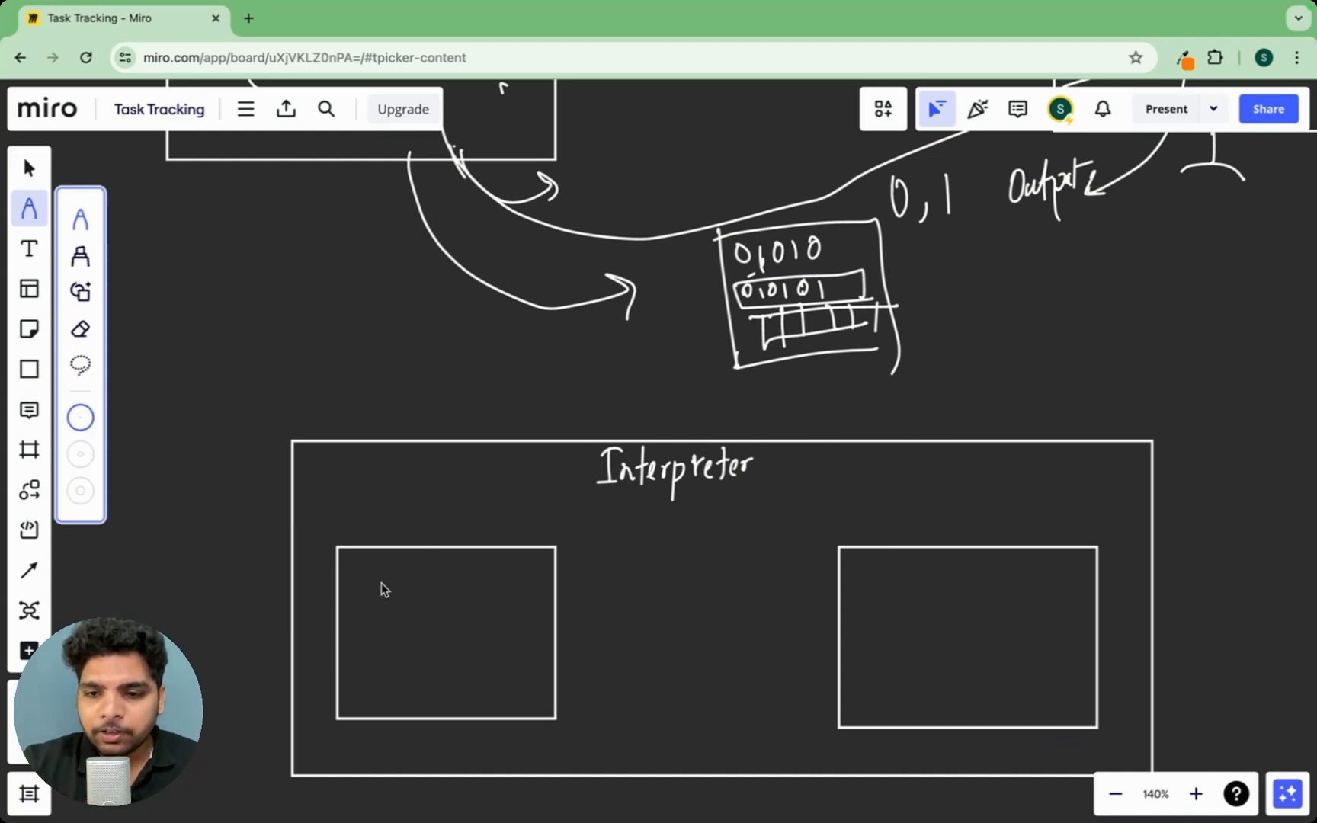
text(Comp)
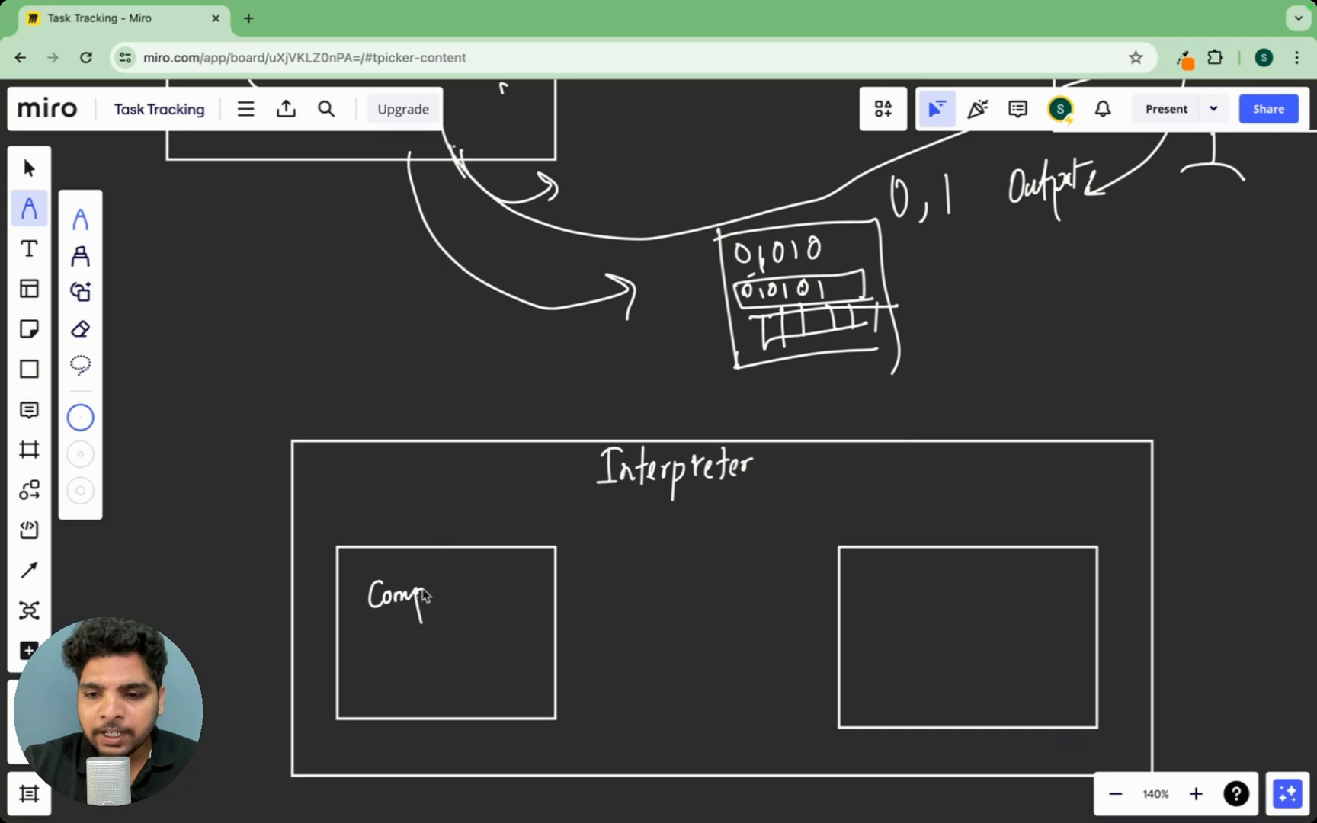
text(it)
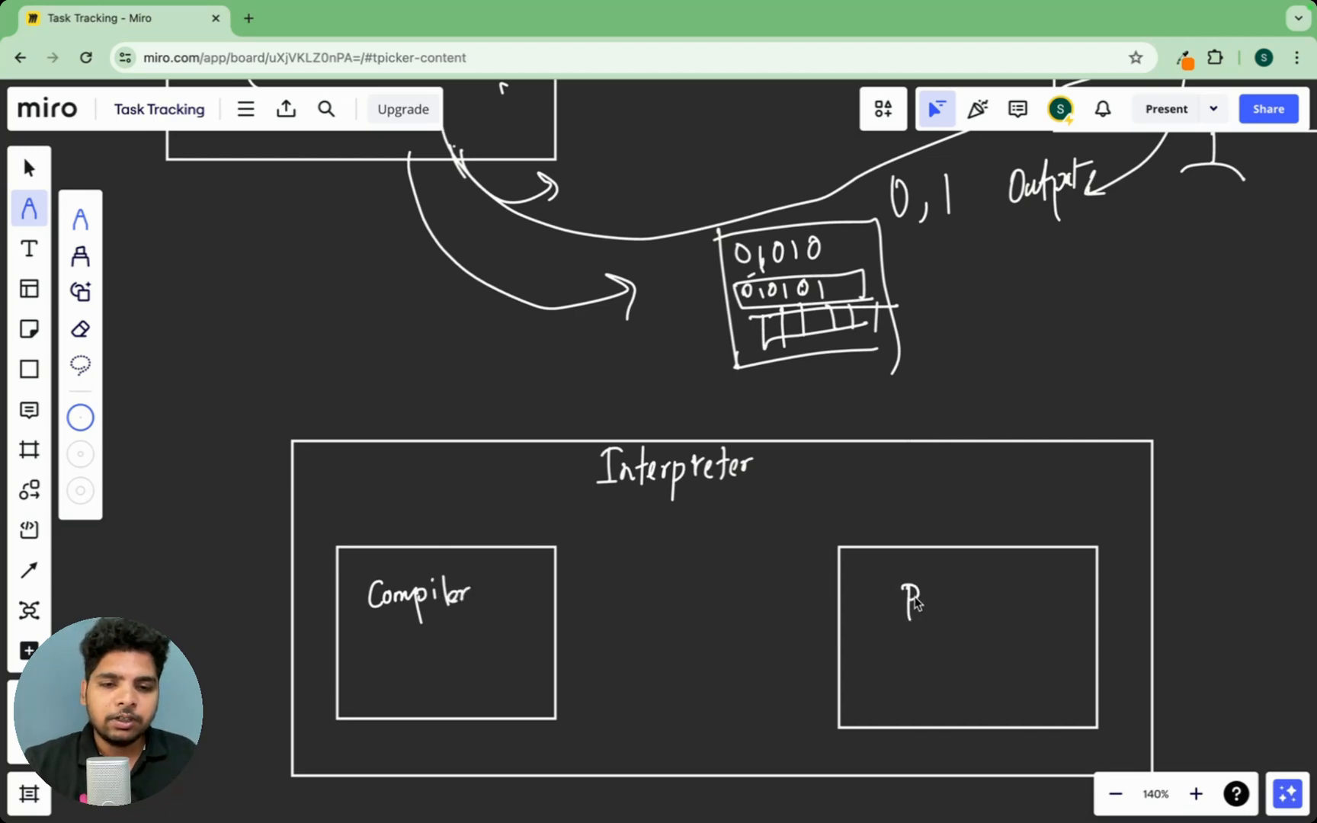
text(VM)
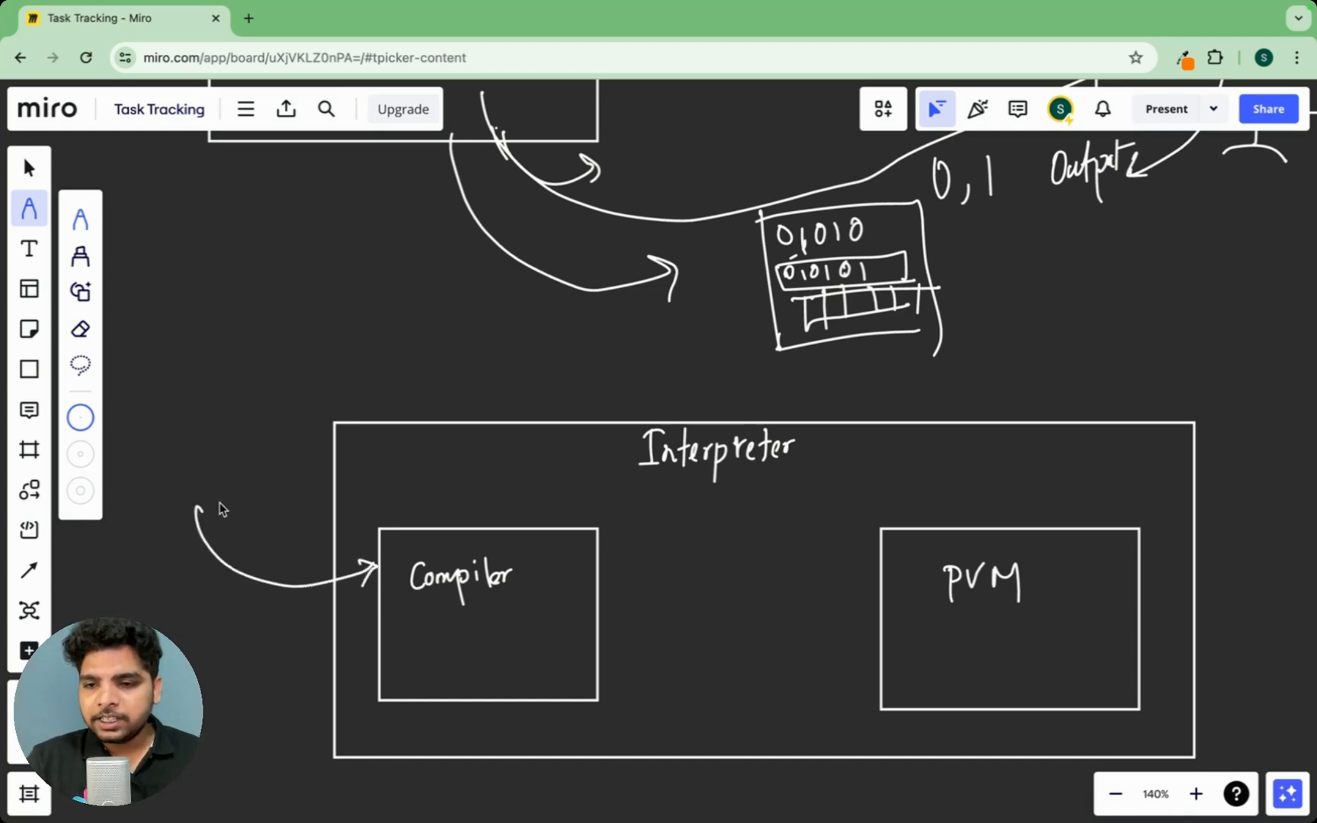
text(intro.py)
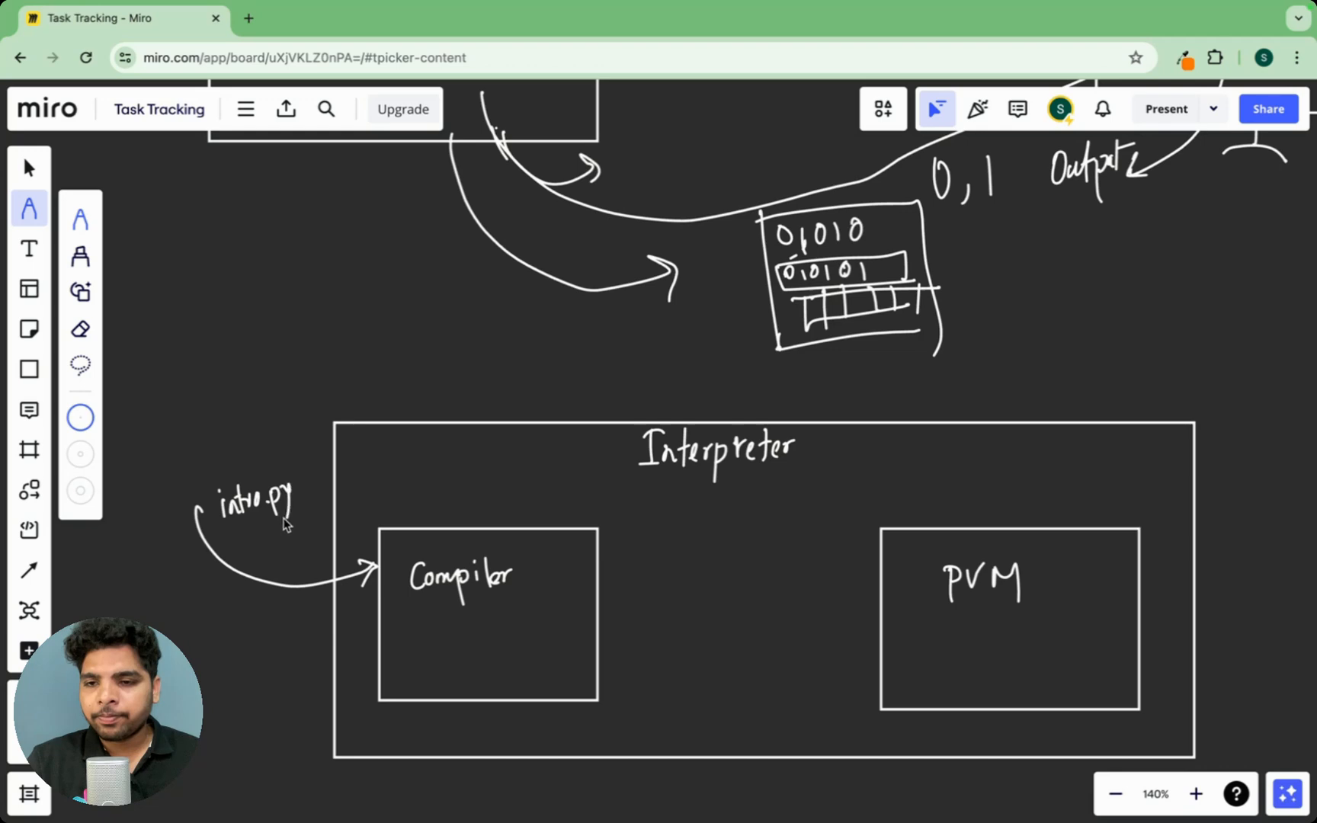
Box intro.py and add a byte code box marked .pyc fed by an arrow from Compiler
drag(197, 478, 323, 541)
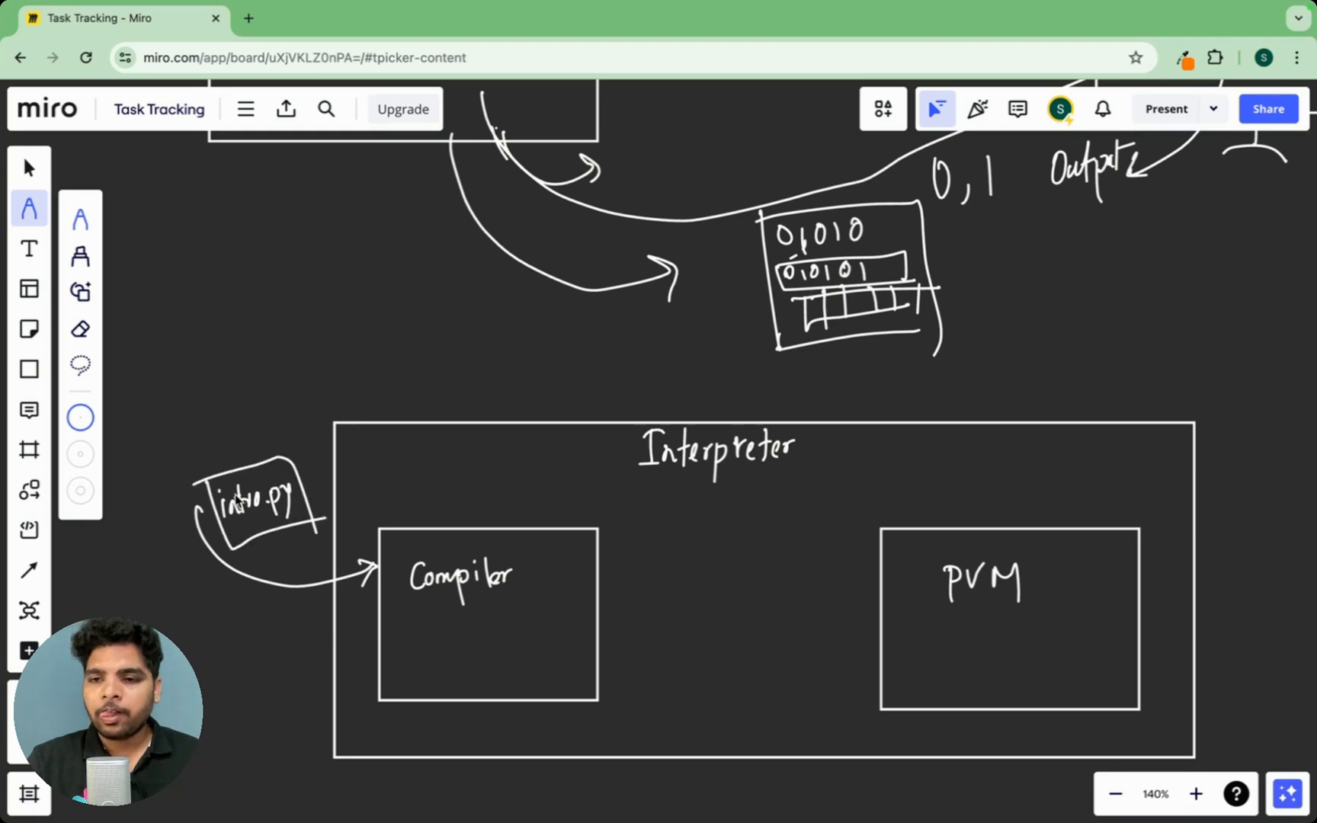
drag(596, 600, 668, 608)
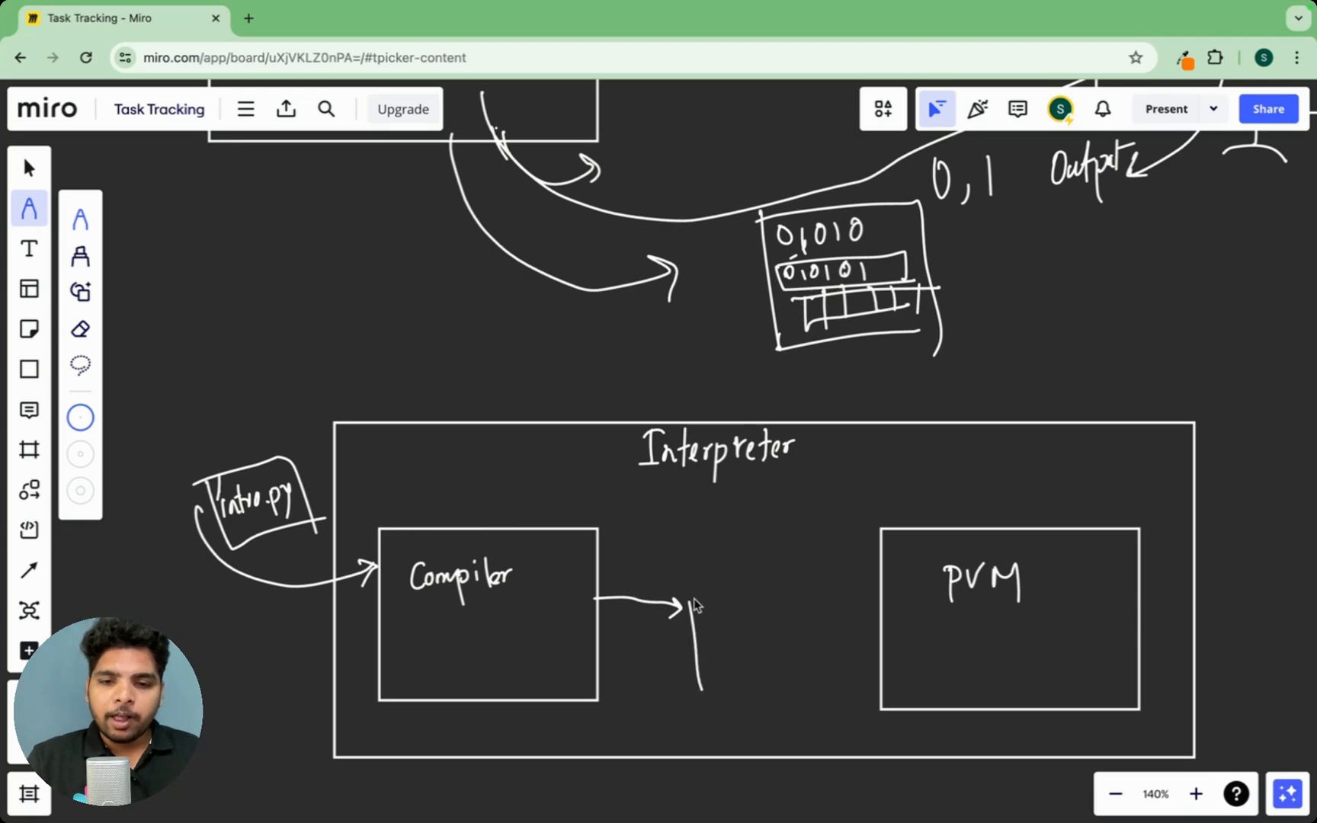
drag(696, 596, 794, 710)
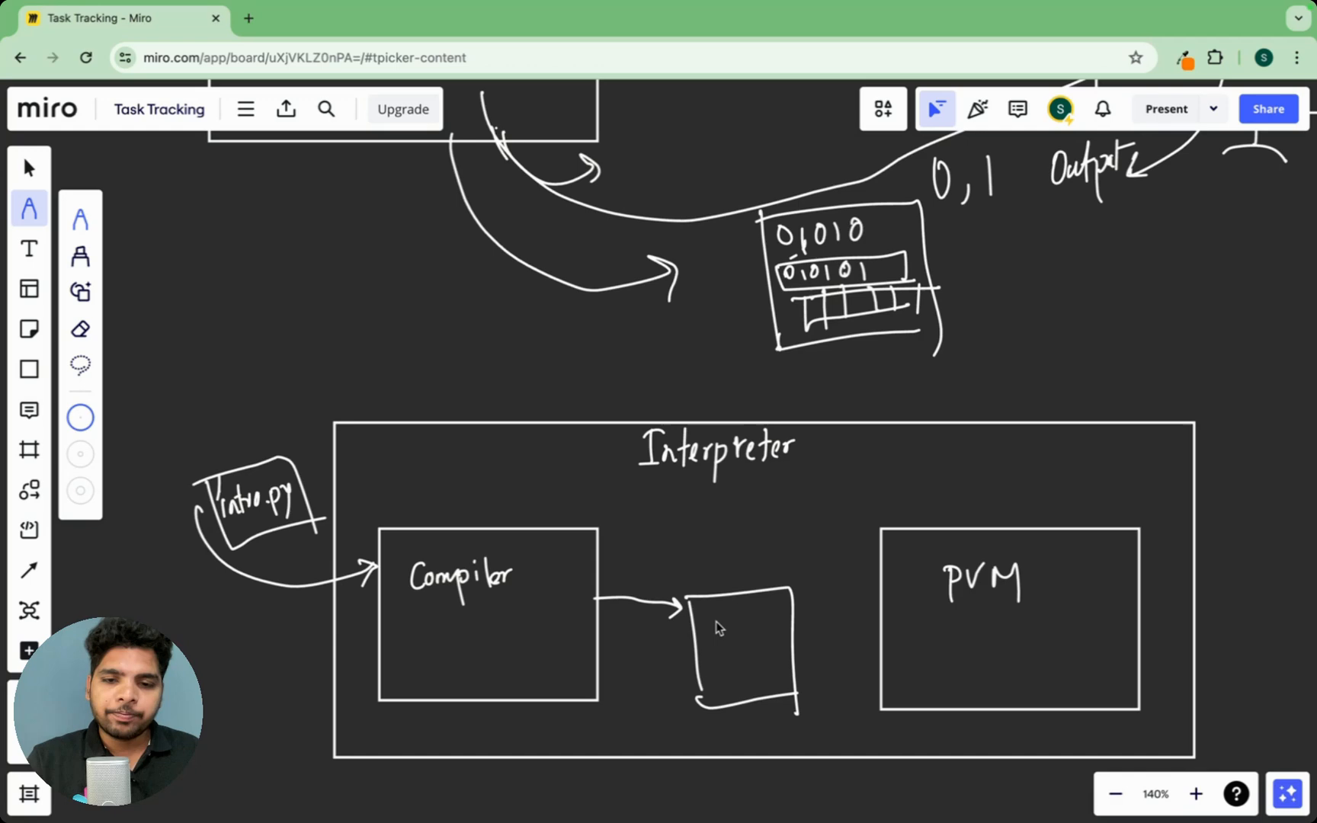
text(byte)
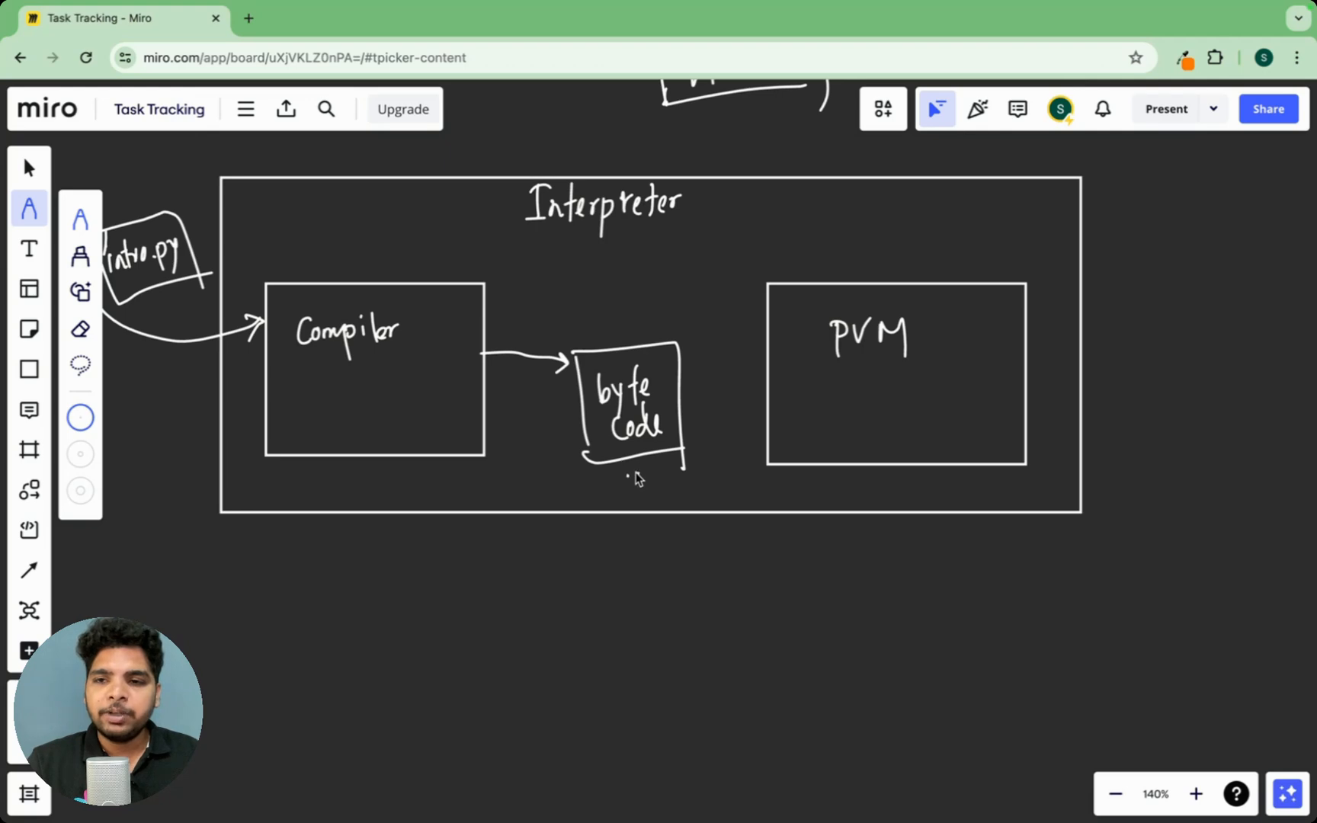
drag(621, 479, 684, 483)
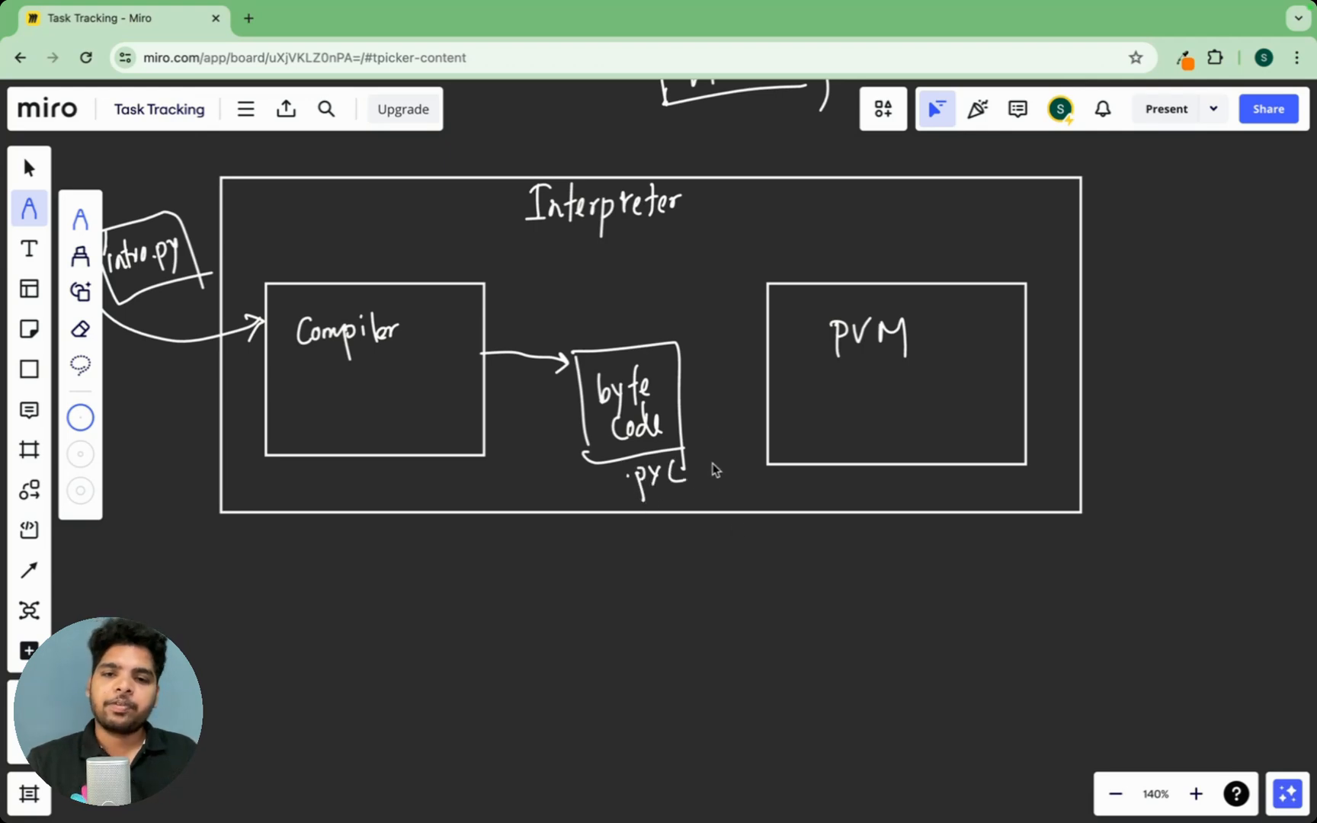
mouse_move(662, 379)
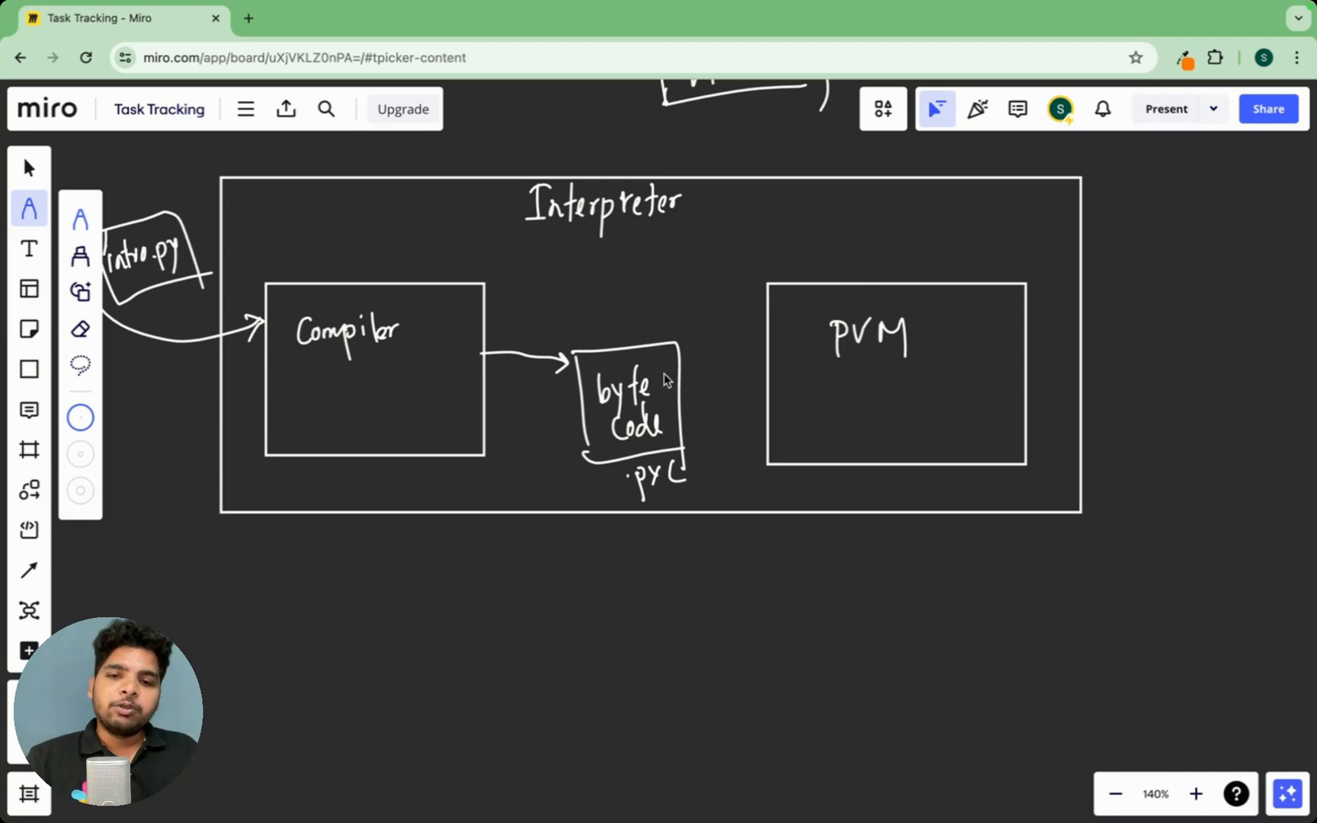
Draw arrows from byte code into the PVM and out to a binary output box
scroll(down, 3)
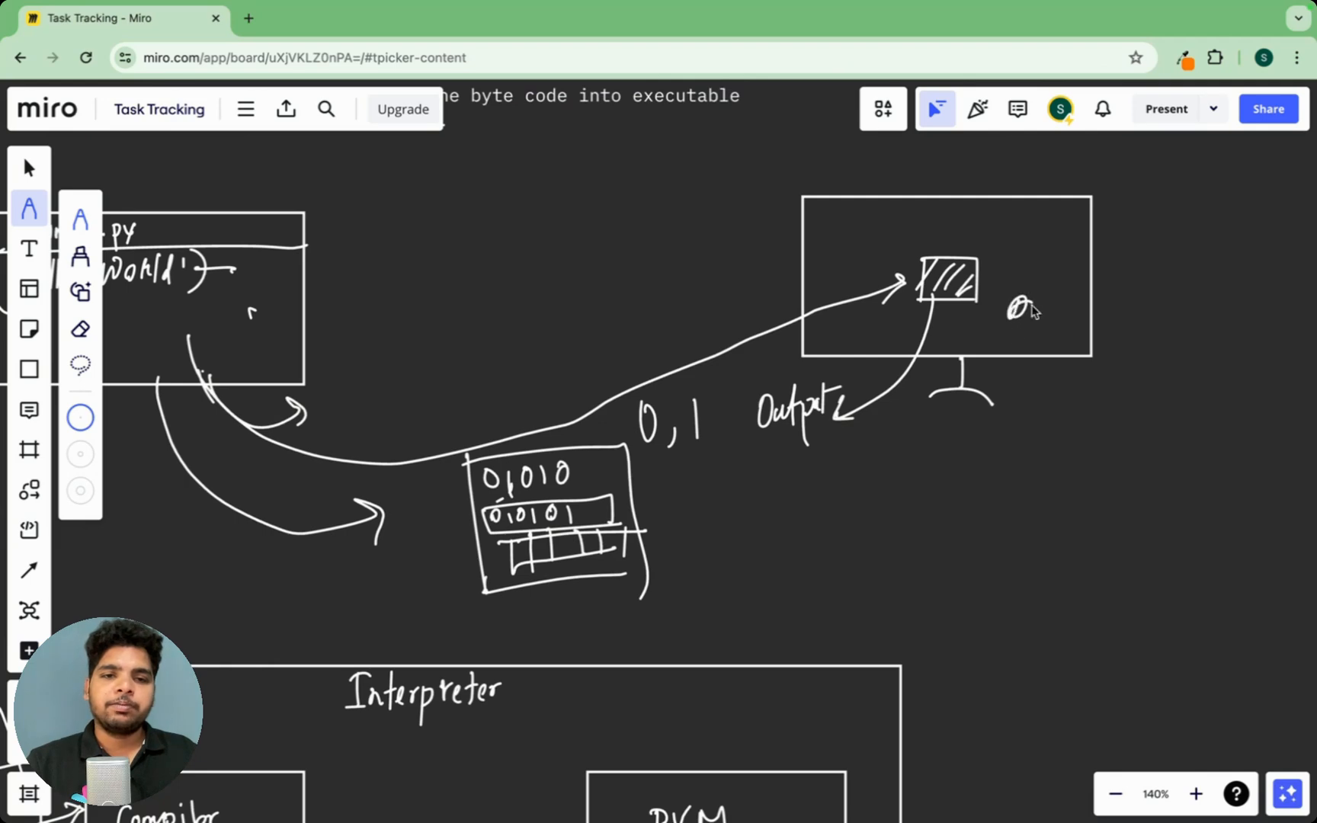
scroll(down, 3)
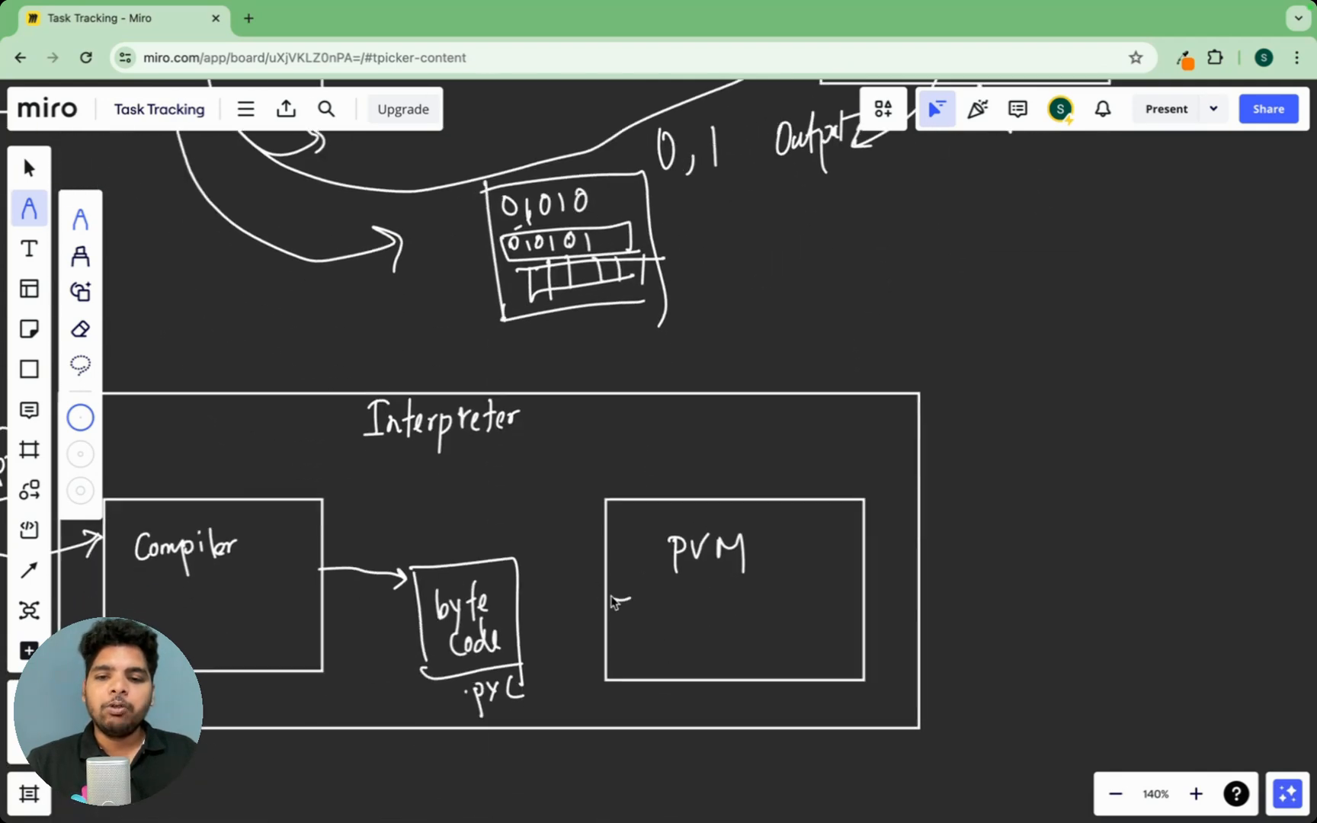
mouse_move(566, 596)
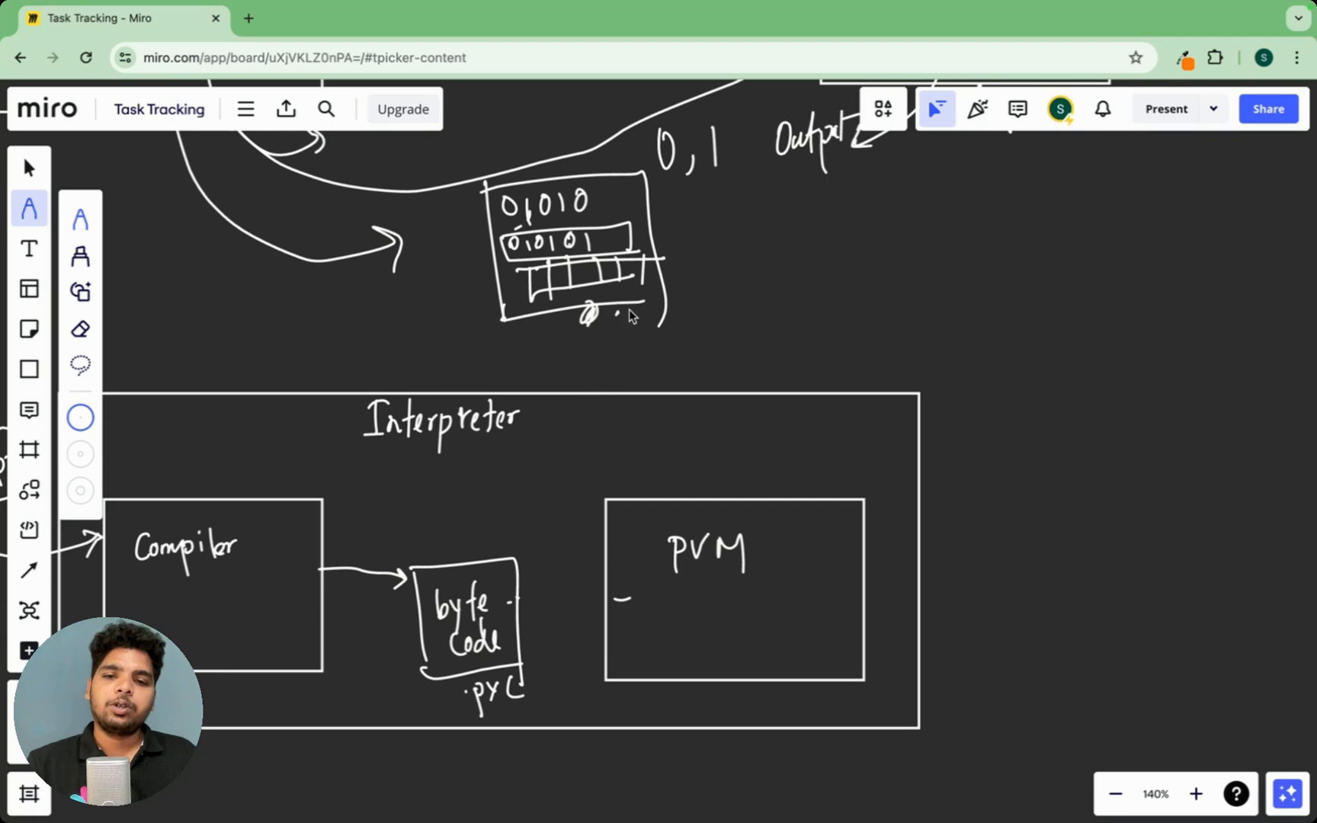
drag(646, 516, 763, 500)
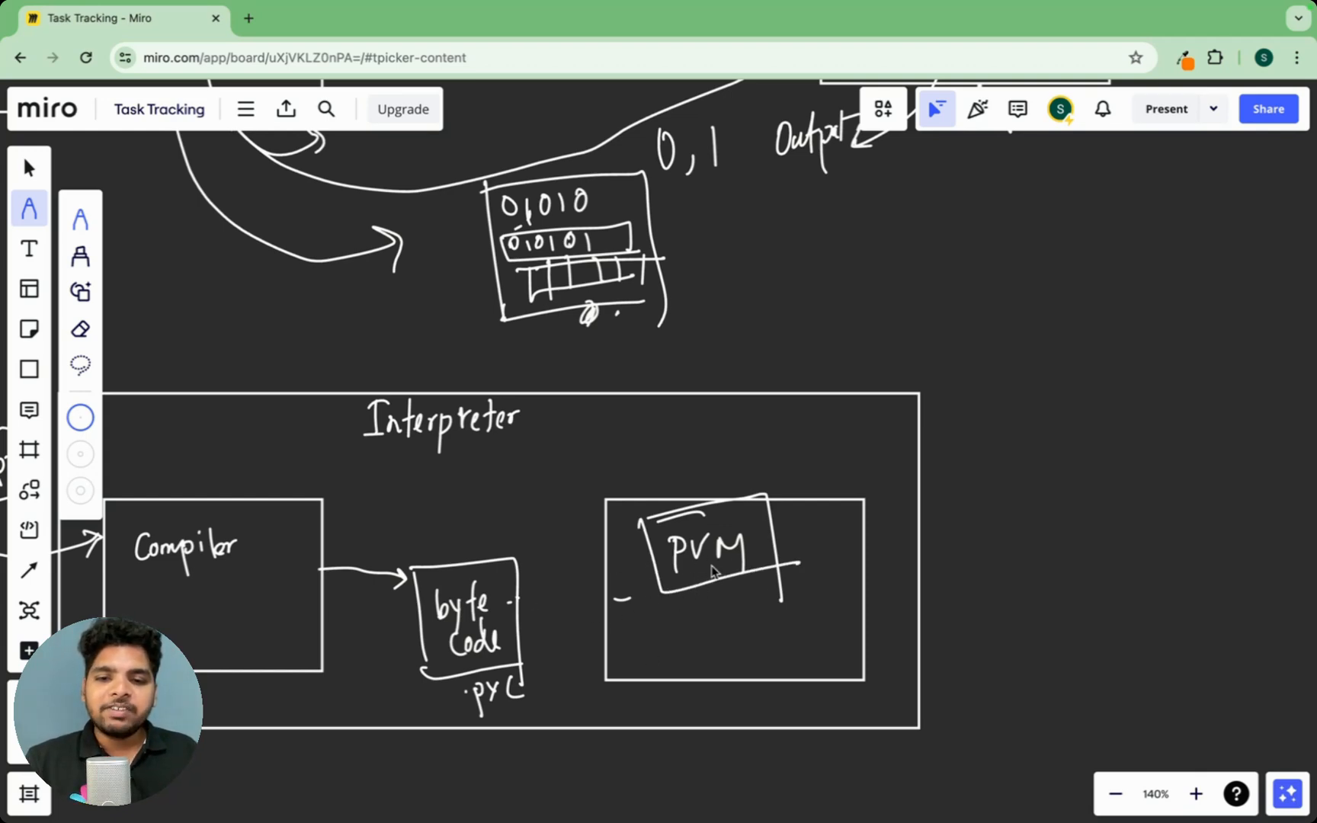
mouse_move(521, 605)
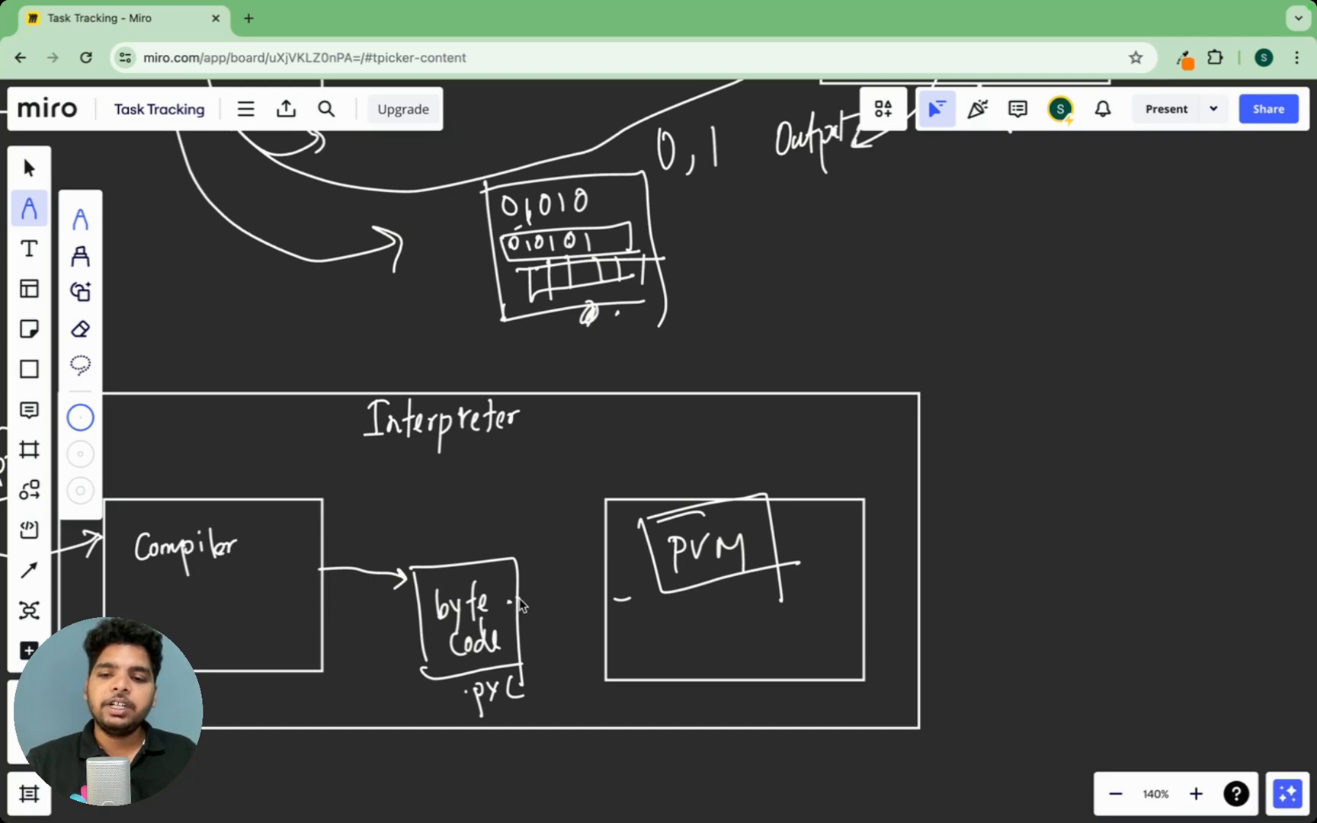
drag(521, 600, 608, 600)
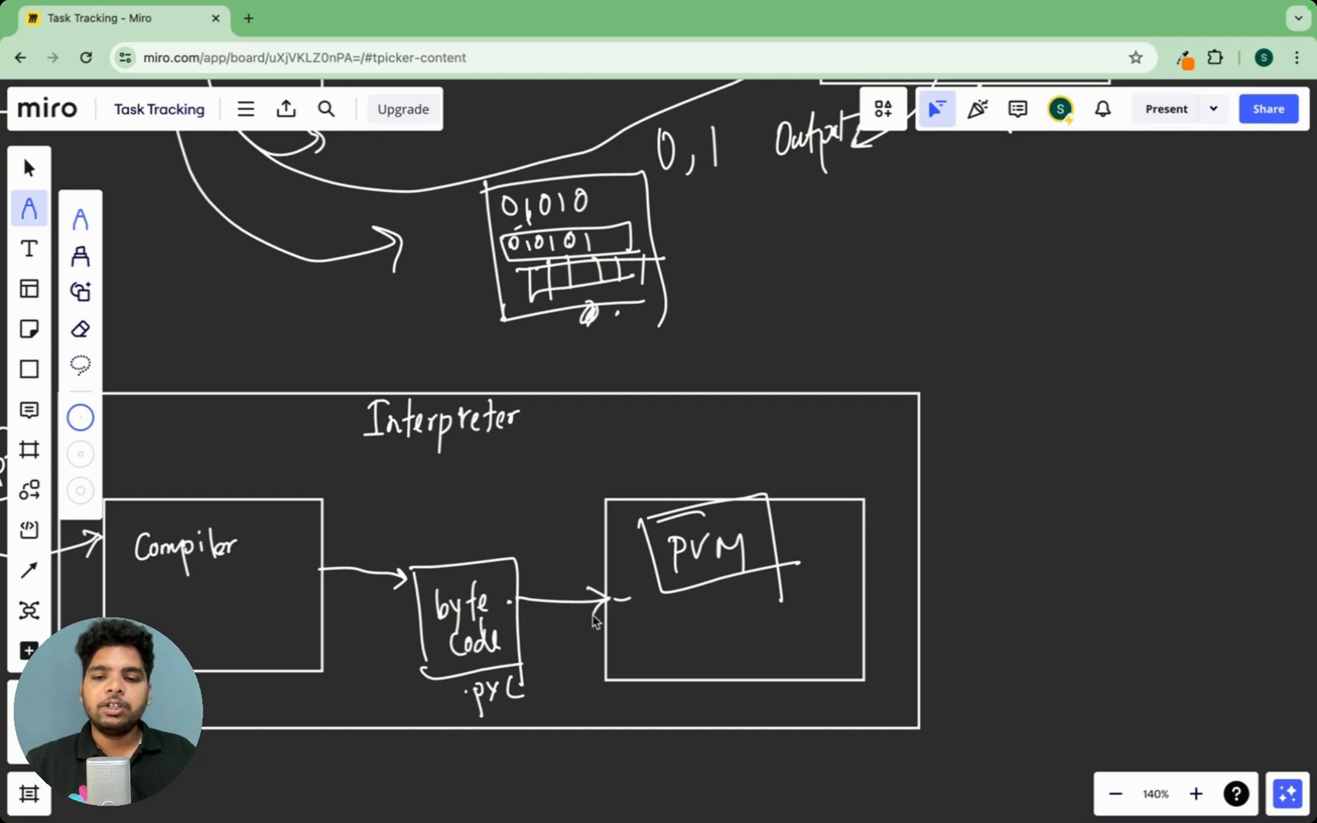
drag(856, 579, 1040, 578)
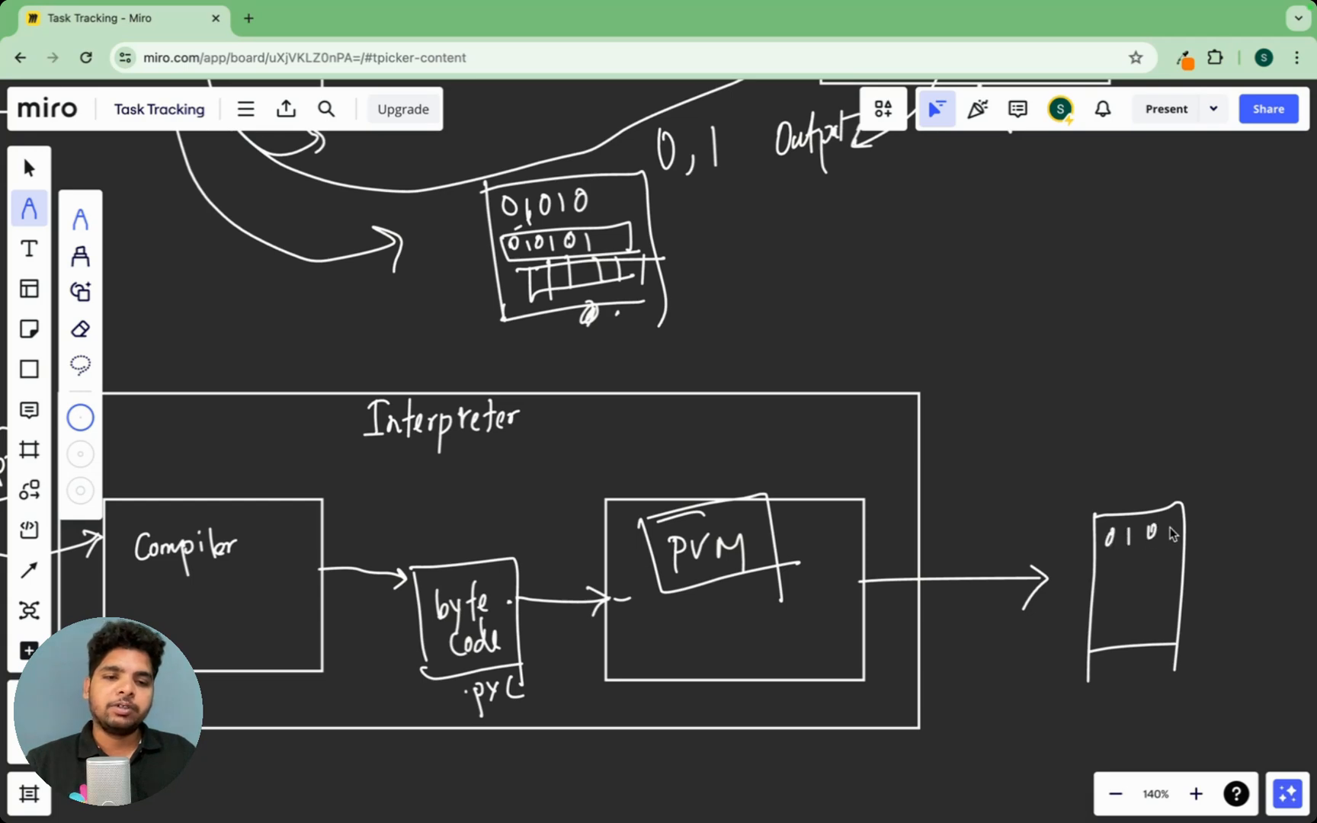
drag(1159, 538, 1141, 605)
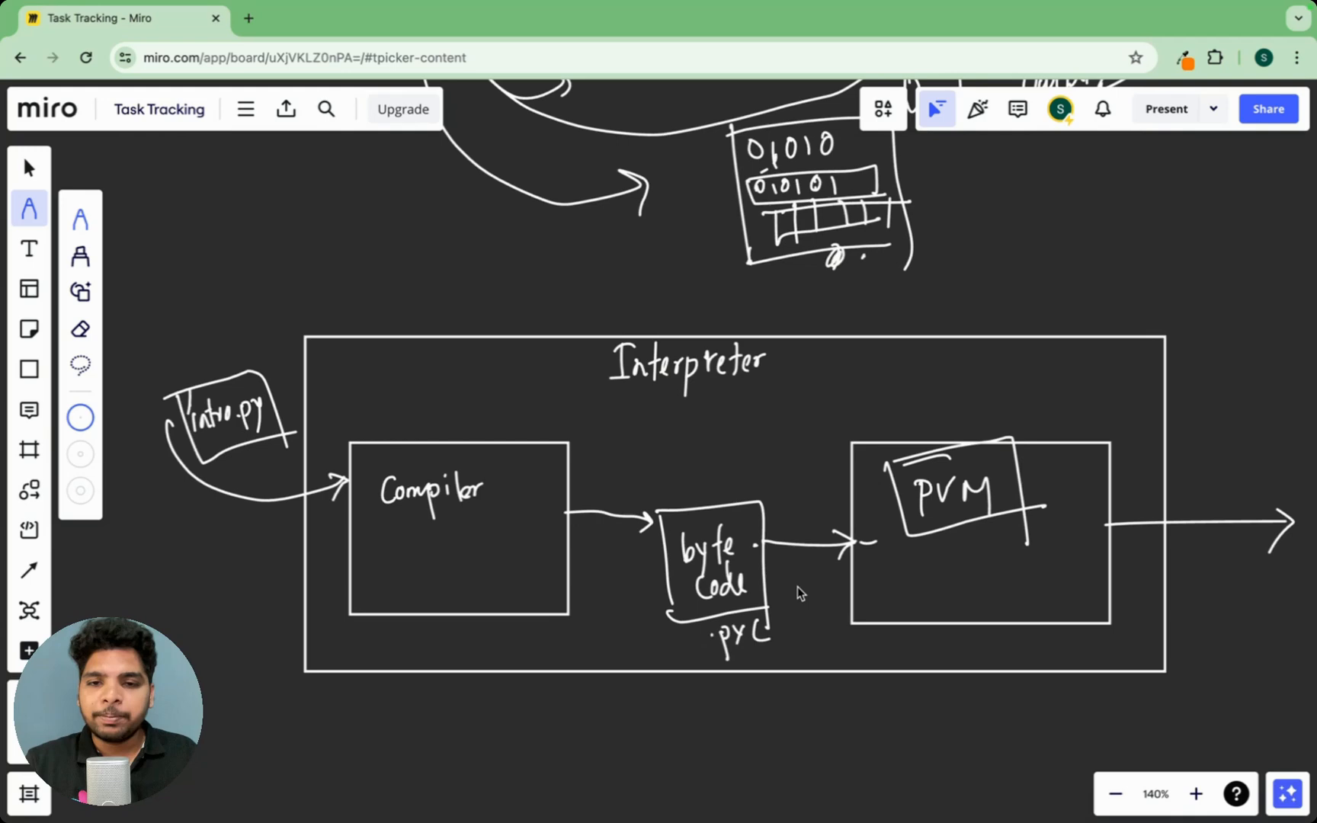
mouse_move(445, 398)
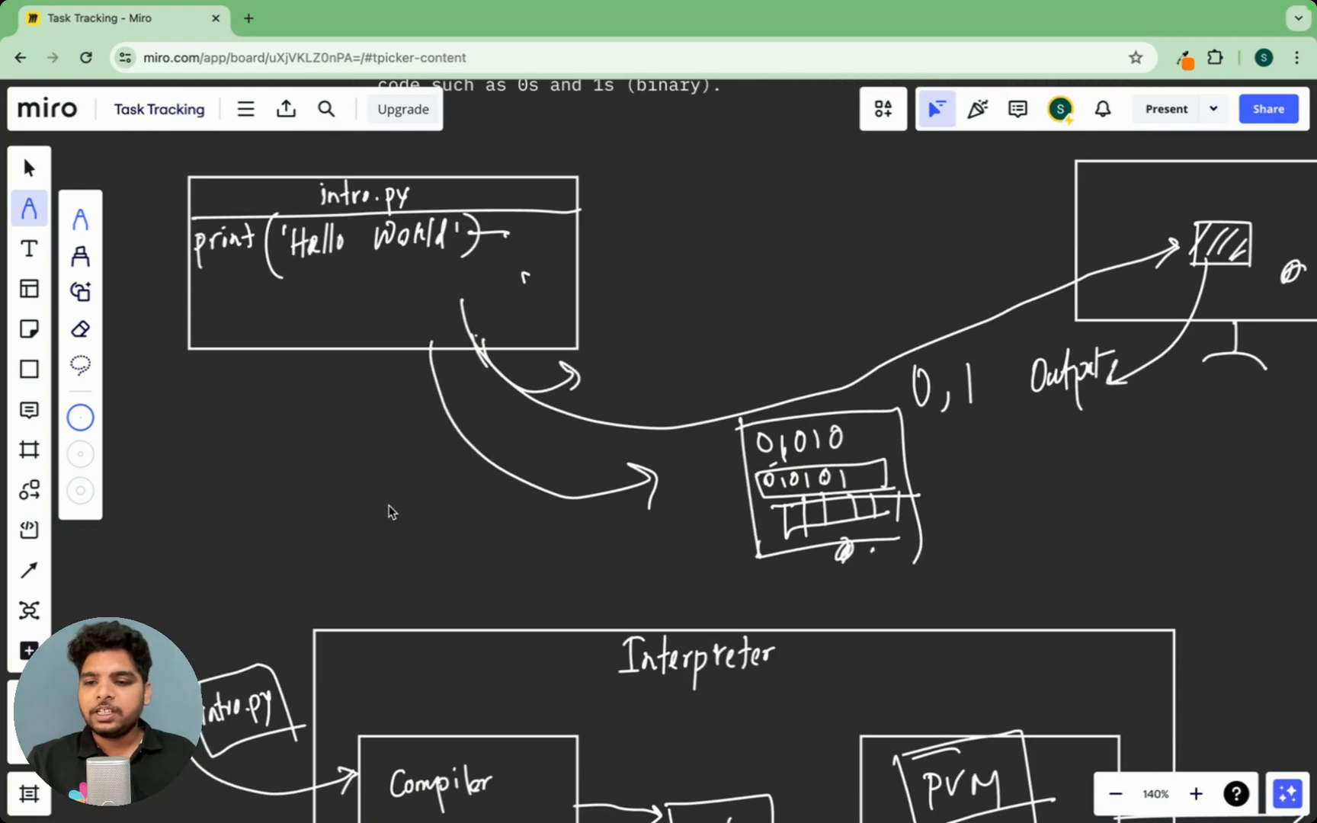
Underline indentation and syntax in Step 1 and the Hello World line in intro.py
scroll(down, 3)
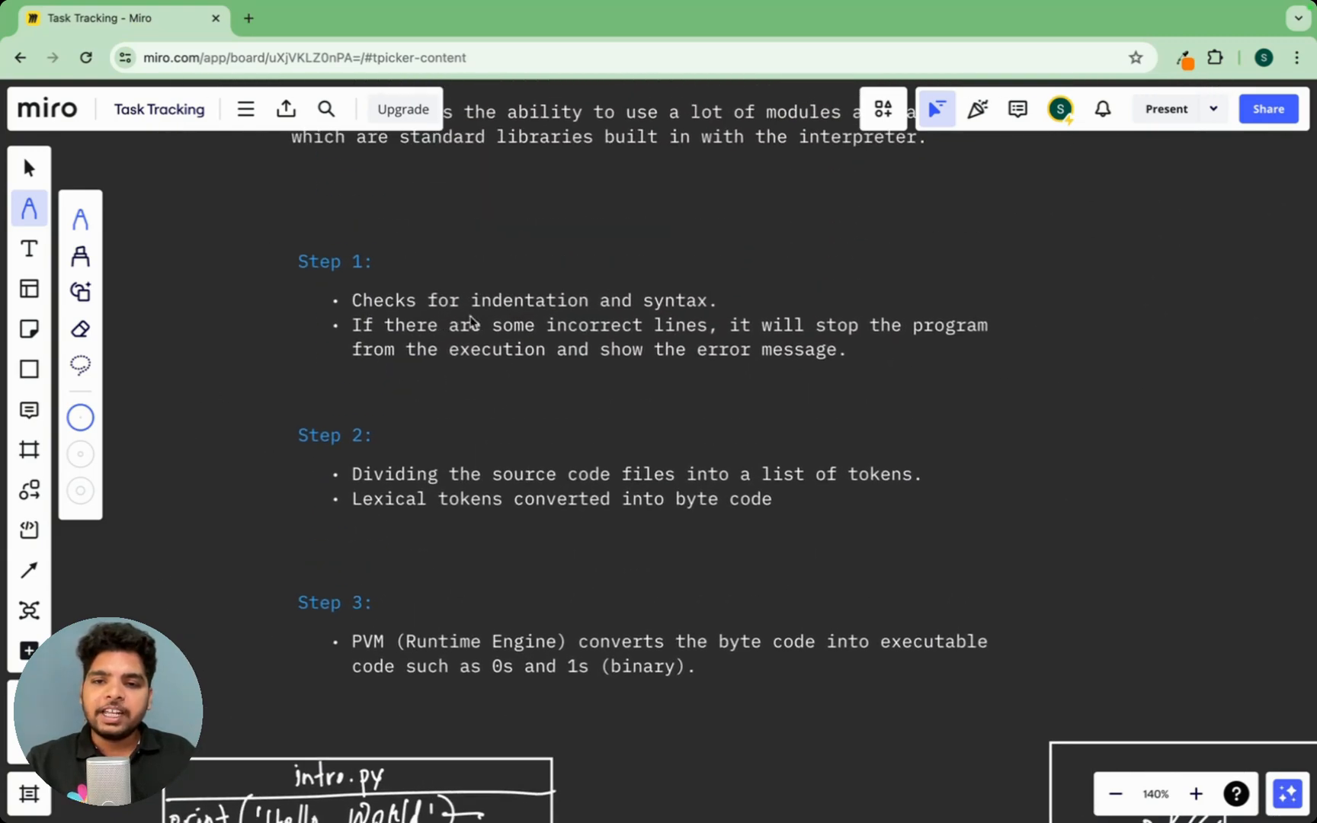
drag(470, 317, 710, 311)
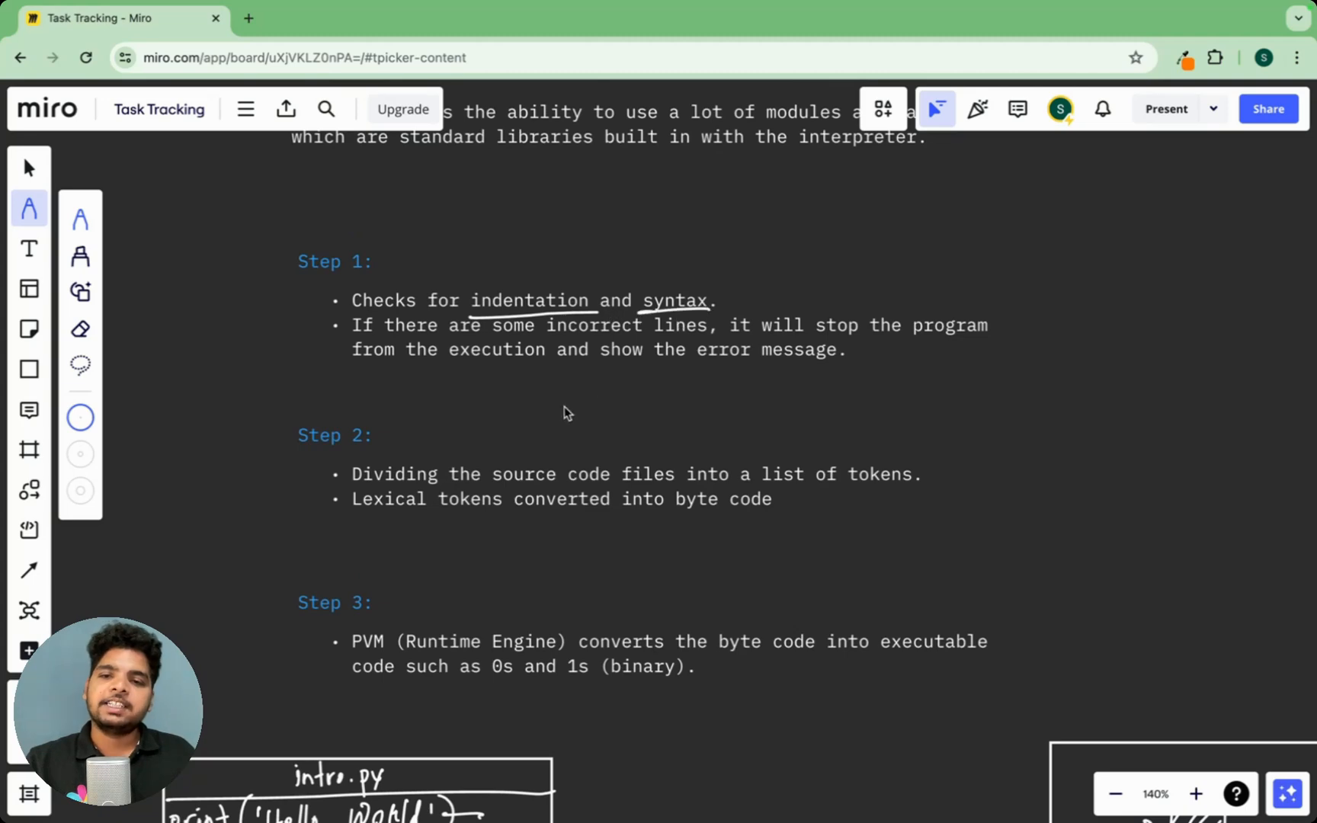
scroll(down, 3)
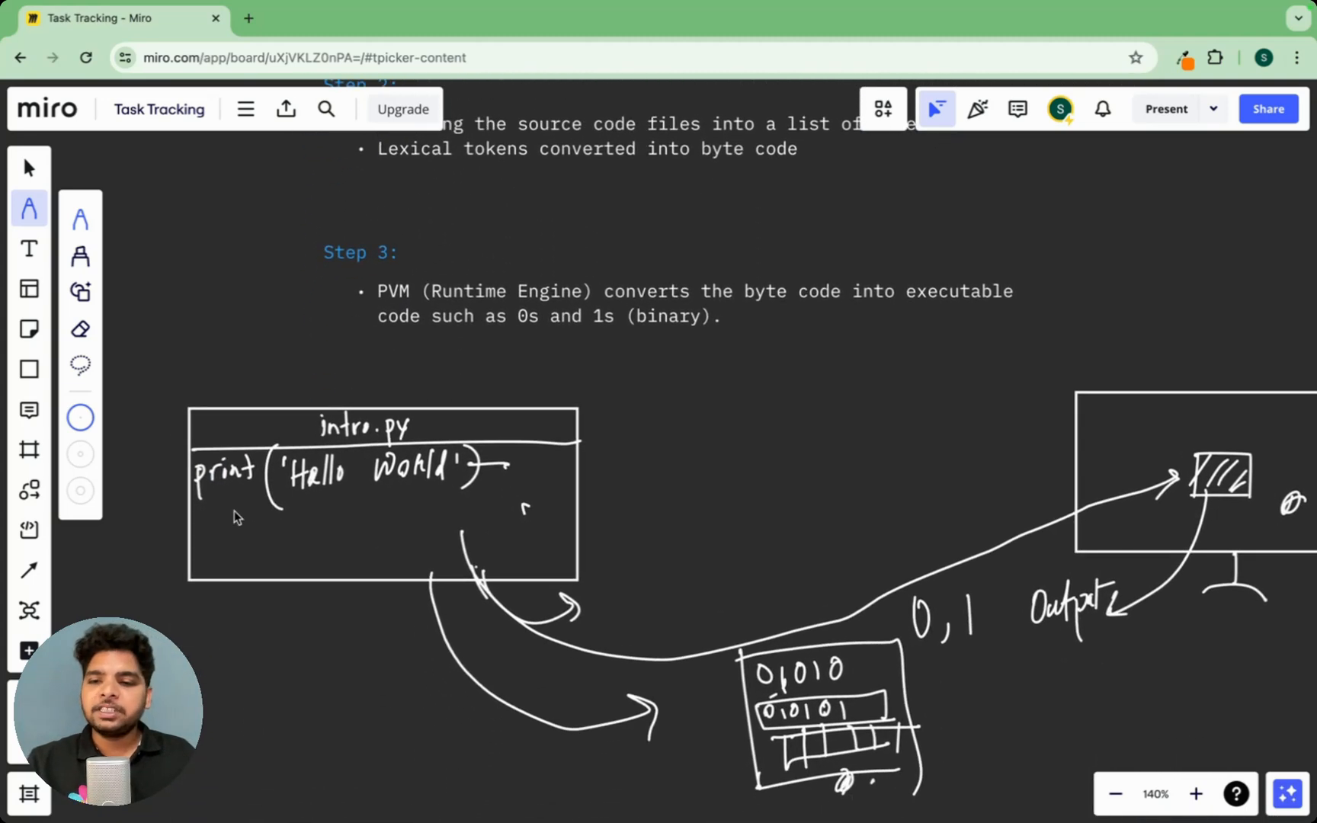
drag(235, 512, 400, 479)
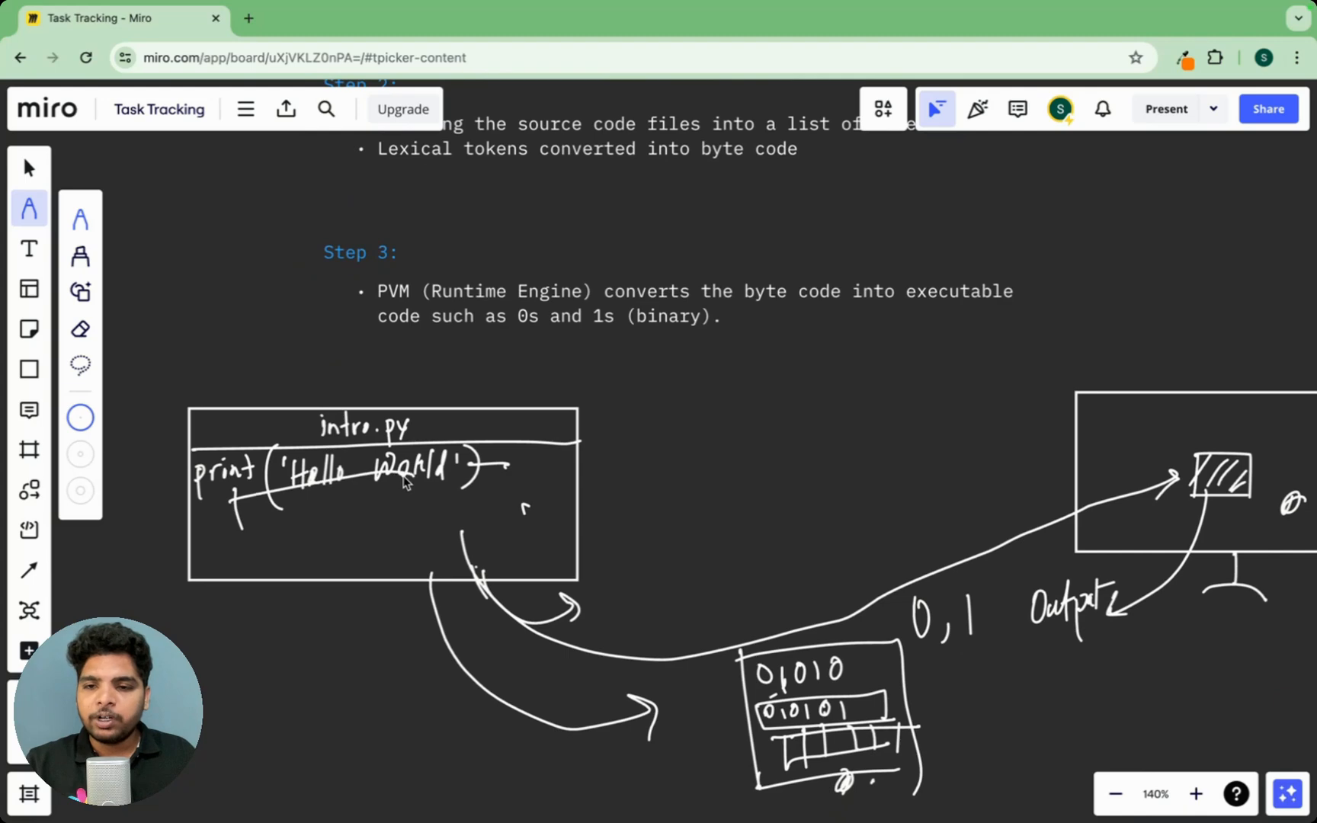
scroll(down, 3)
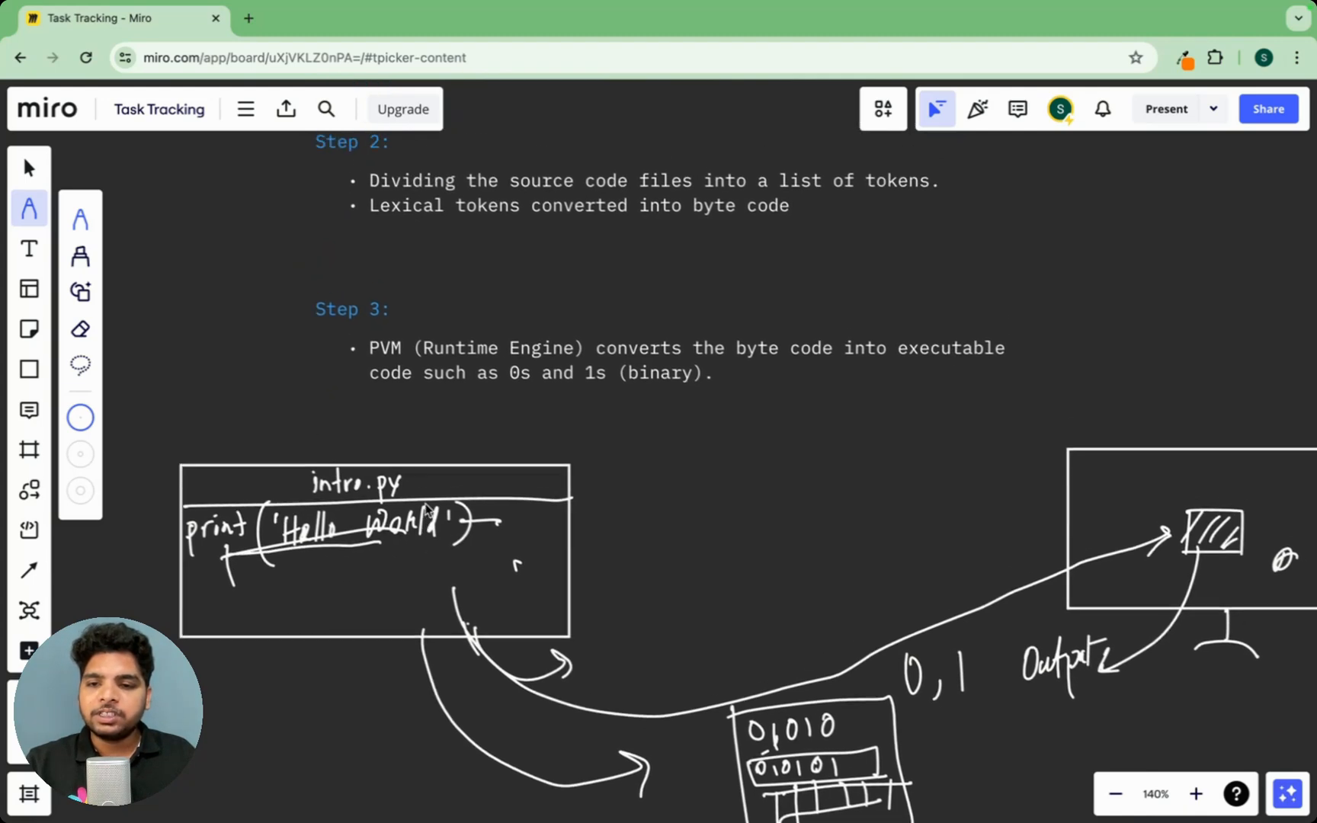
scroll(down, 3)
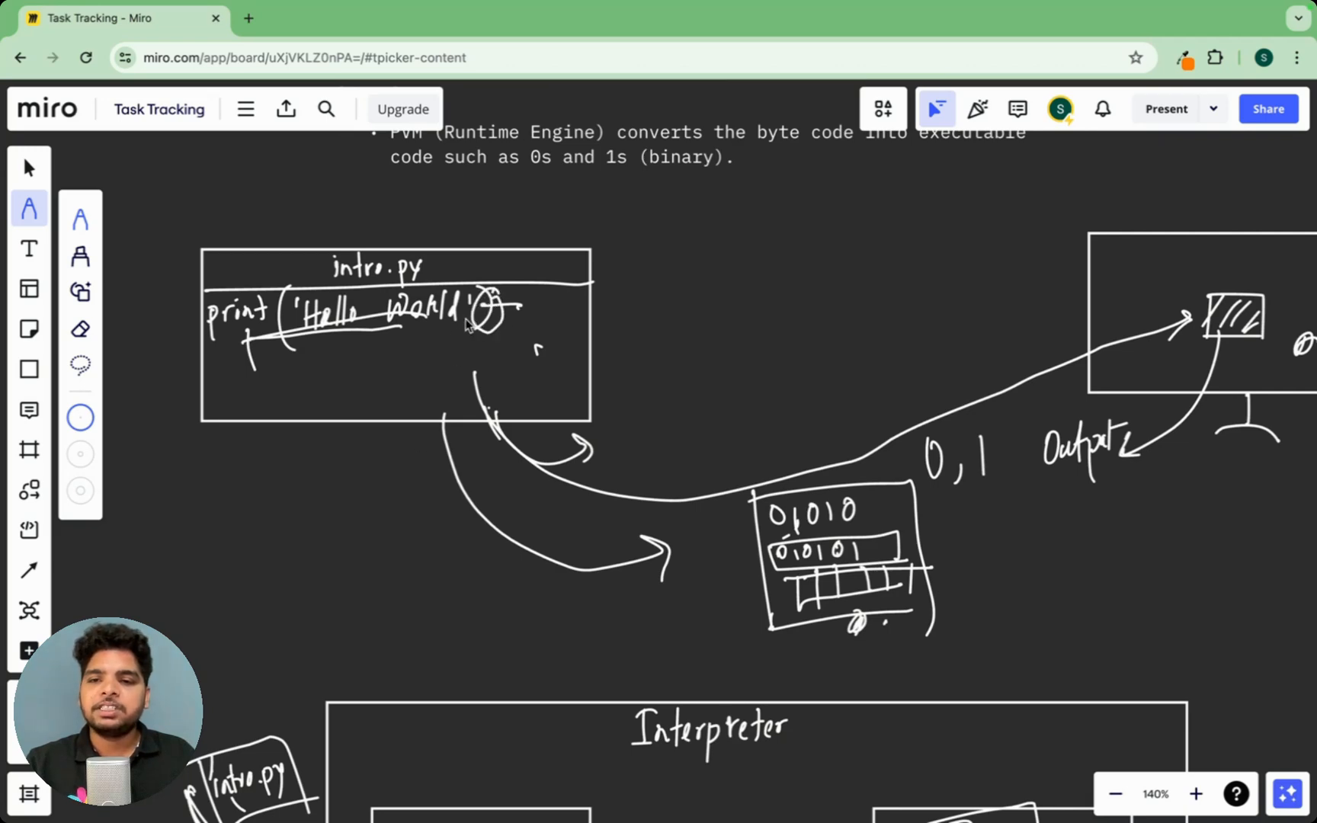
Scroll the board between the Compiler sketch and the Step 2 tokens notes
scroll(down, 3)
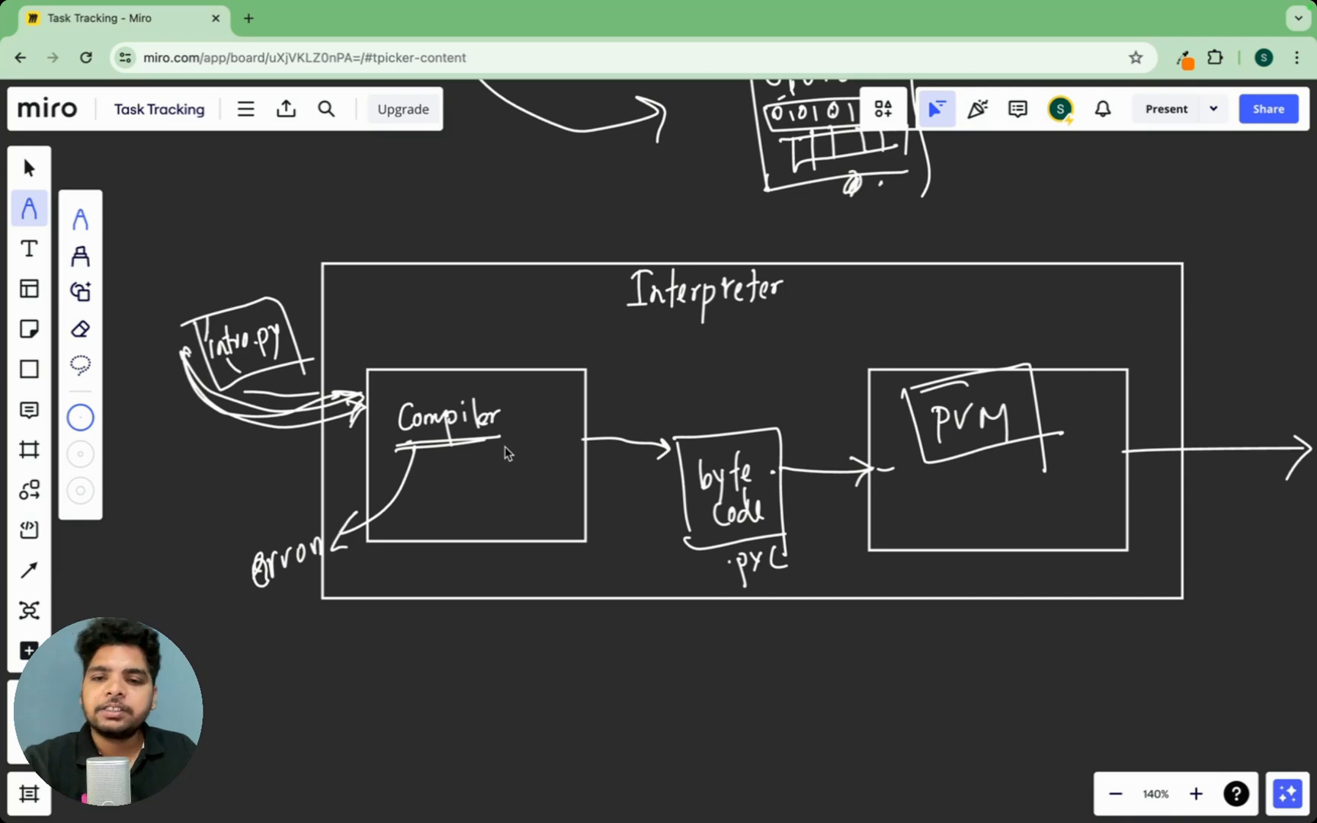
mouse_move(744, 508)
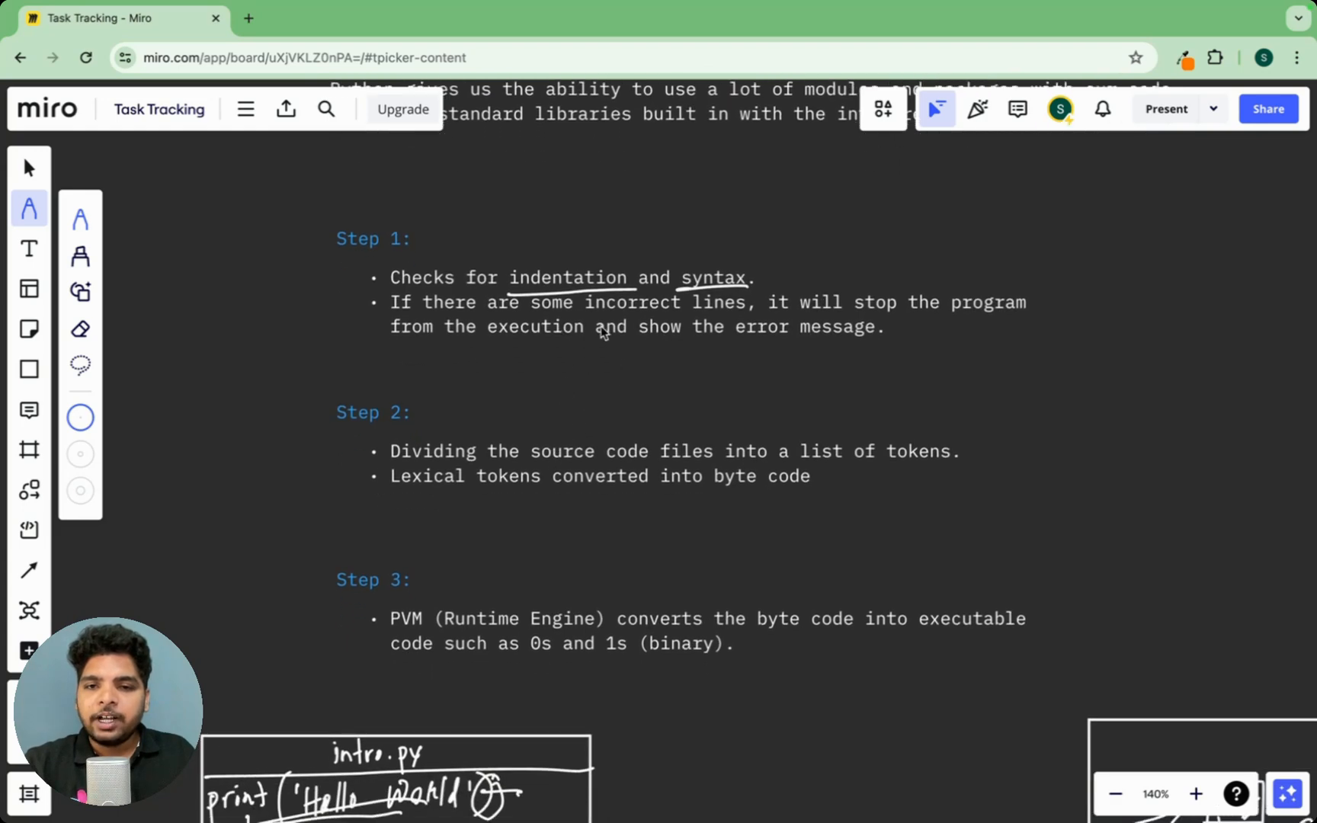
scroll(down, 3)
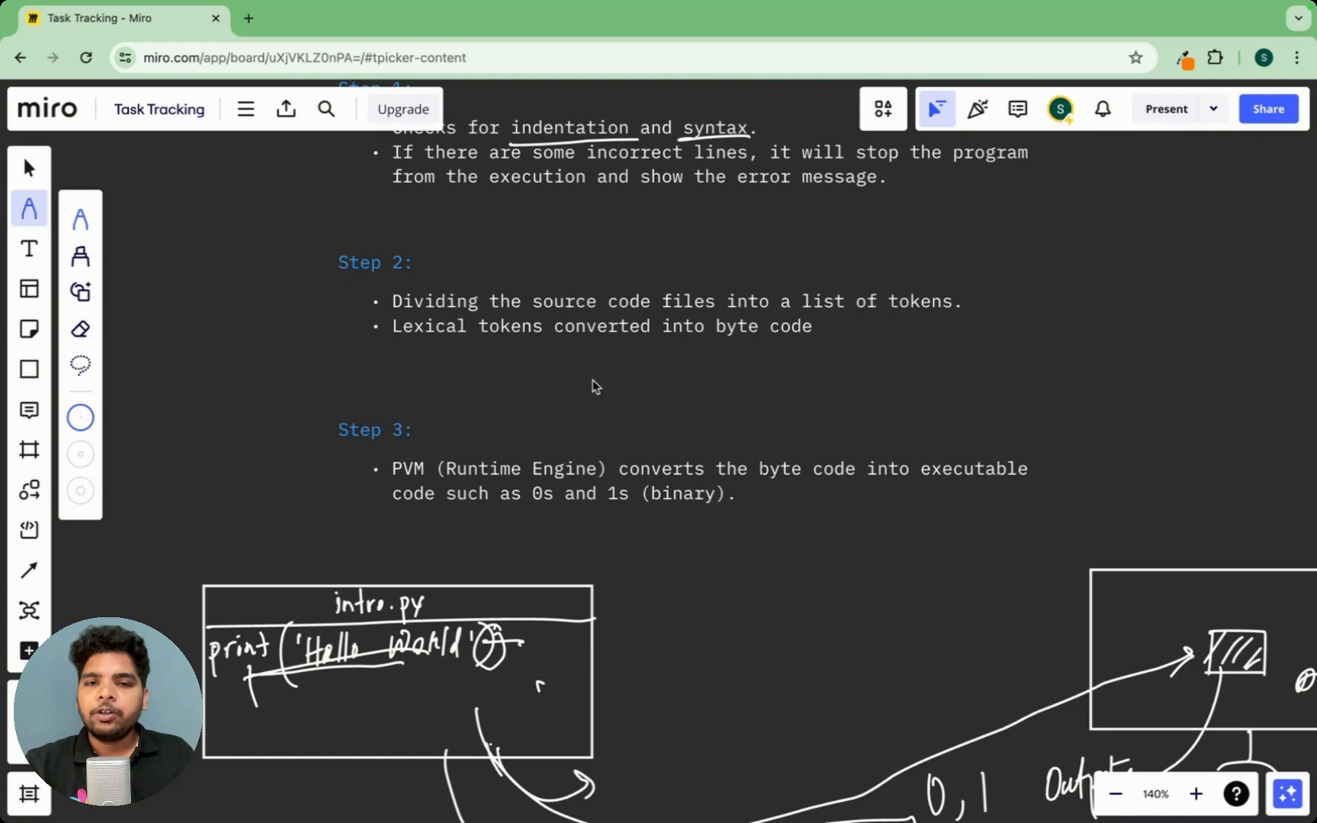
scroll(down, 3)
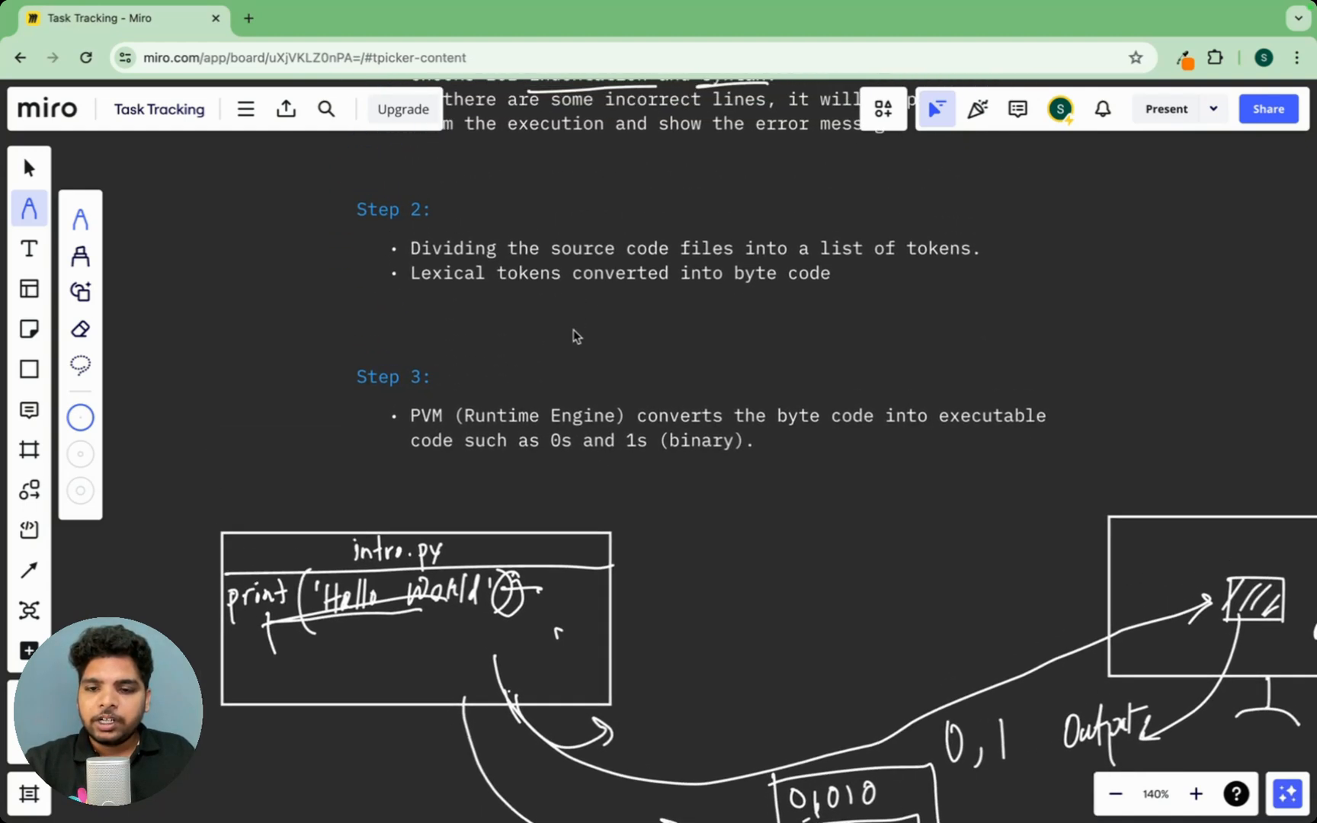
scroll(down, 3)
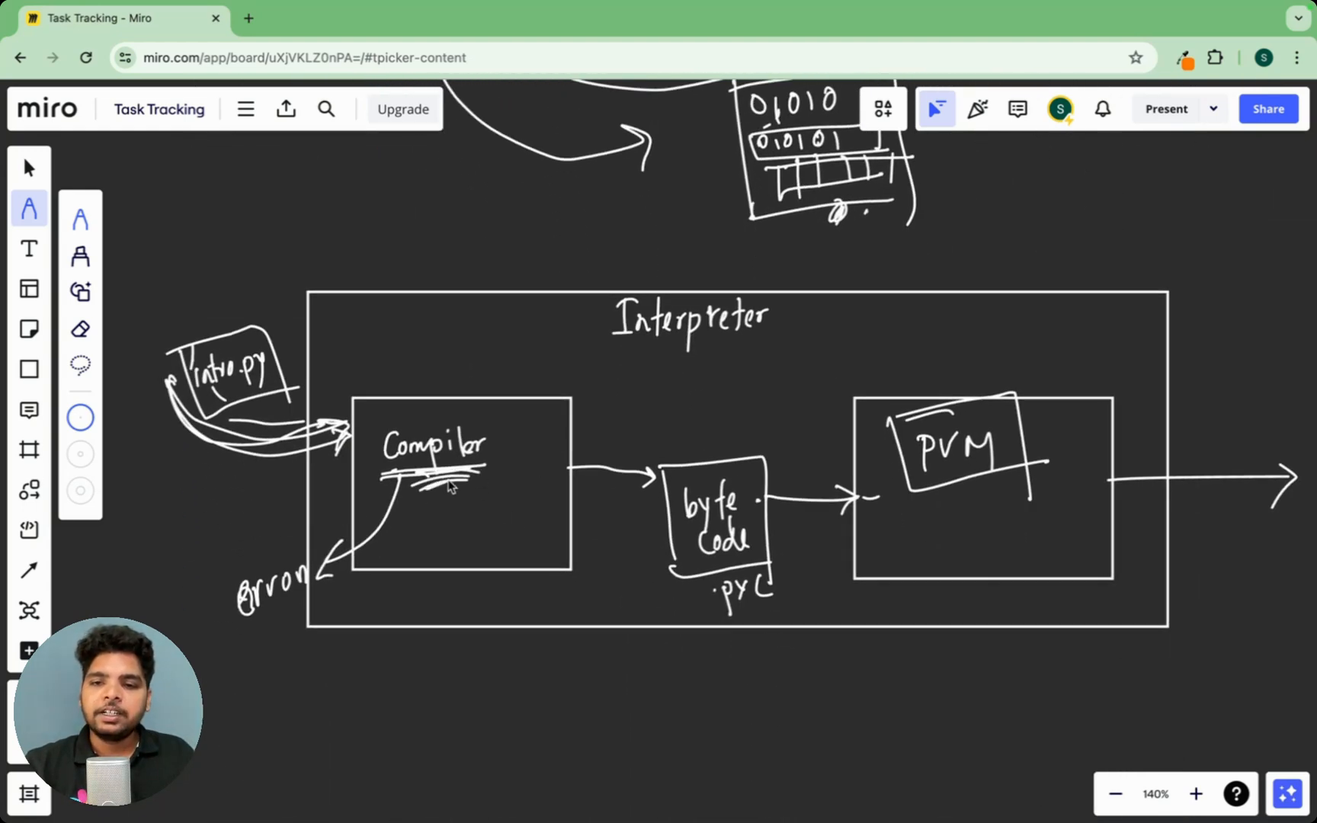
mouse_move(233, 410)
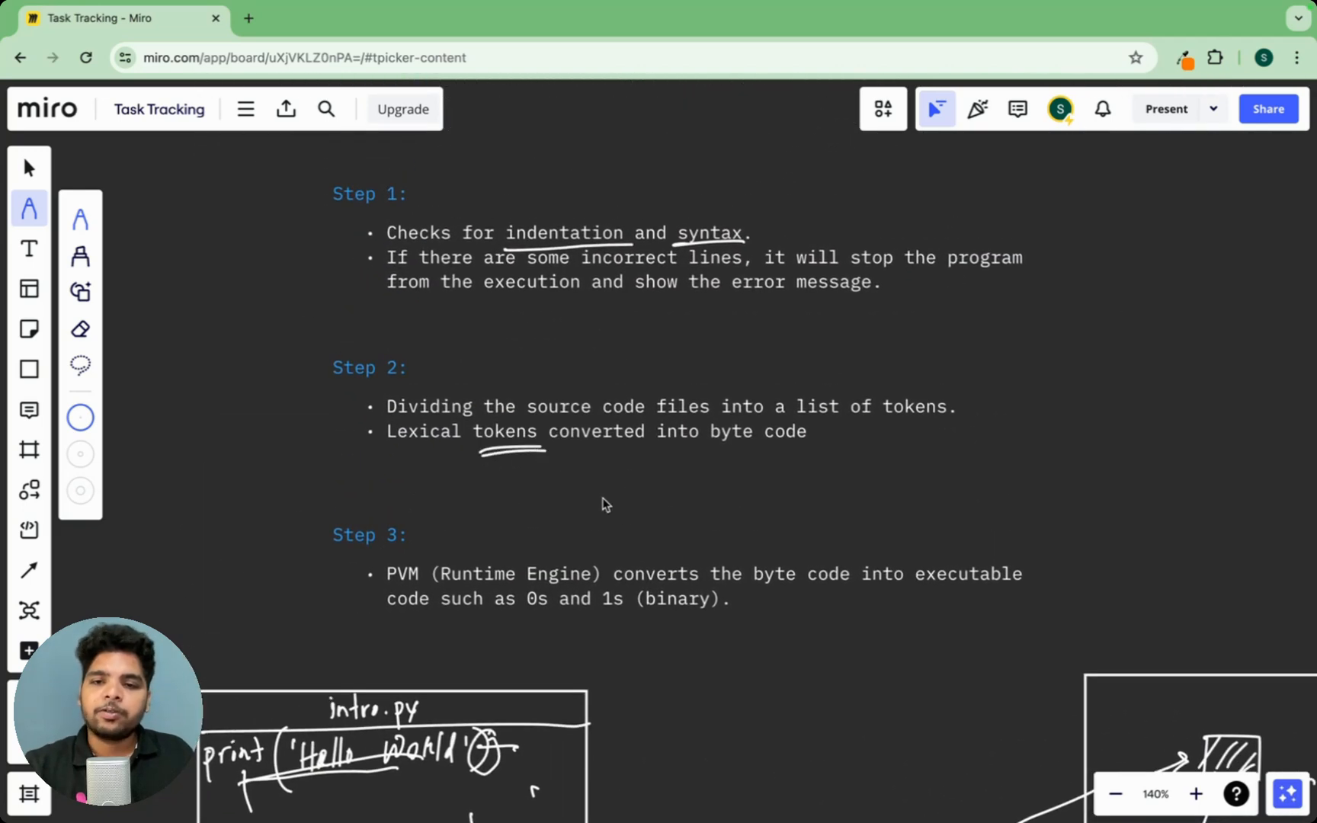
scroll(down, 3)
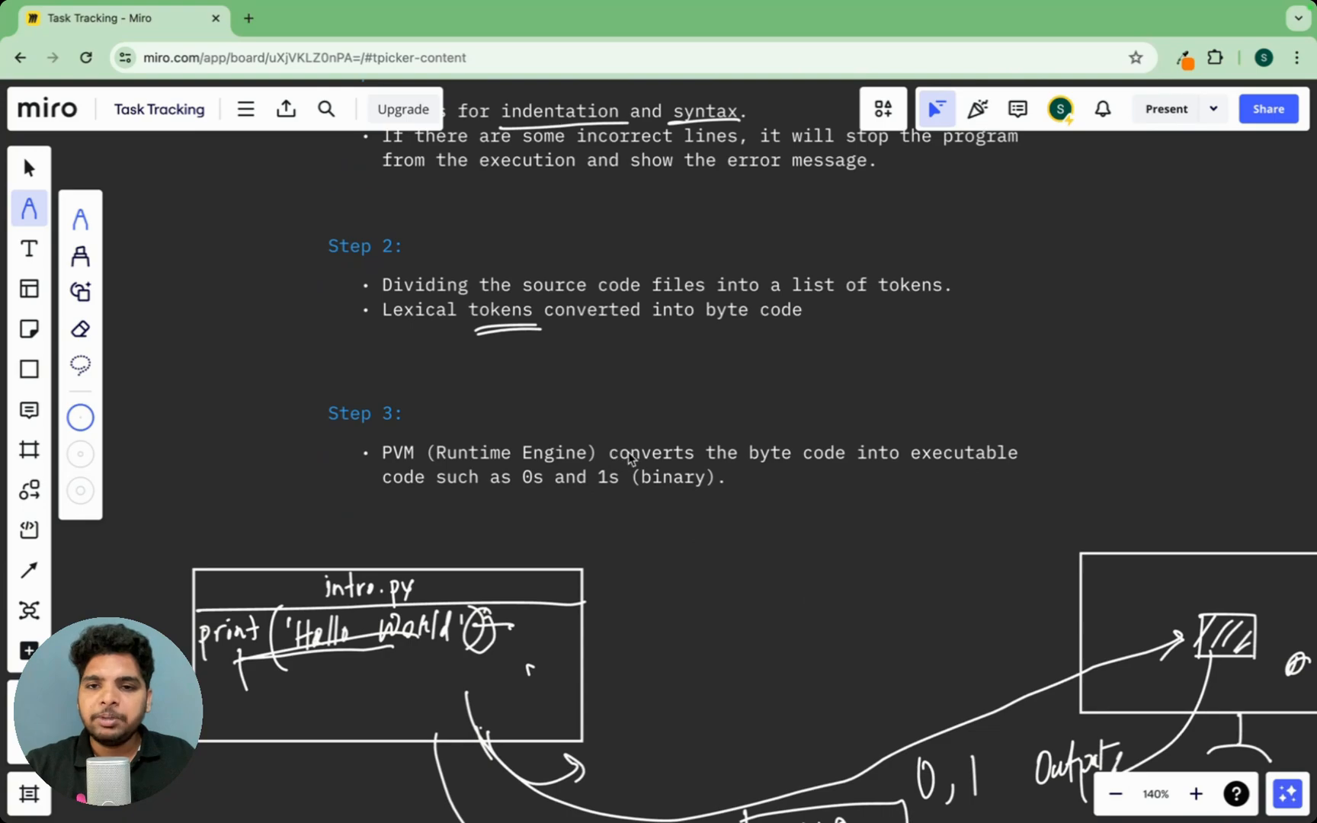
scroll(down, 3)
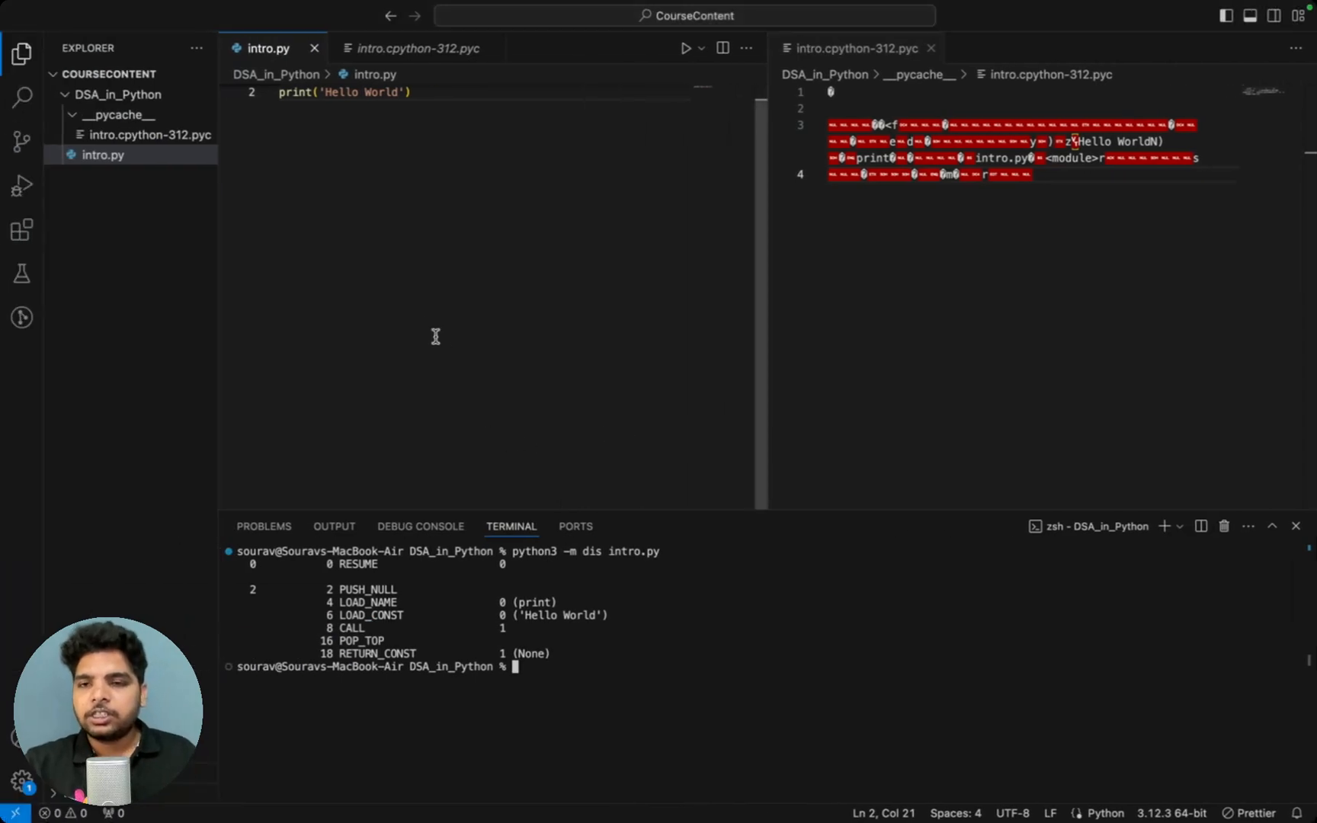
mouse_move(291, 113)
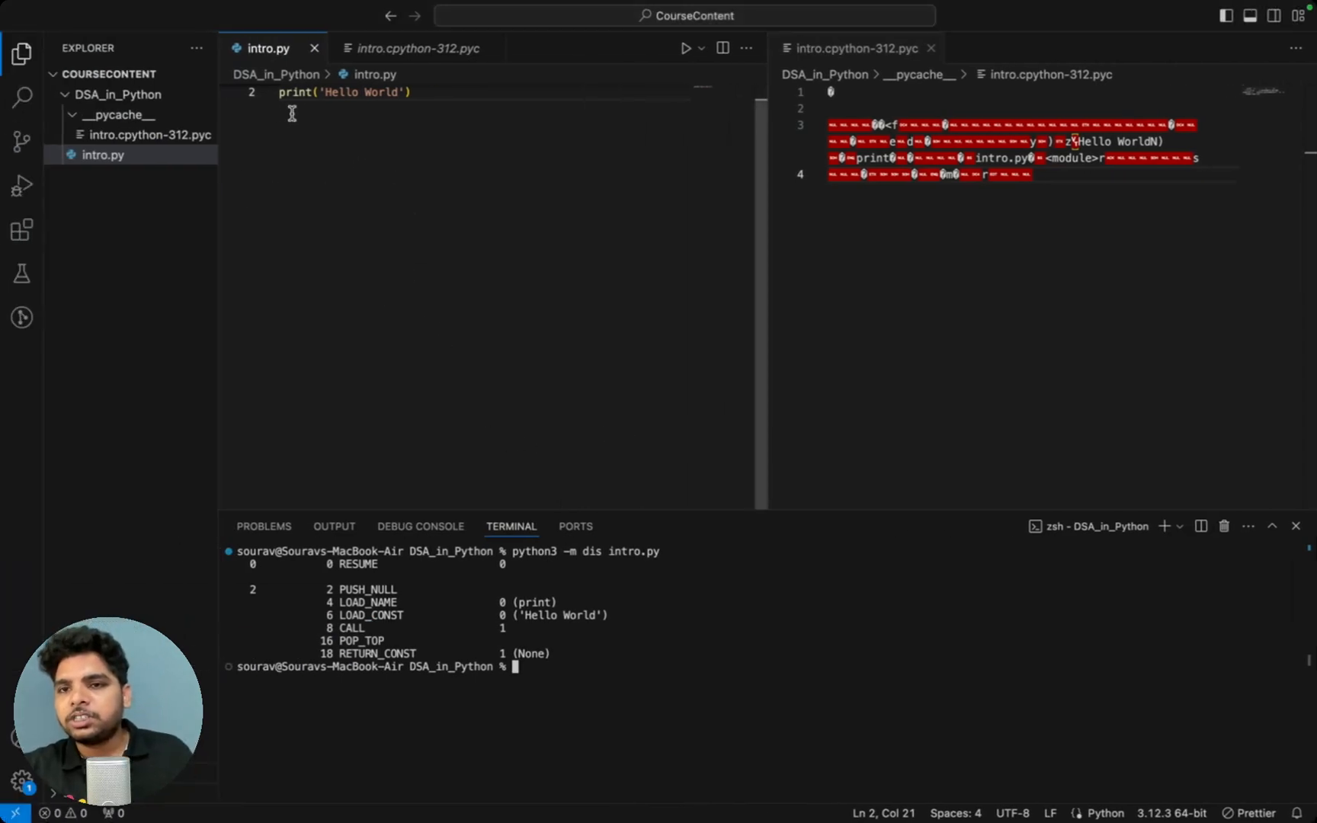
mouse_move(317, 127)
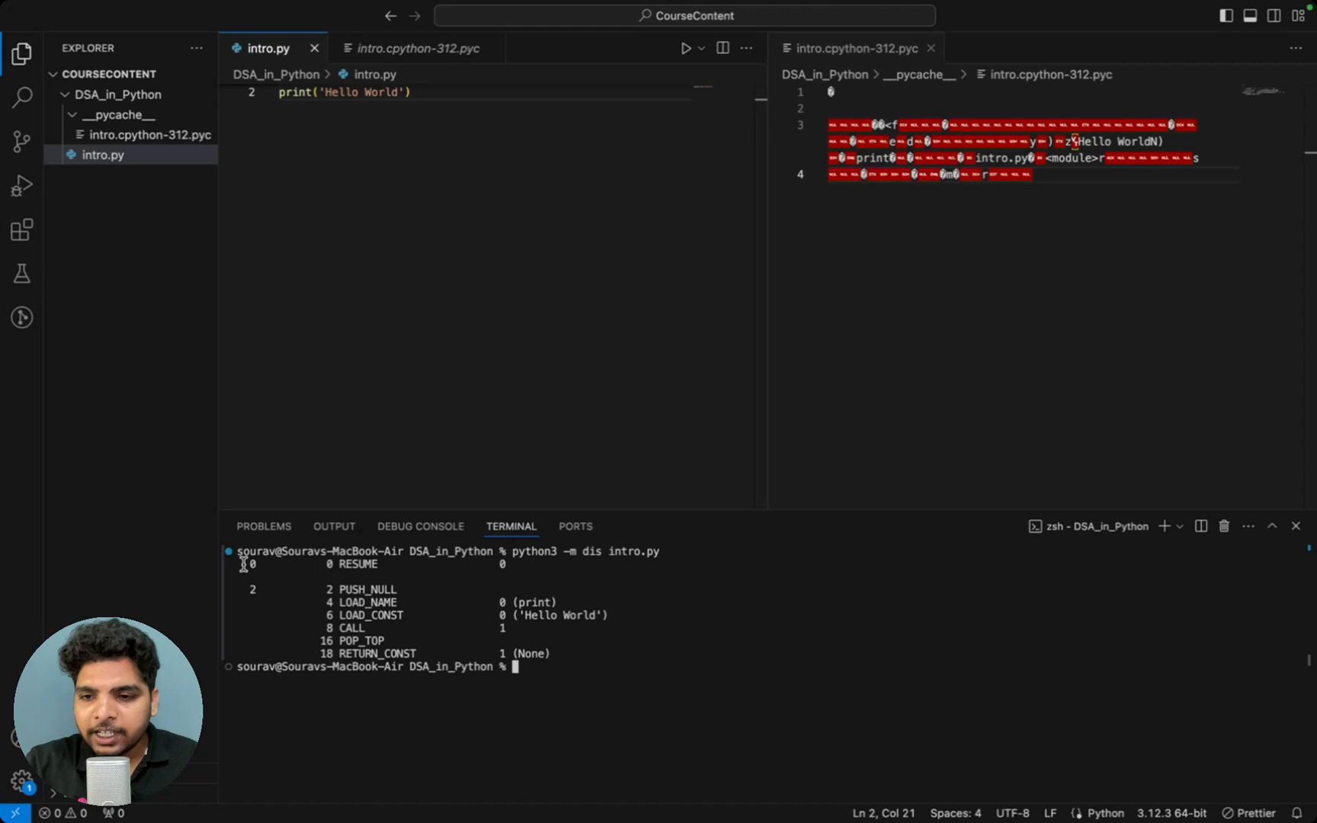
Underline PVM (Runtime Engine) in the Step 3 notes on the Miro board
drag(244, 562, 572, 654)
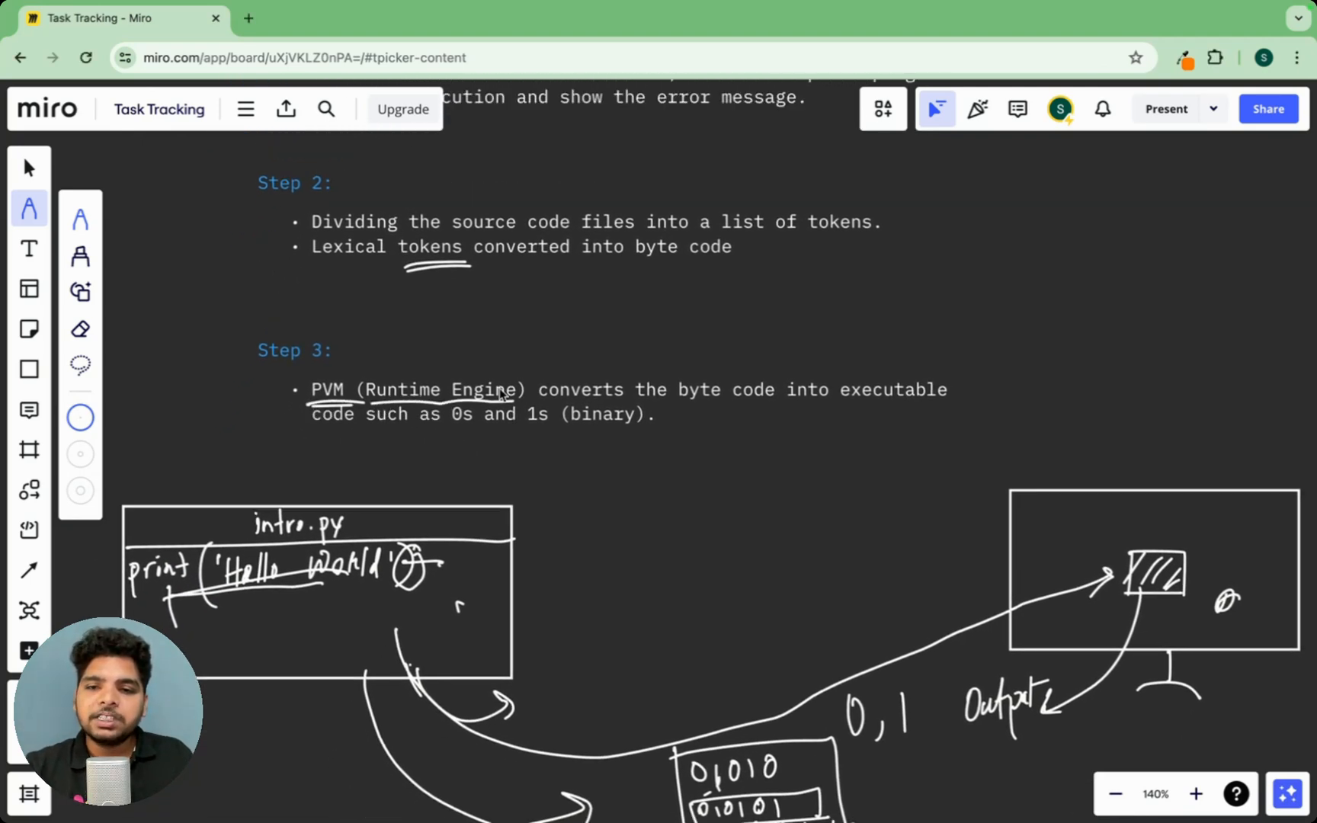
Draw an arrow pointing down from the monitor labelled Output with the pen tool
scroll(down, 3)
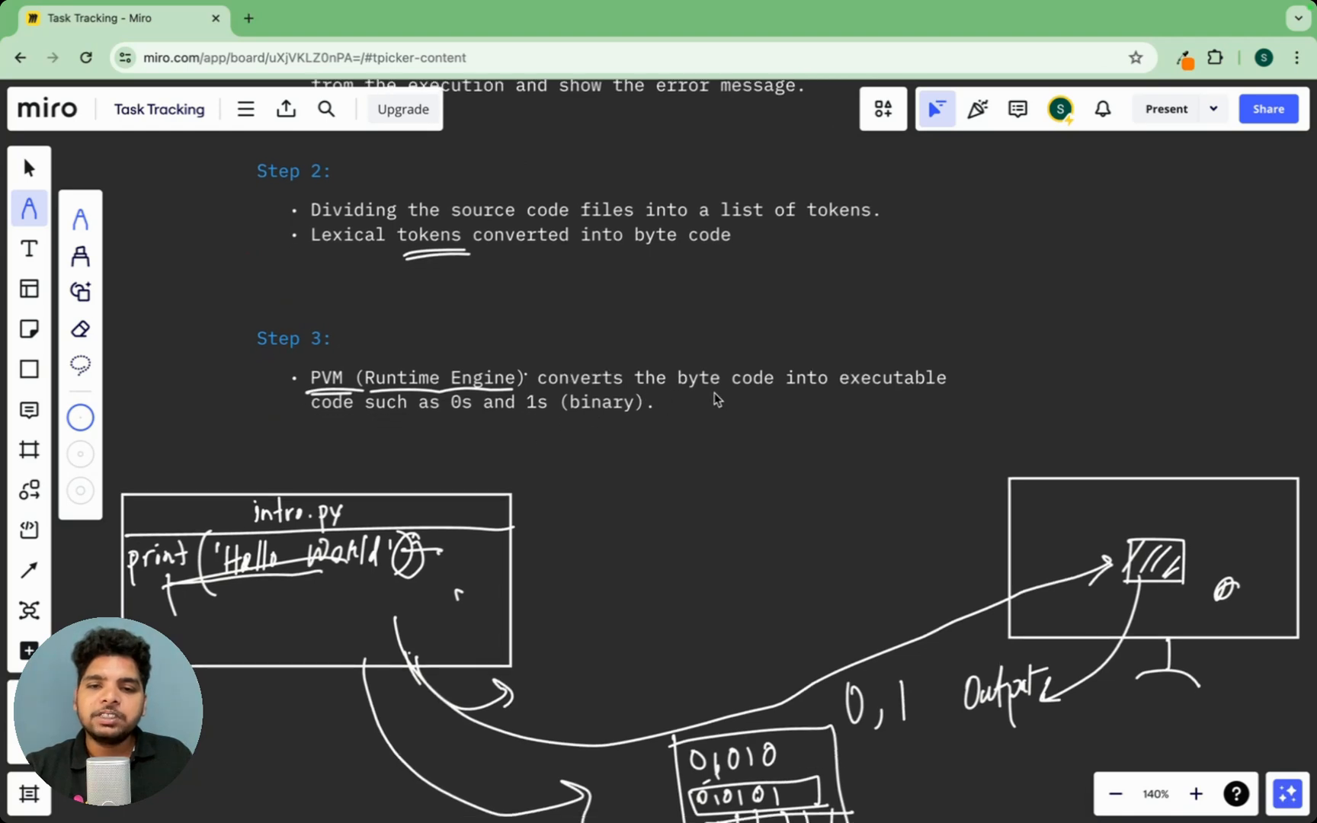
mouse_move(319, 423)
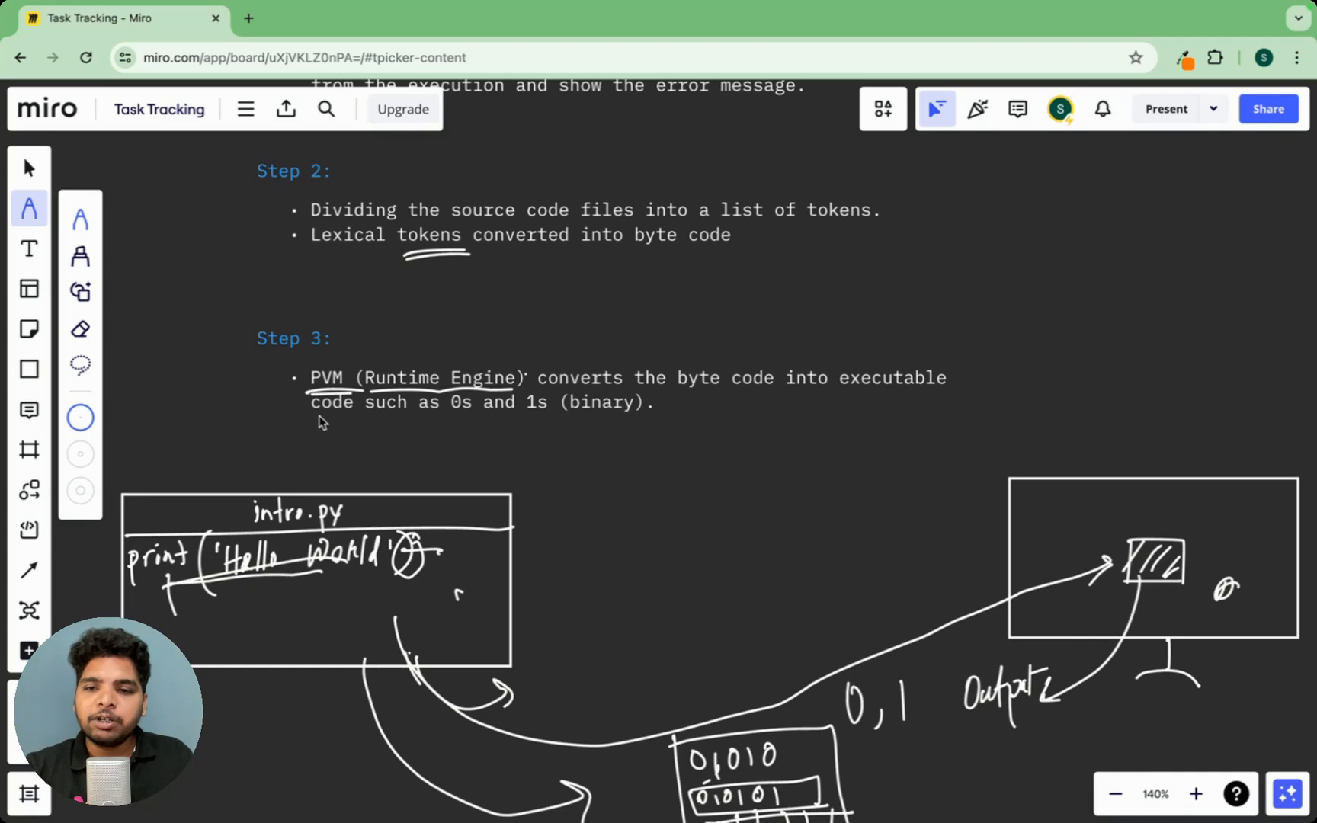
mouse_move(637, 432)
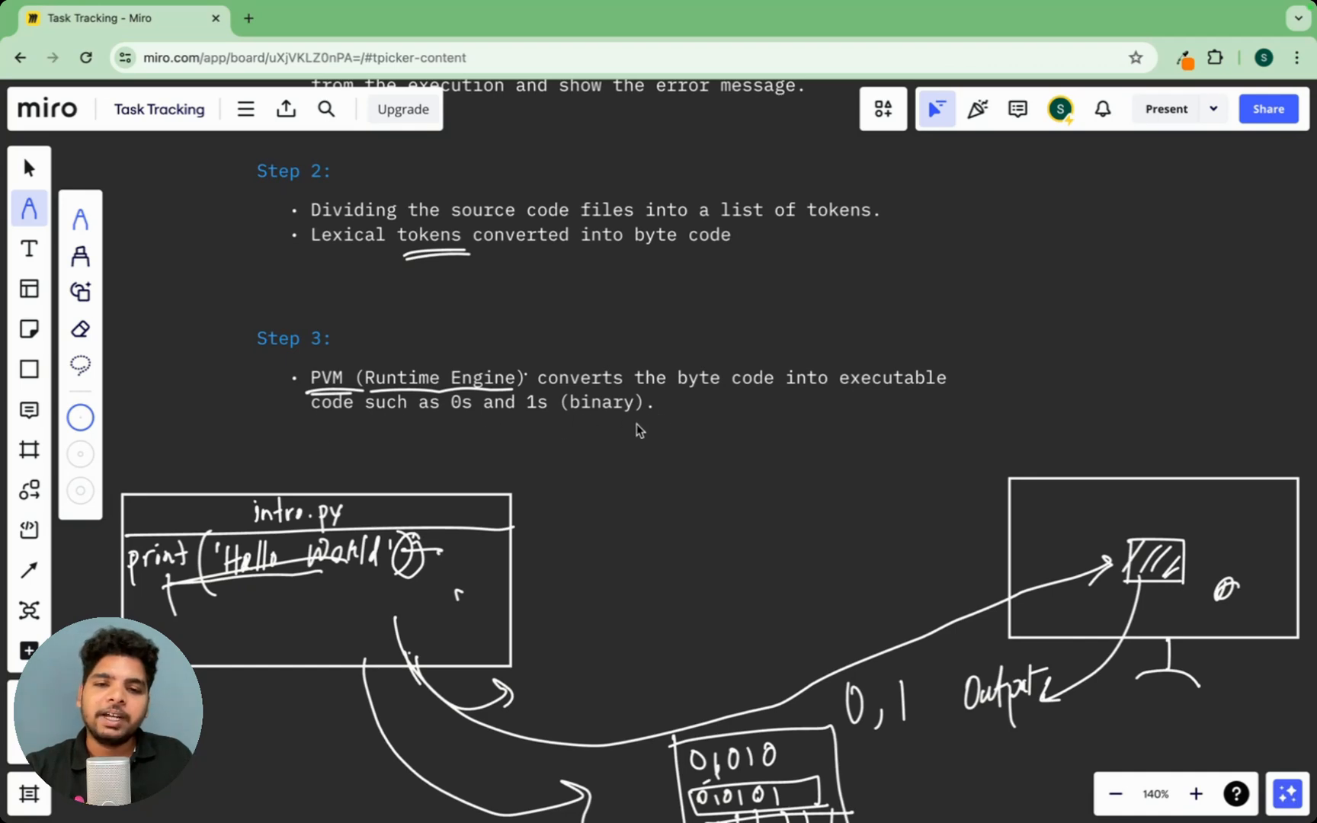
scroll(down, 3)
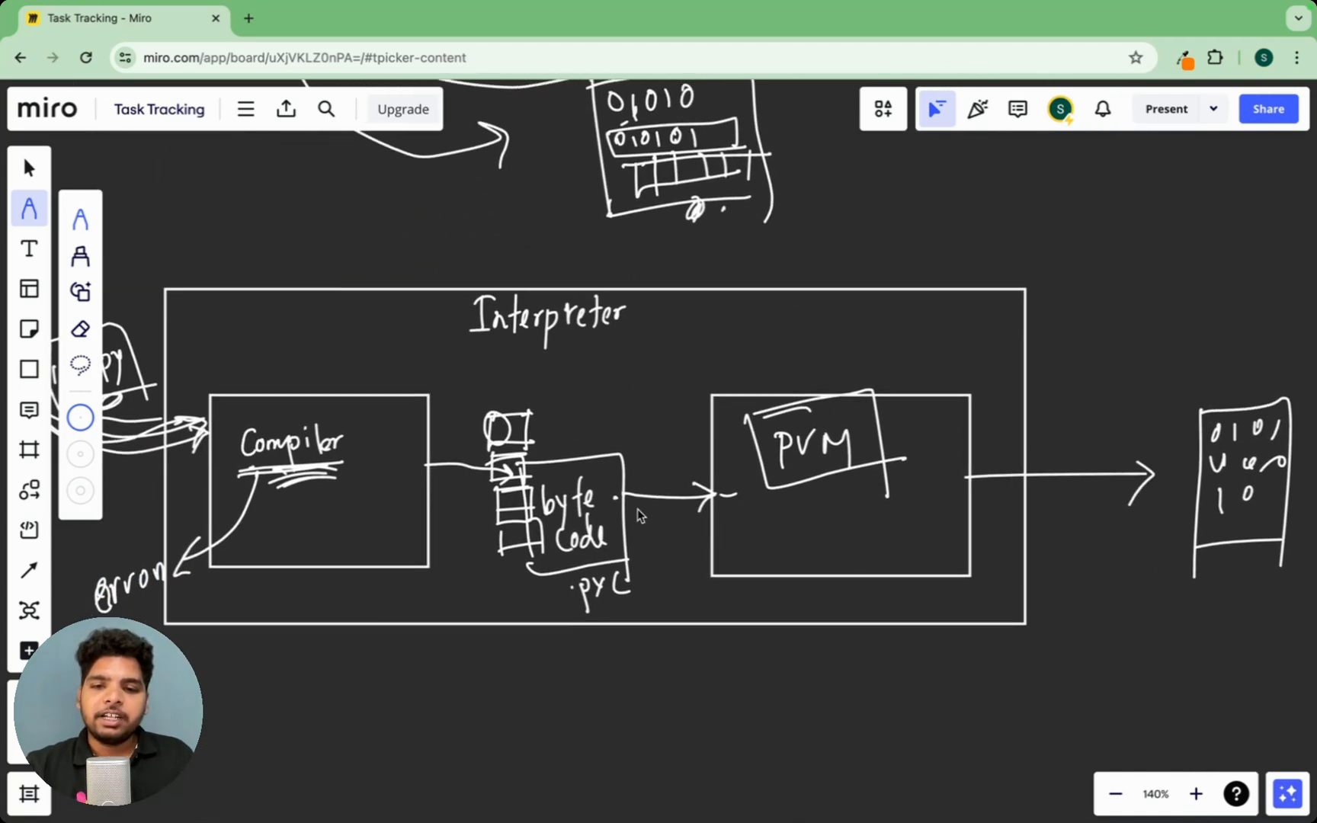
mouse_move(608, 506)
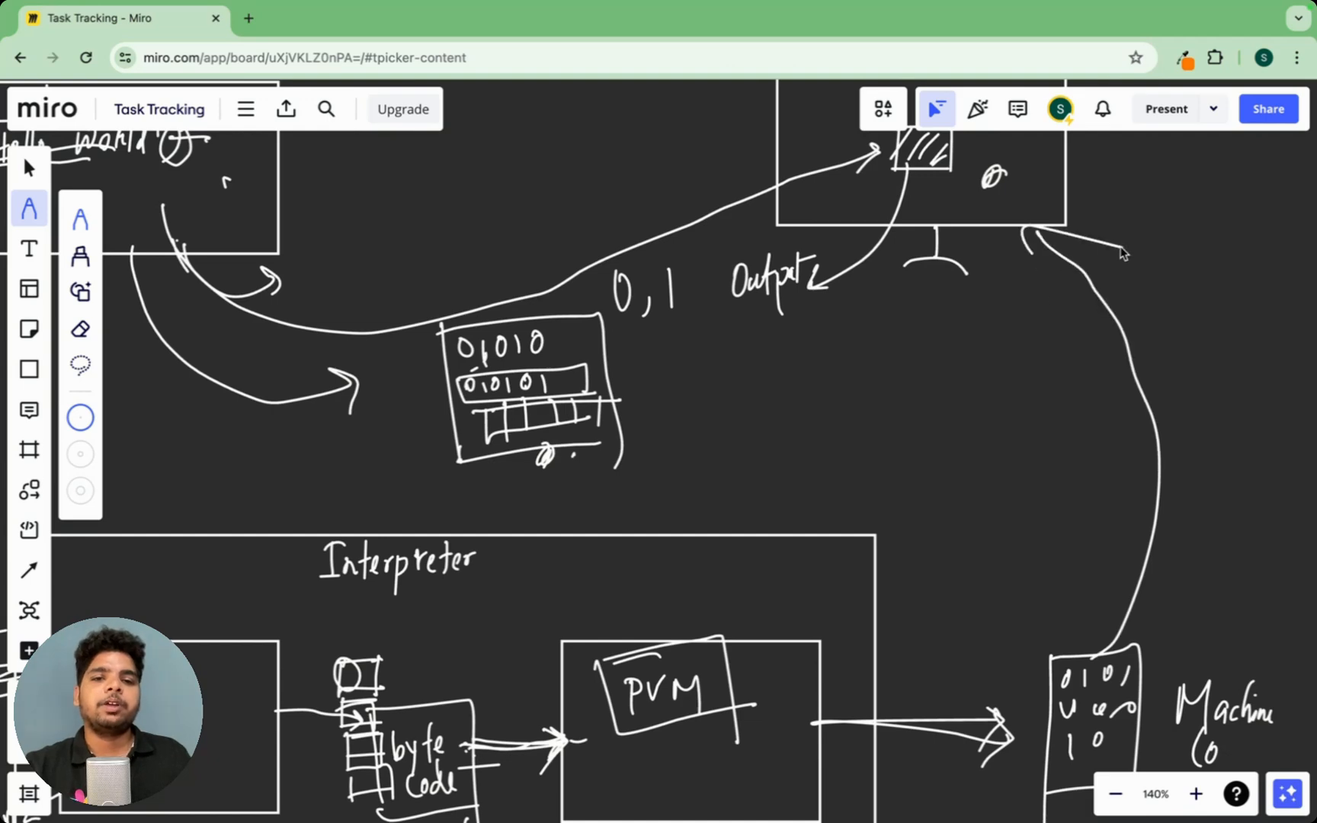
mouse_move(1012, 244)
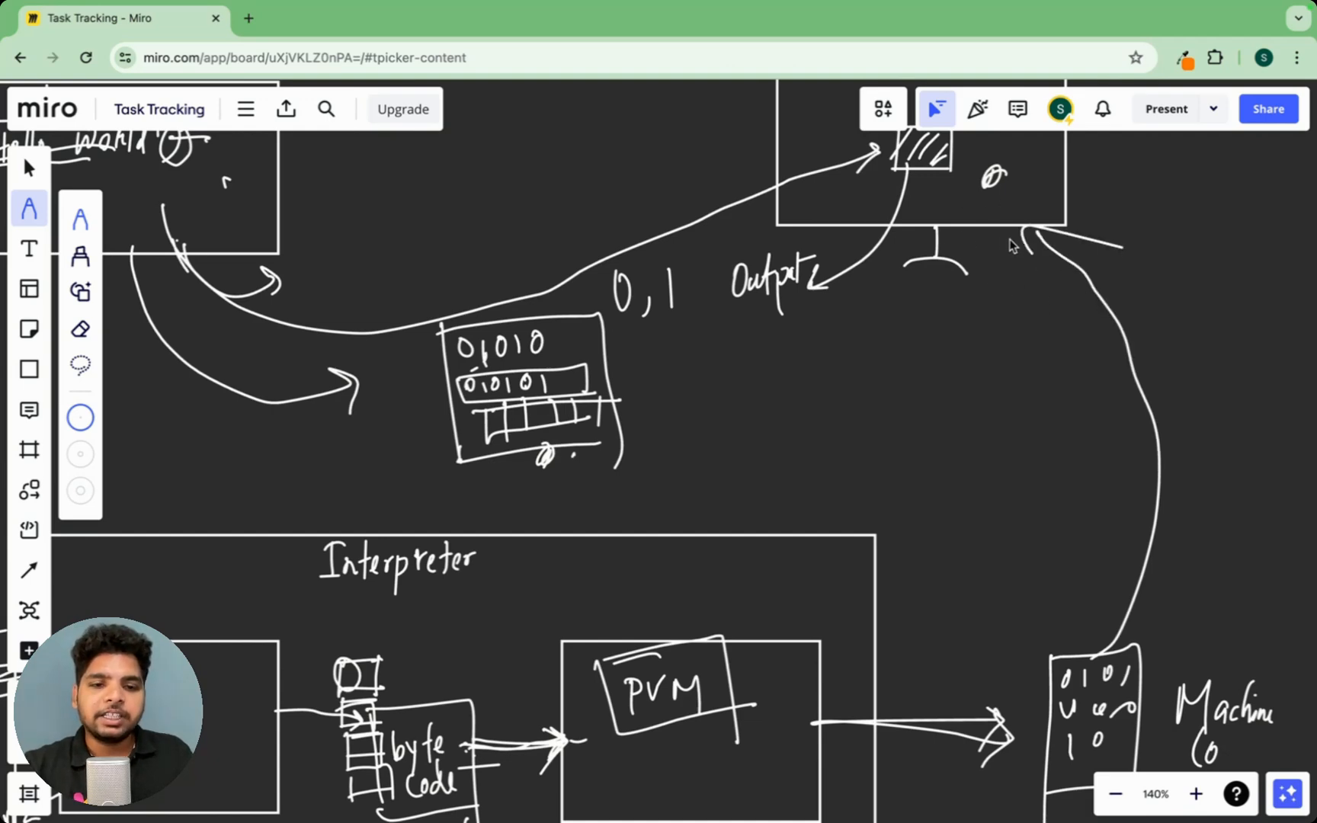
drag(1020, 234, 949, 356)
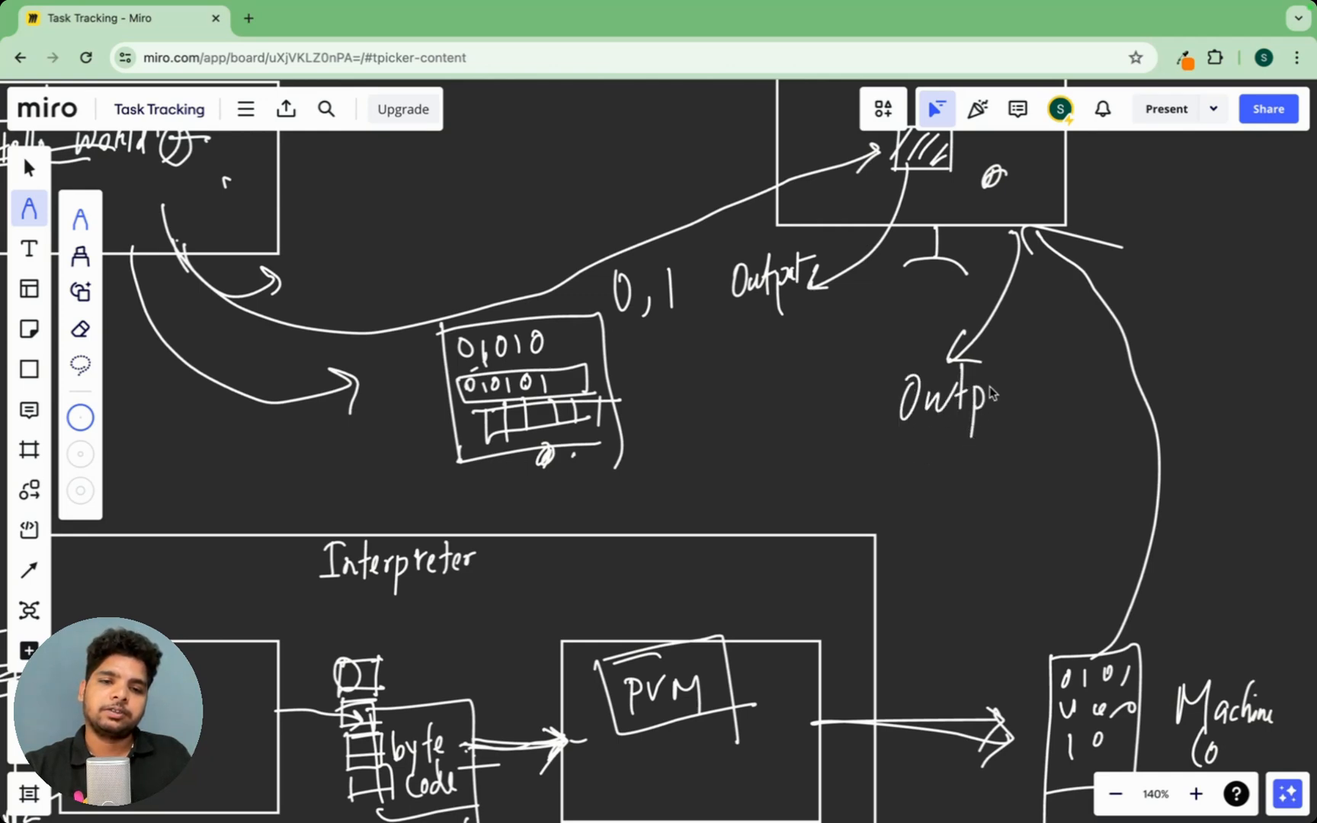
Circle the byte code box in the Interpreter diagram
scroll(down, 3)
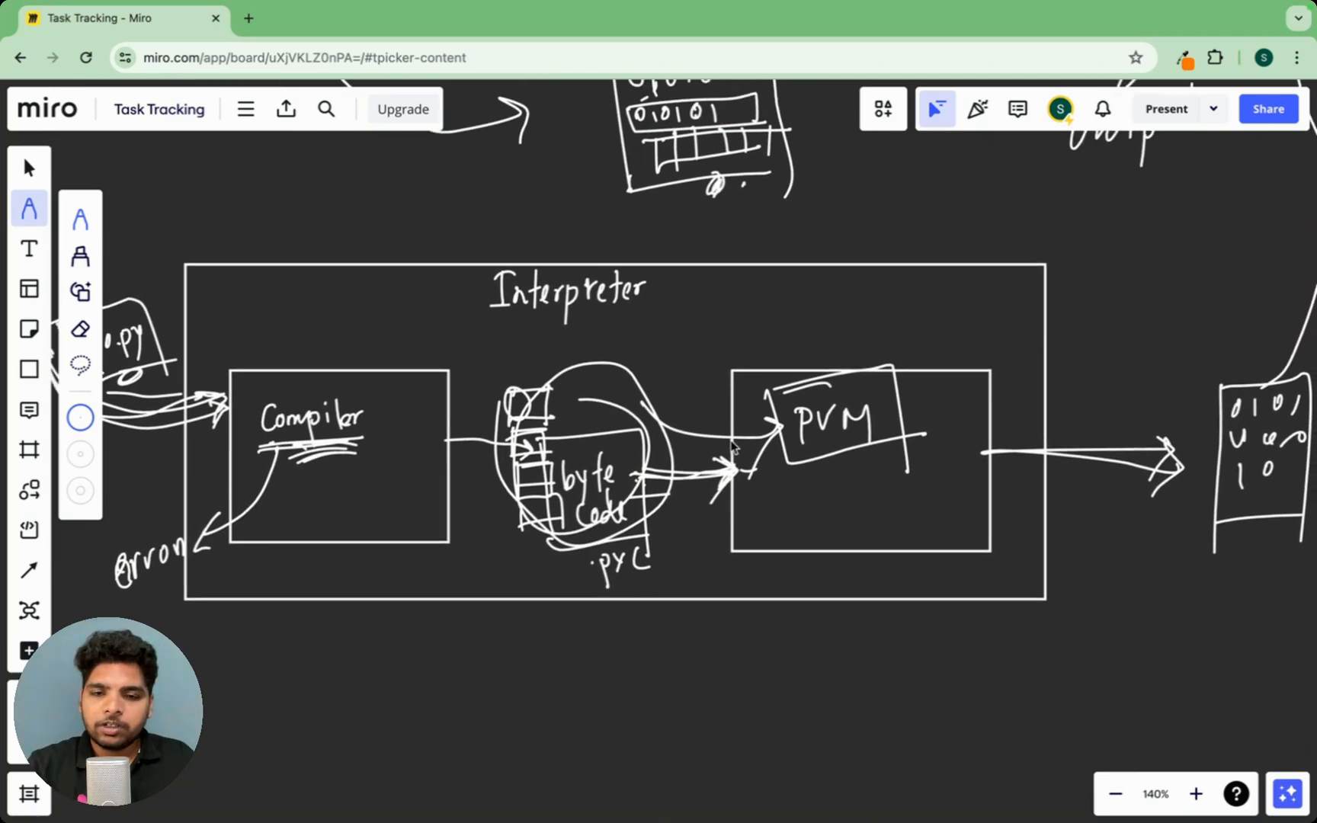
scroll(down, 3)
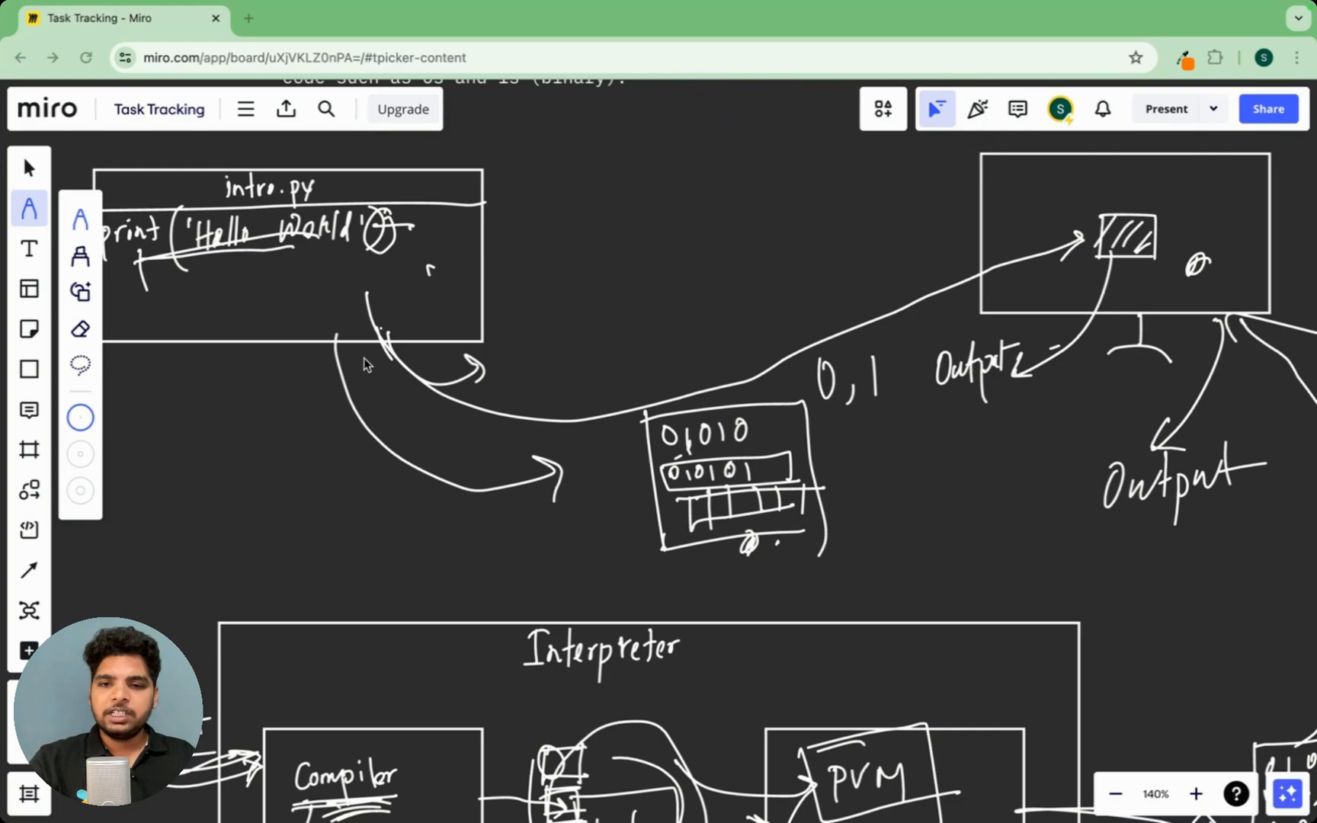
click(1166, 109)
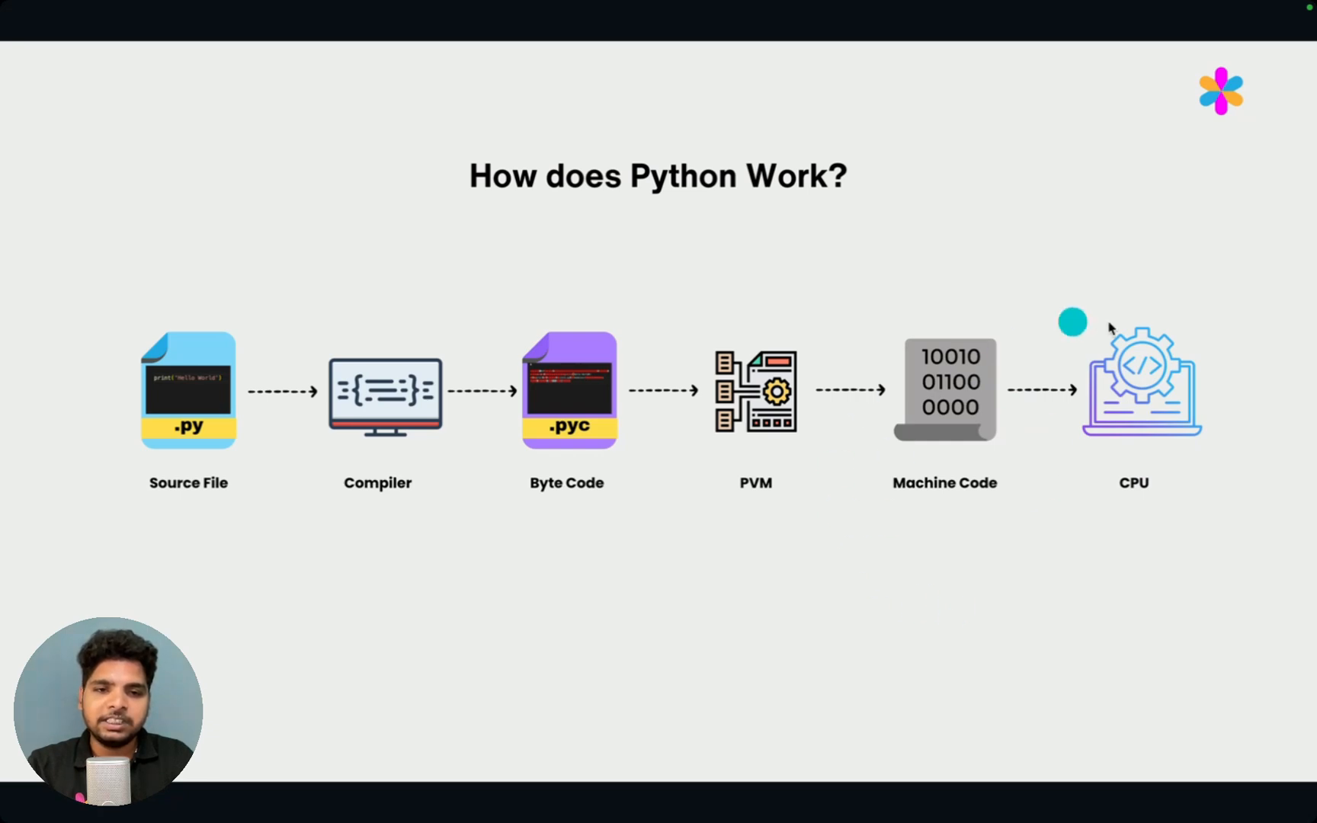
mouse_move(1013, 614)
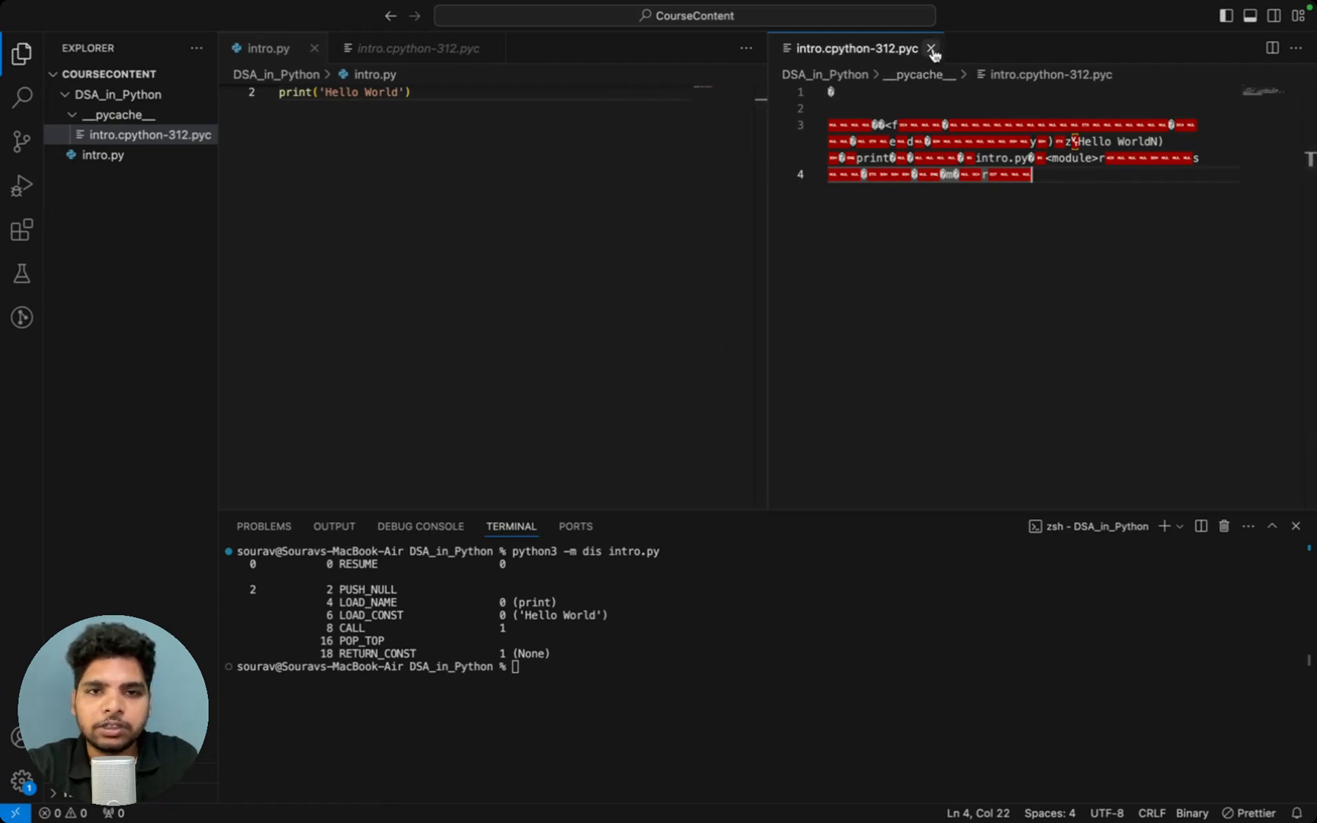
Close the .pyc file view and start a Python 3.12.3 interactive session in a new terminal
click(931, 47)
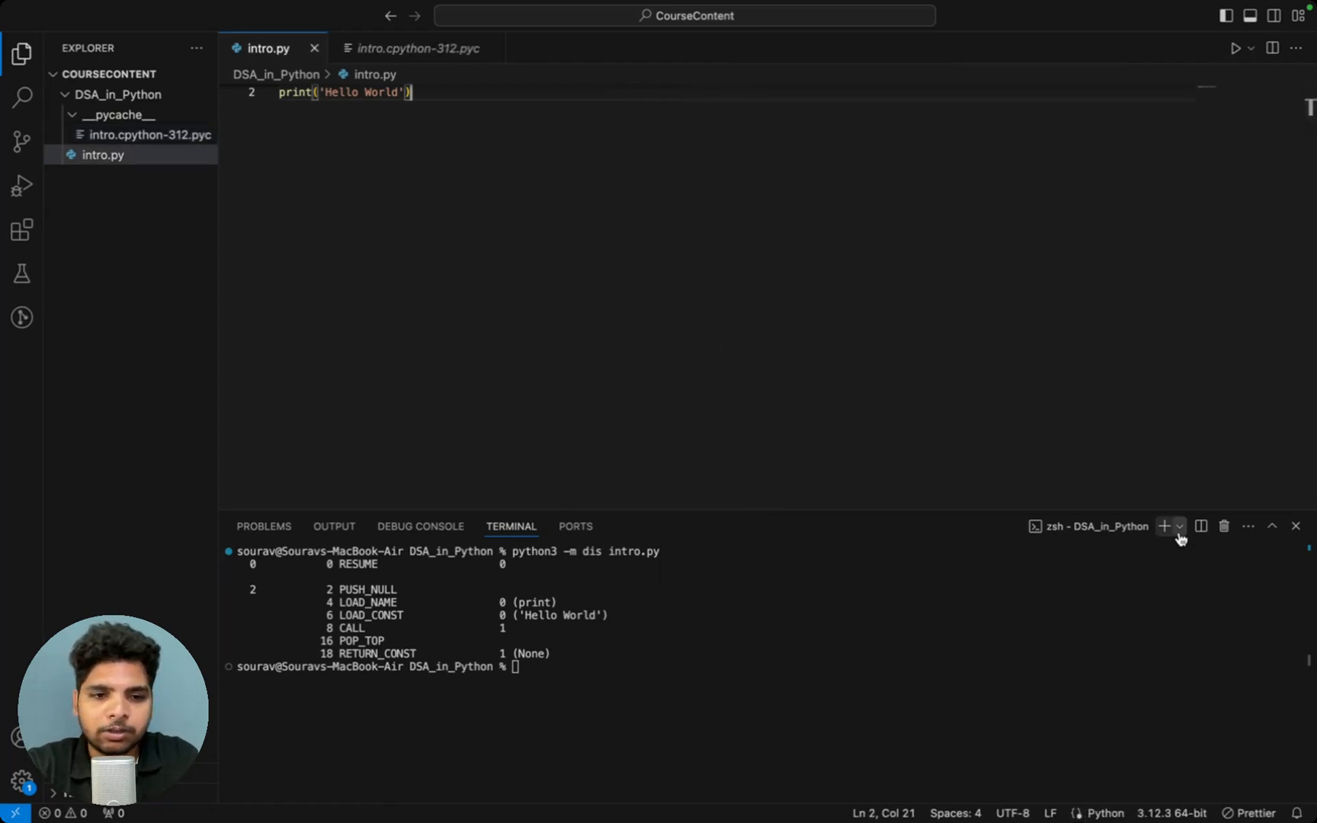
click(1165, 525)
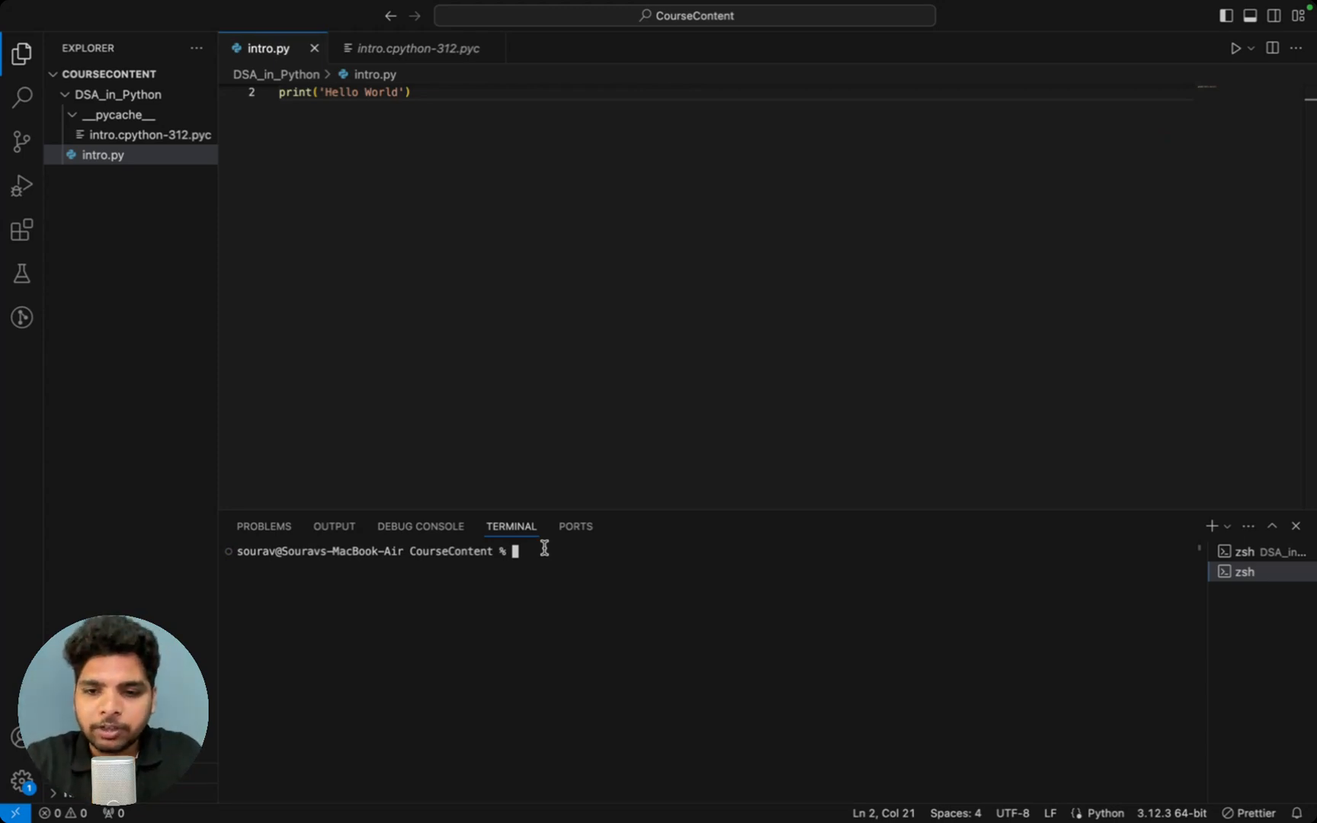
text(python3)
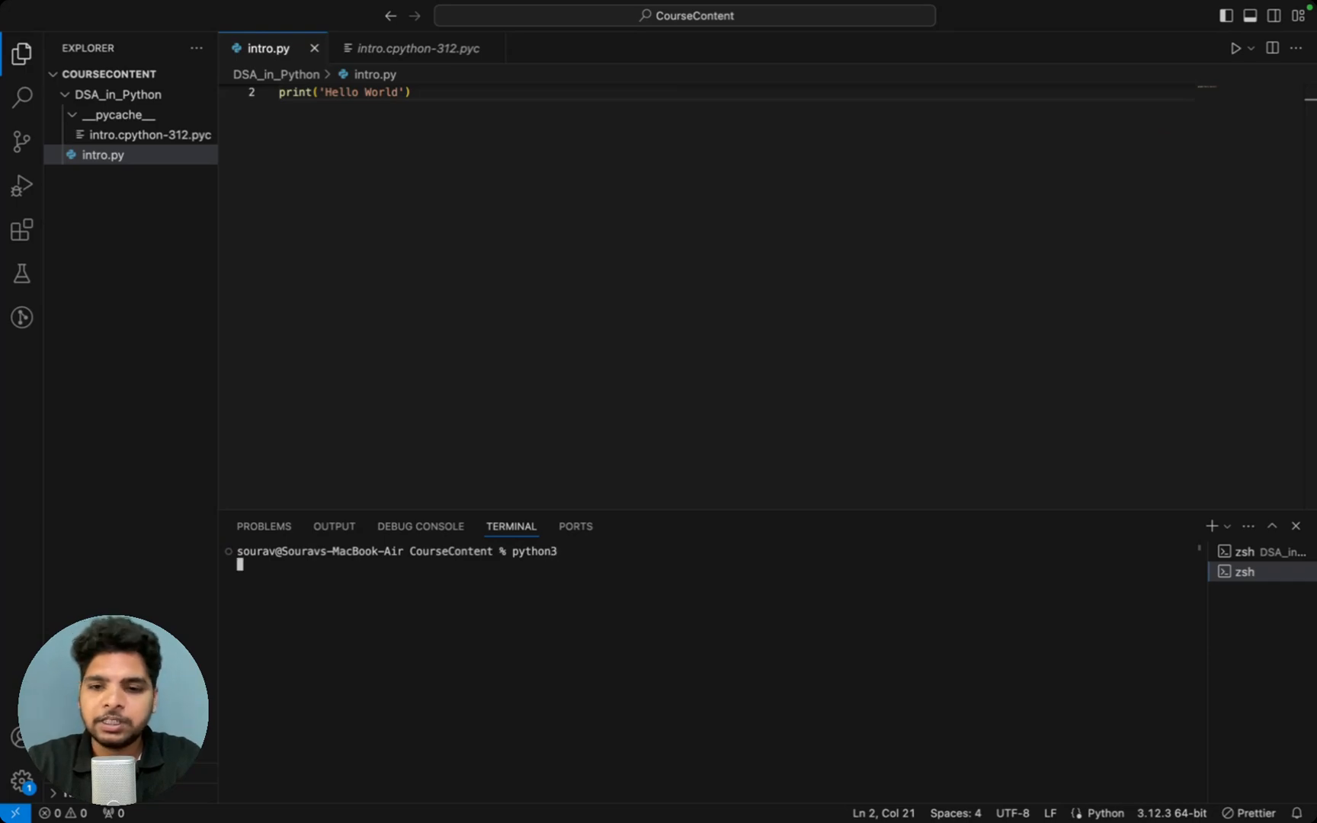
key(Enter)
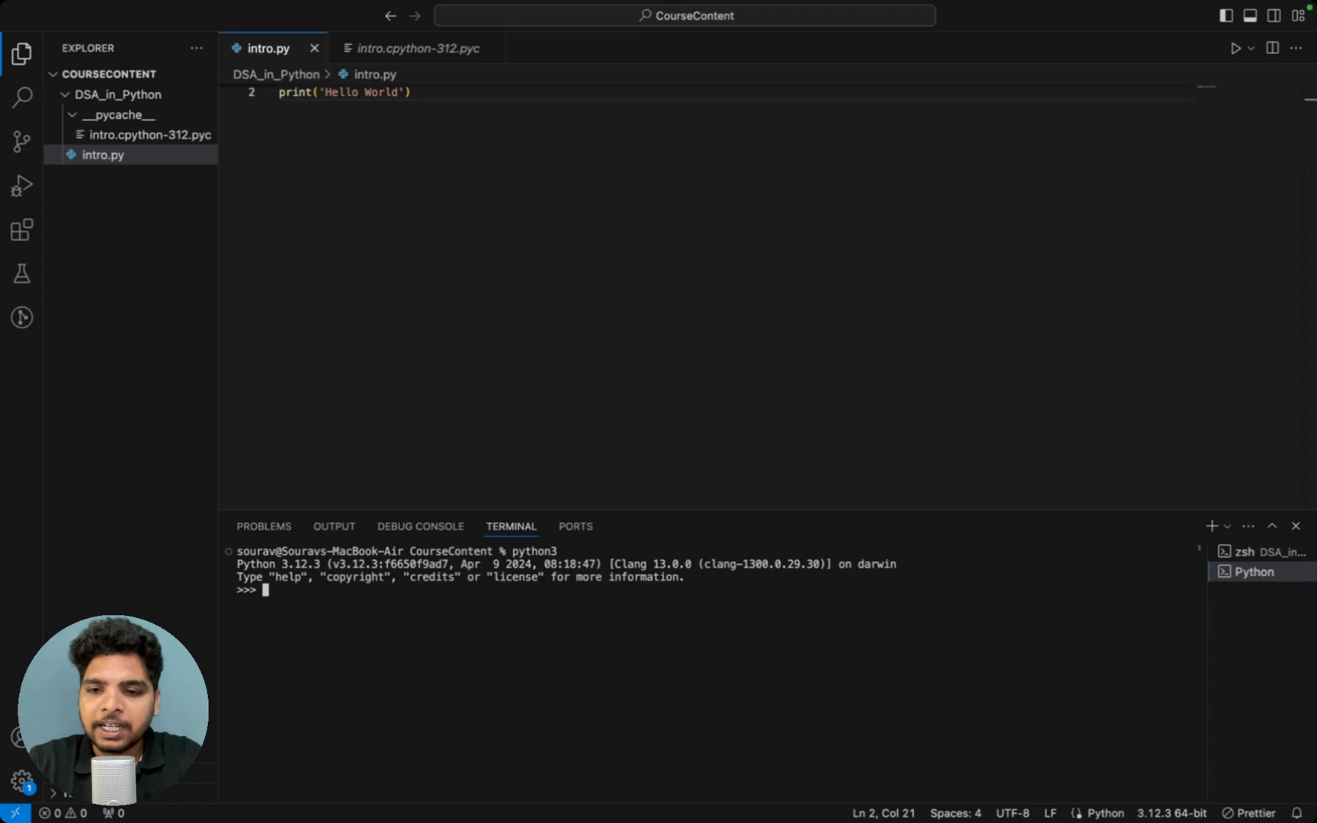
mouse_move(507, 646)
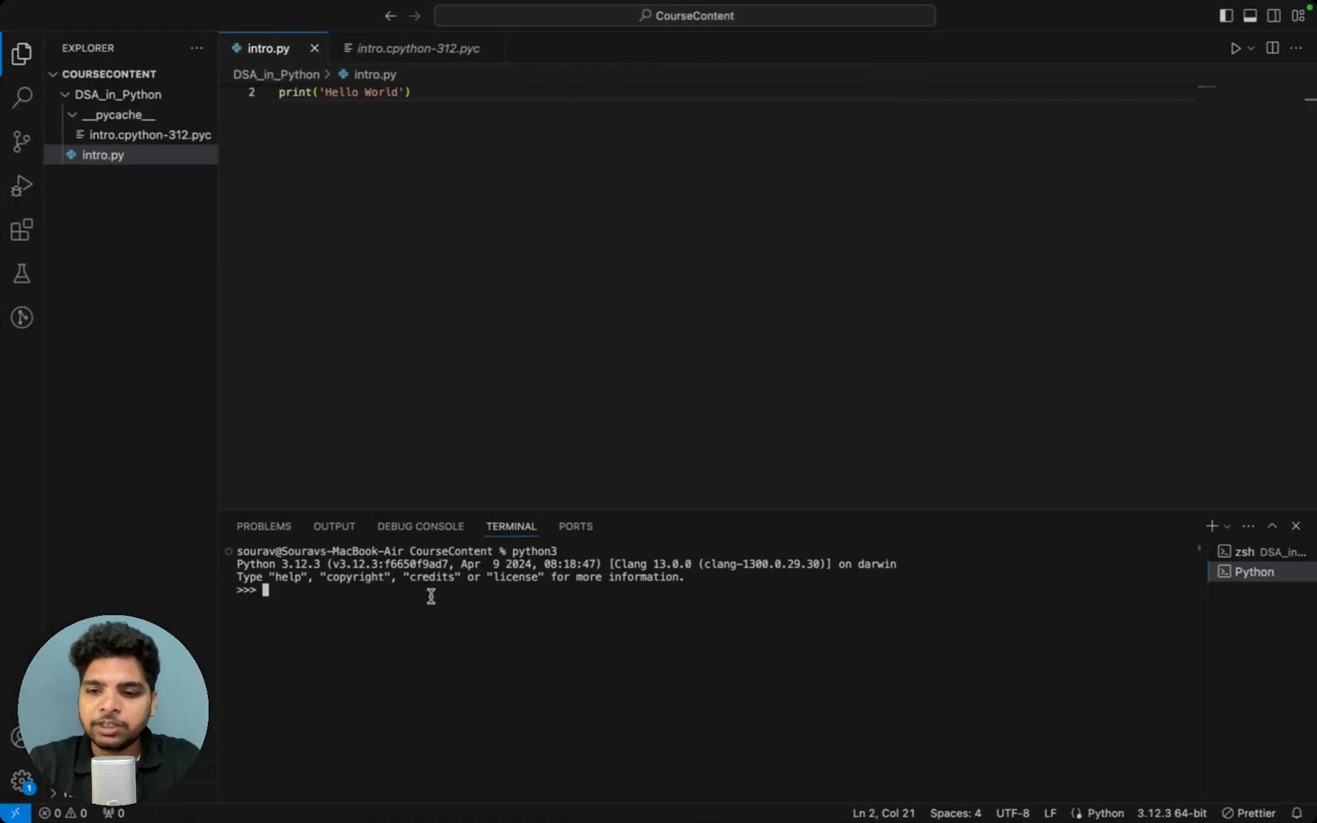
Evaluate 8 at the Python prompt, then enter the addition 8 + 10
text(8)
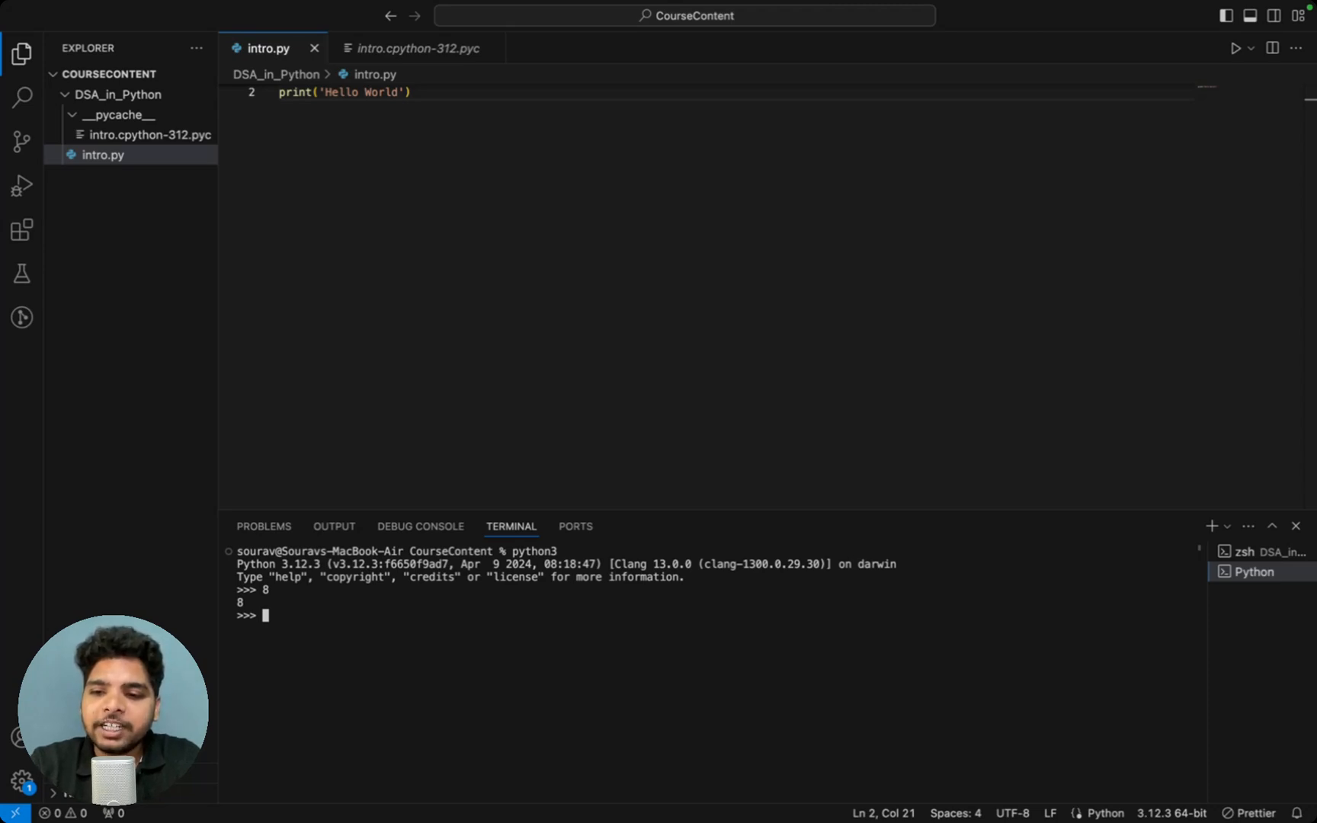
text(8)
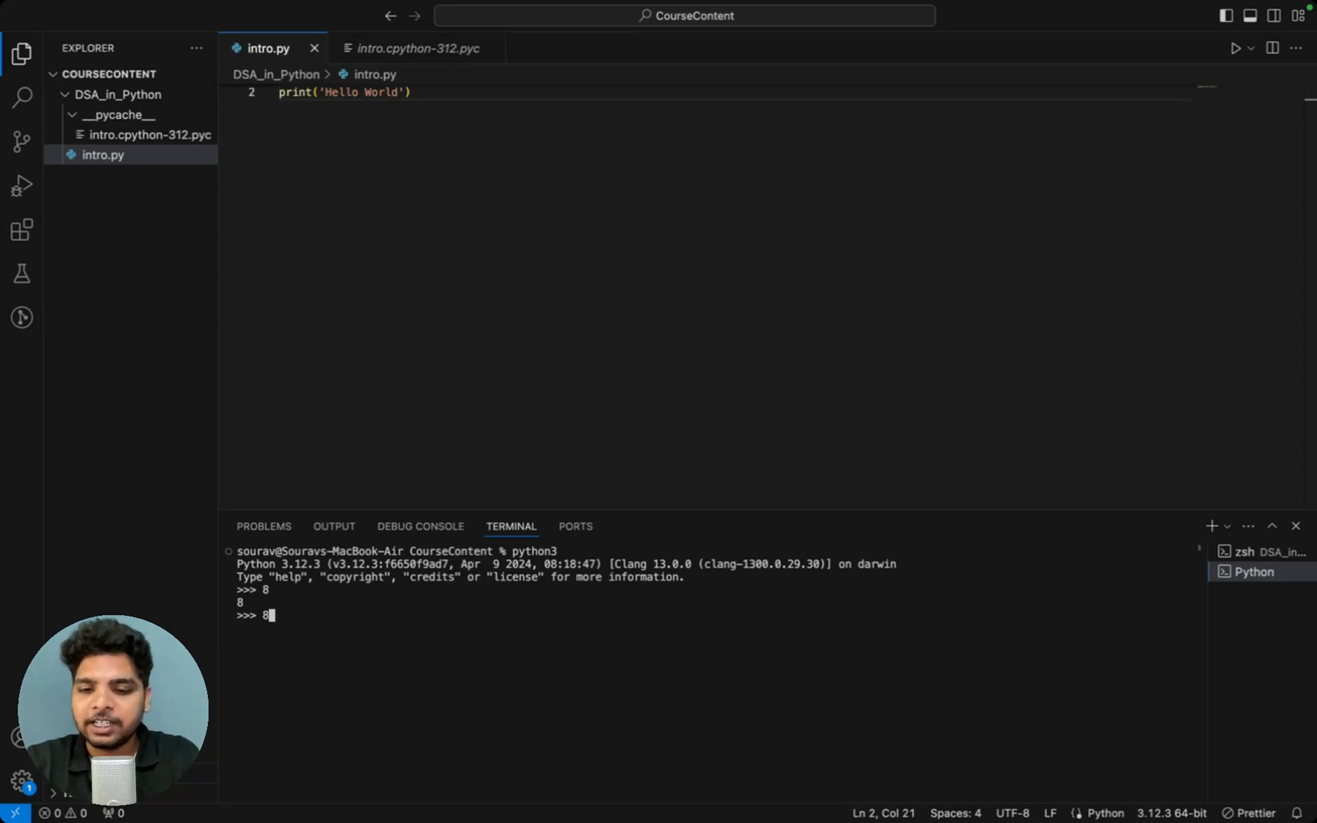
text(+)
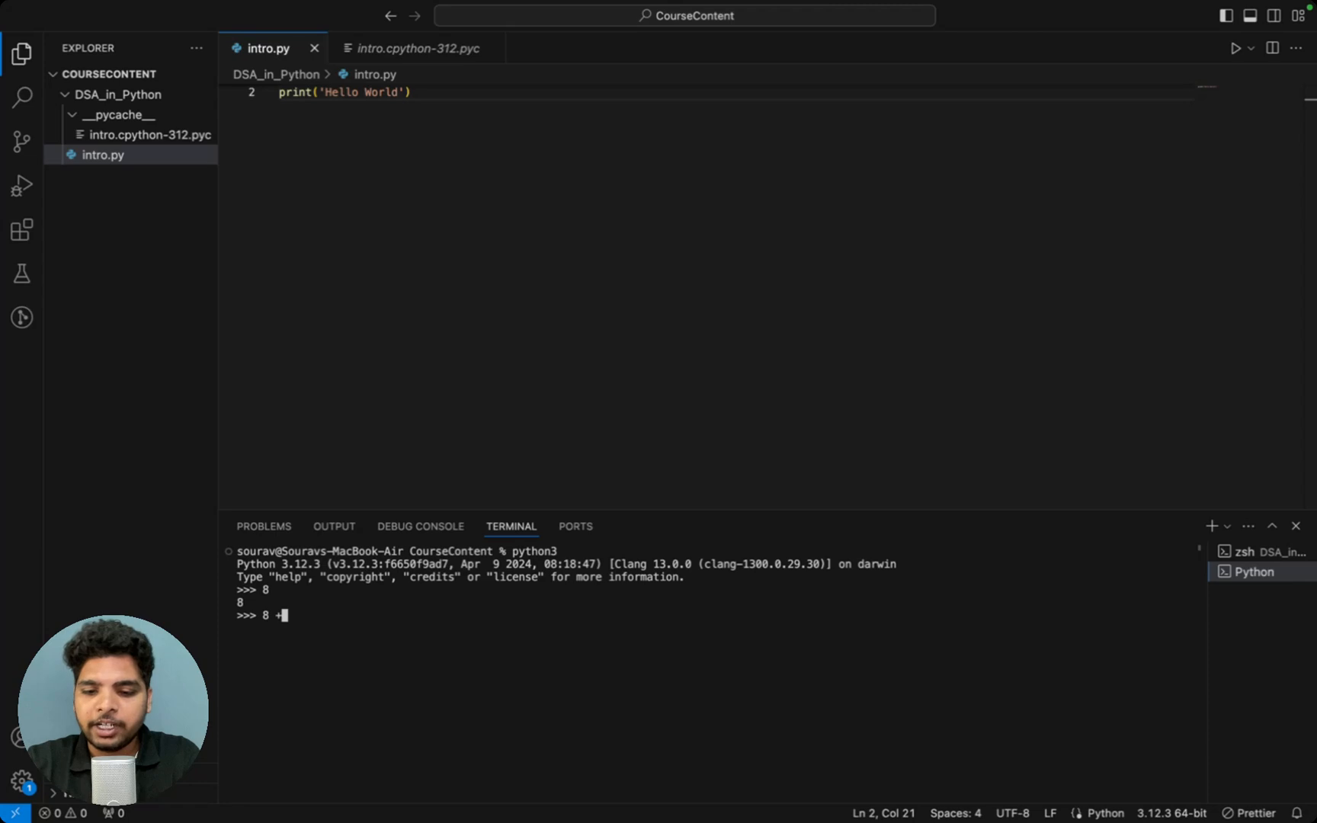
text(10)
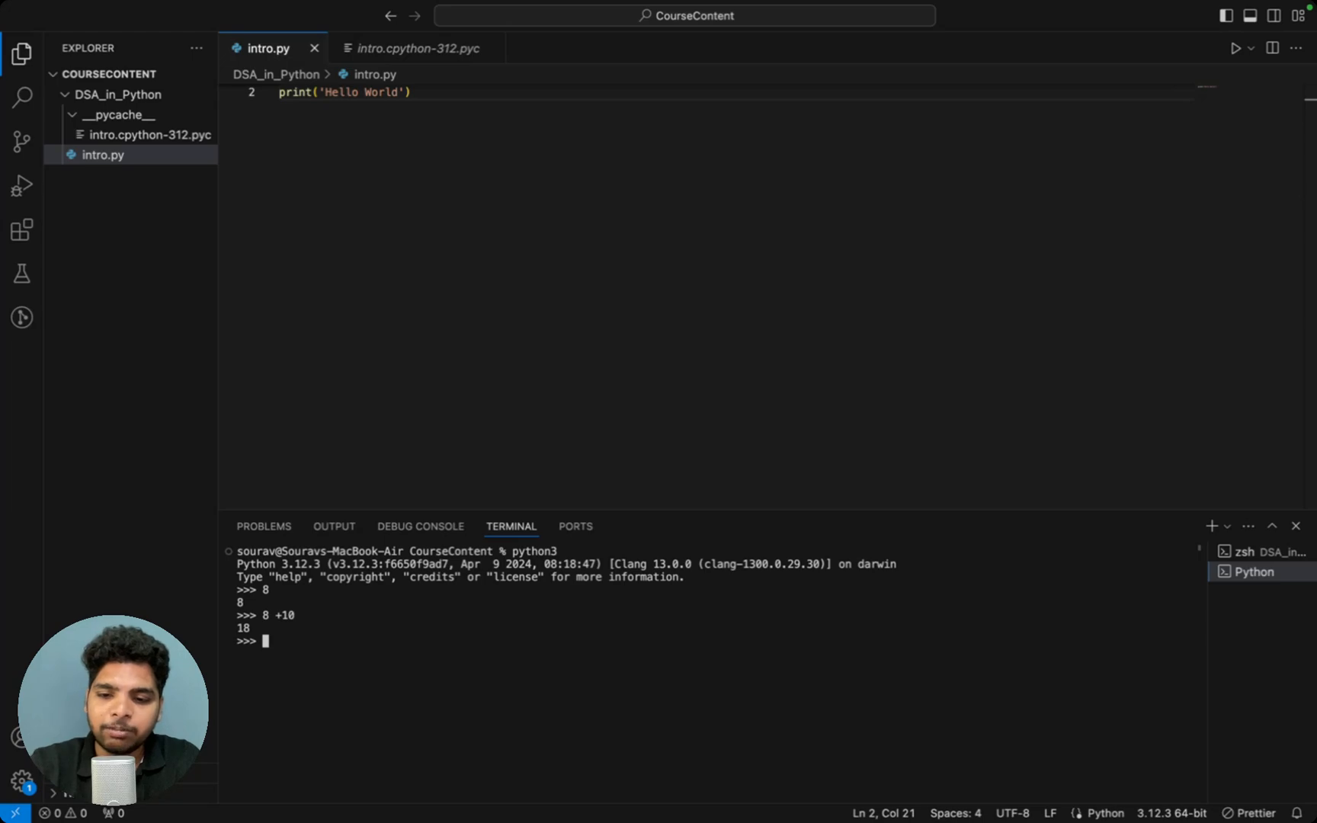
Evaluate 30*2 at the prompt, returning 60
text(30)
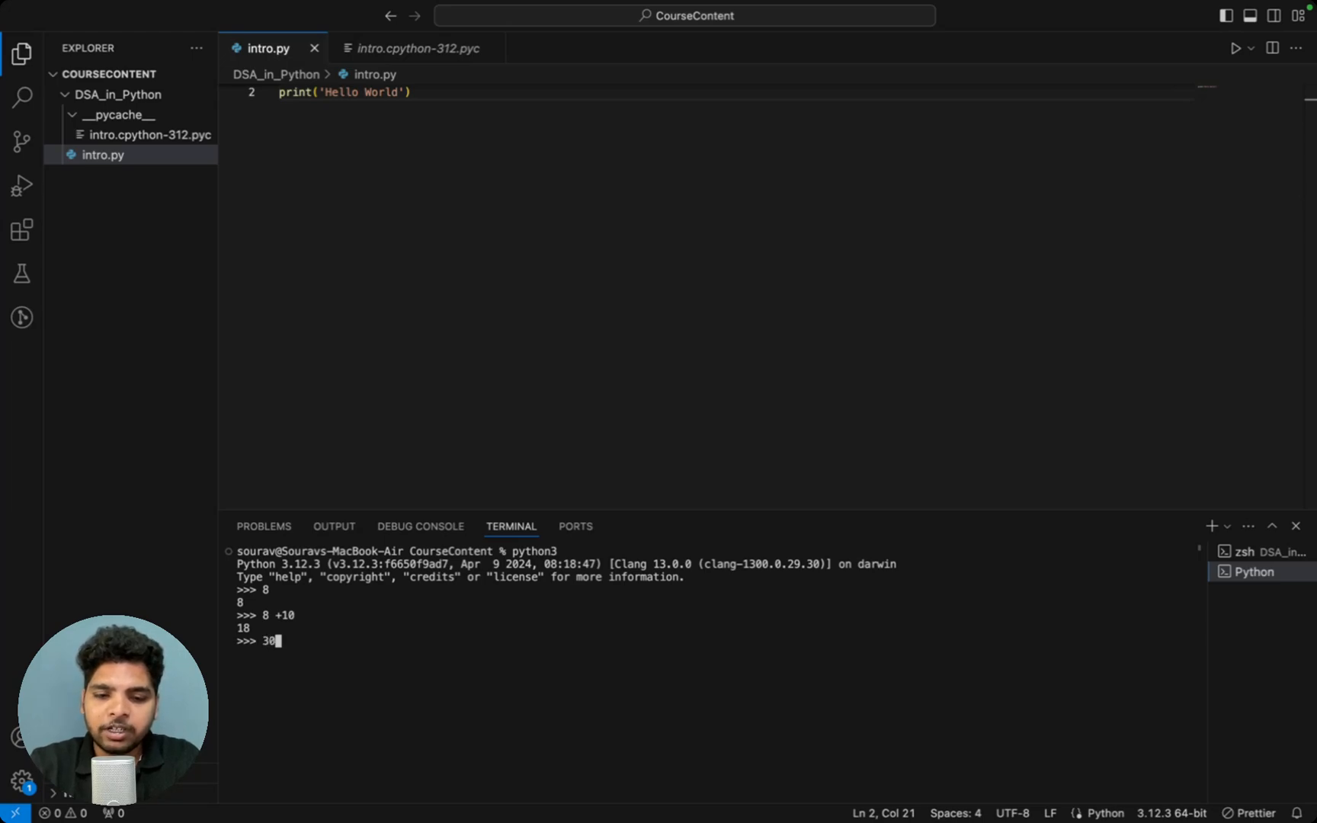
text(*2)
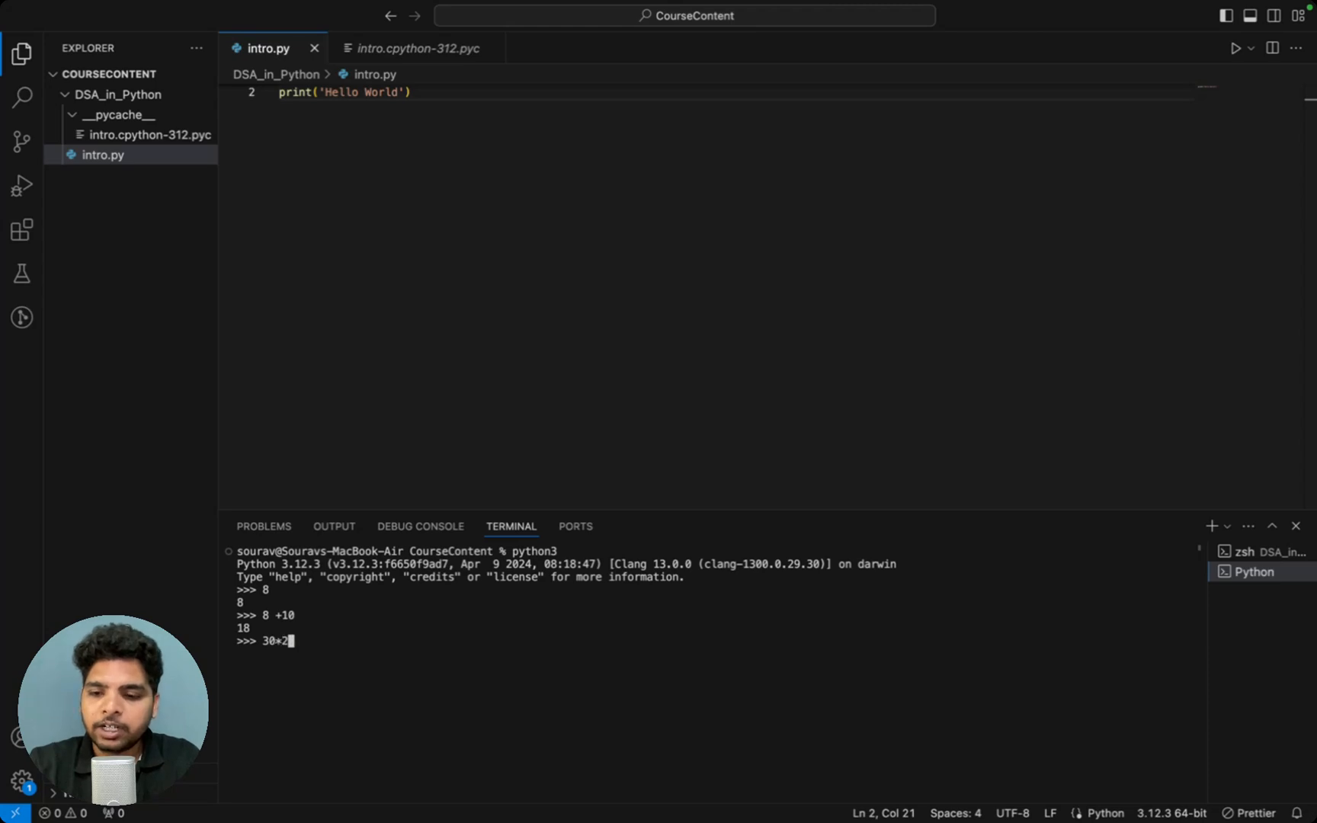
key(enter)
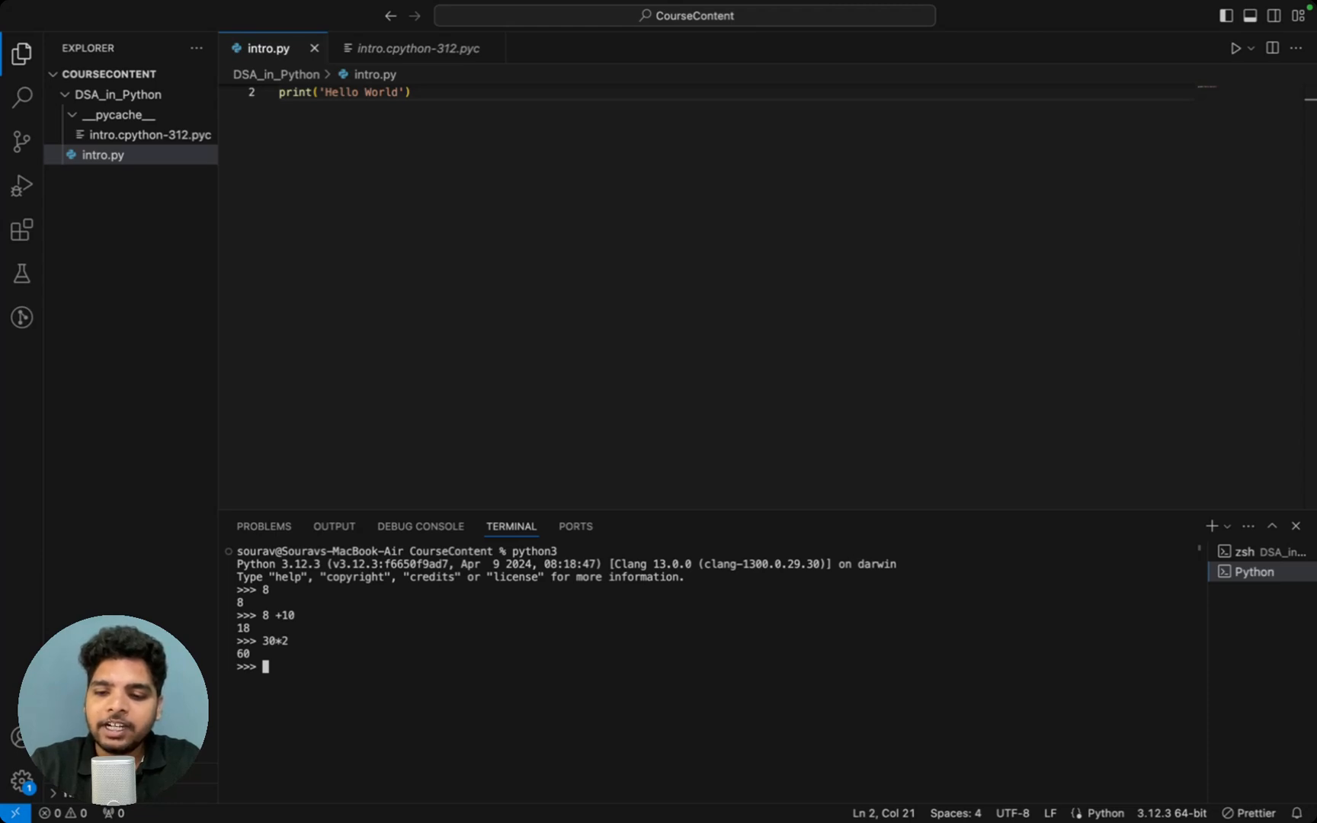
Enter the modulo expression 20 % 3 at the prompt
text(20)
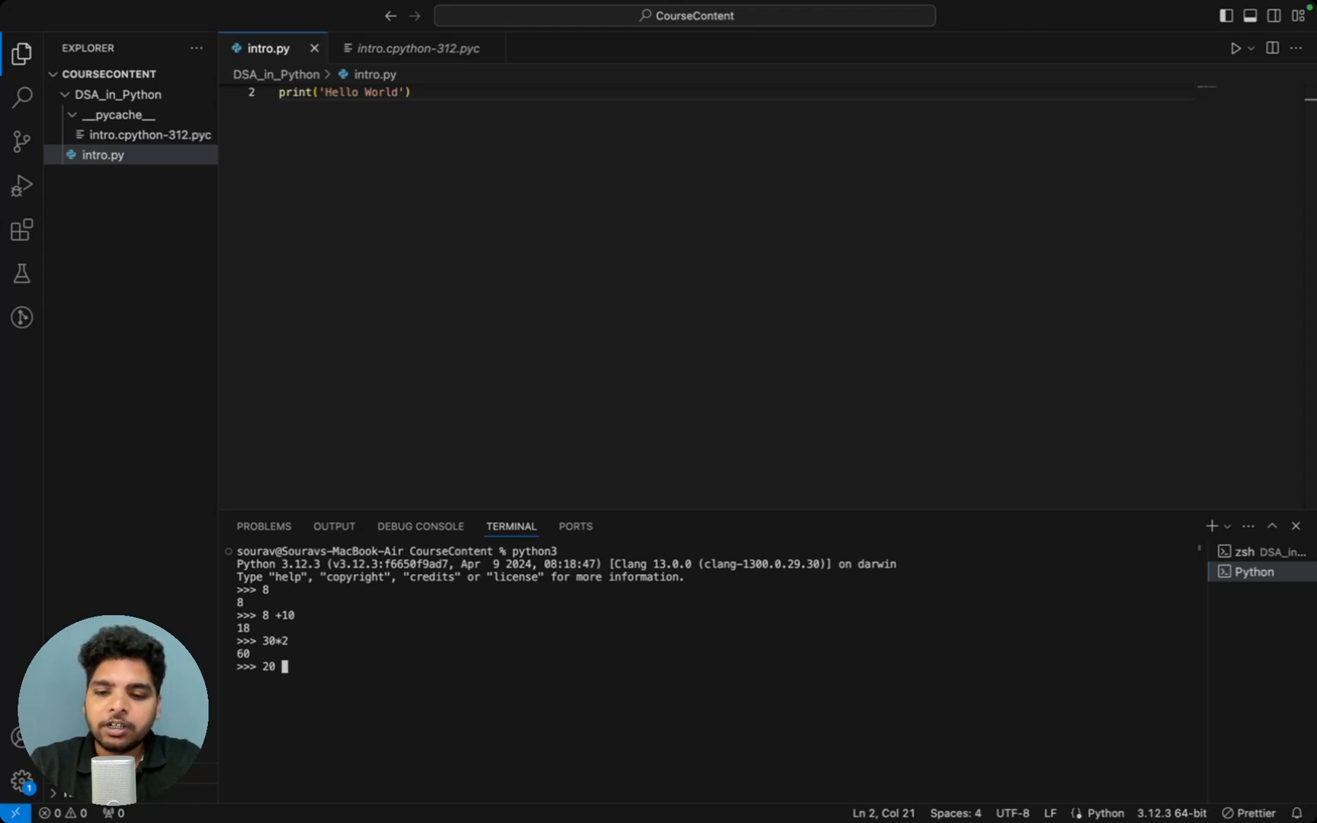
text(%)
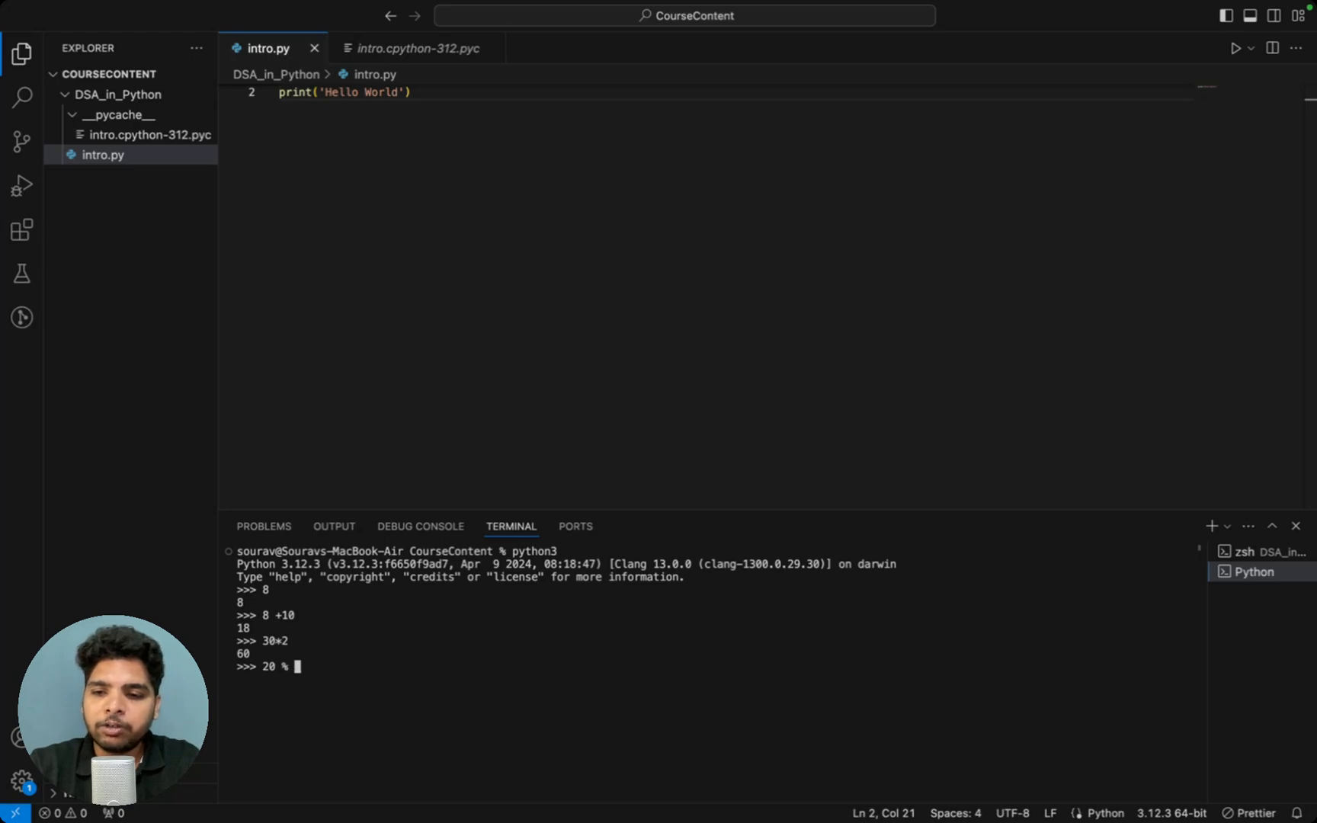
text(3)
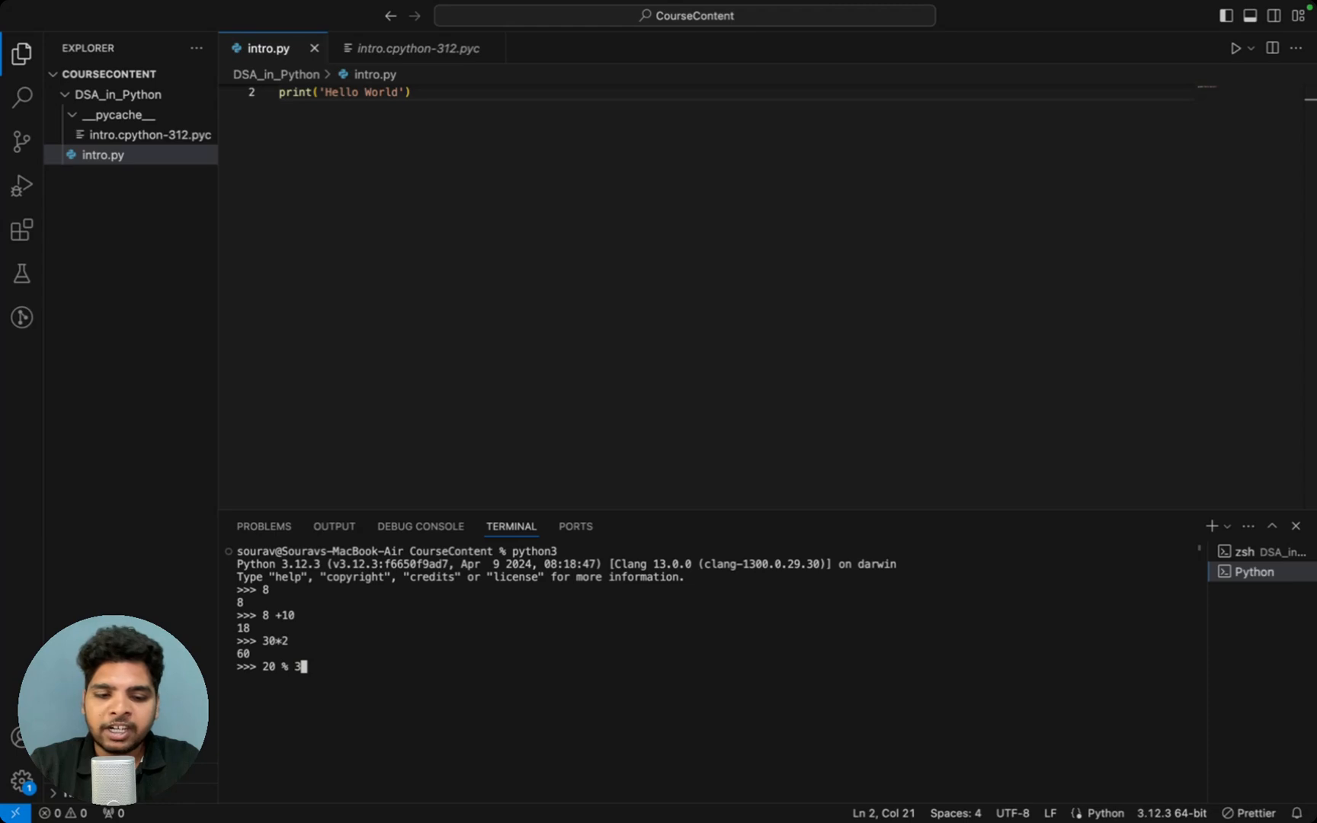